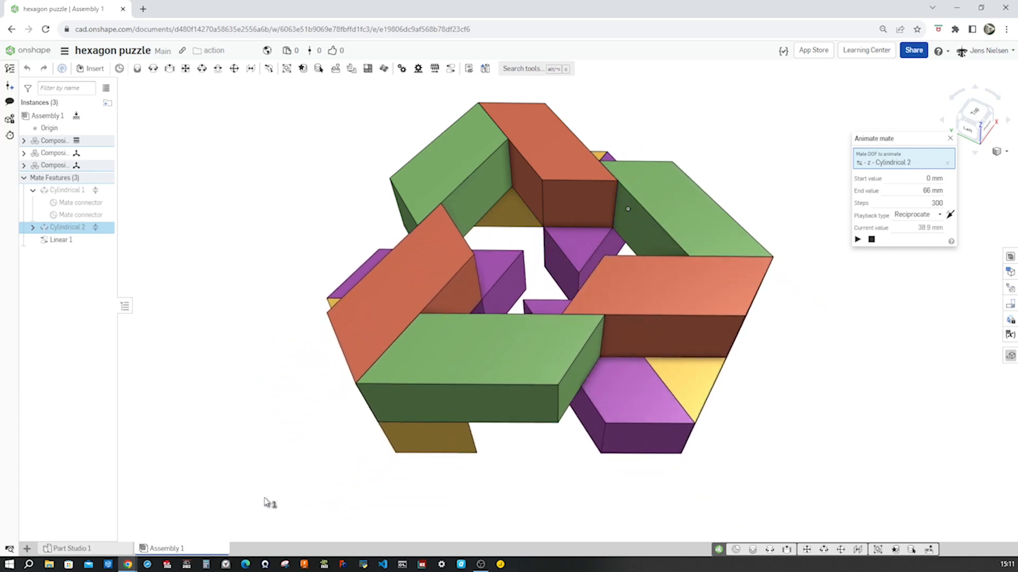
Start a sketch on the Top plane and place a hexagon centred on the origin.
{"action": "left_click", "coordinate": [856, 240]}
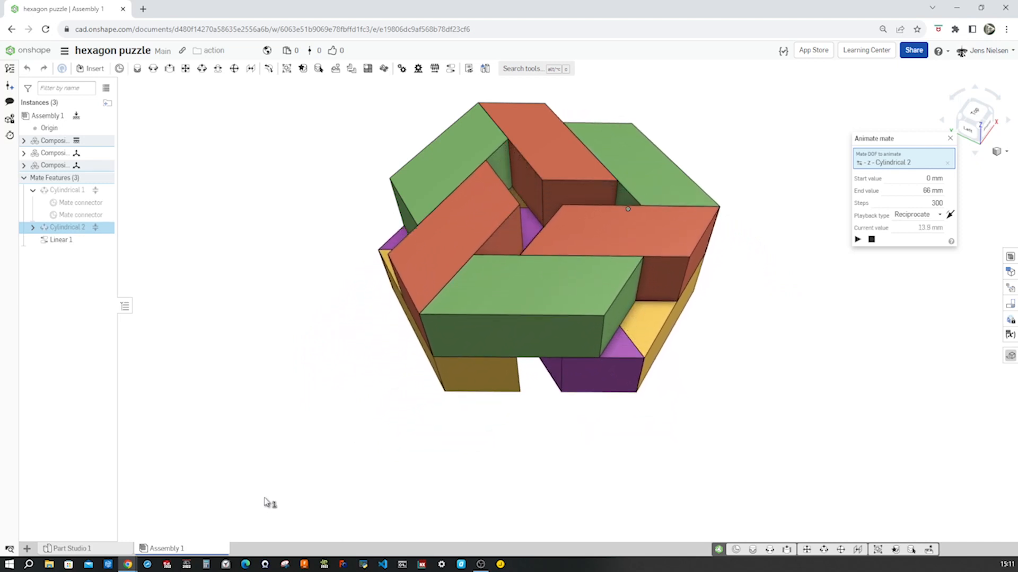
{"action": "left_click", "coordinate": [857, 240]}
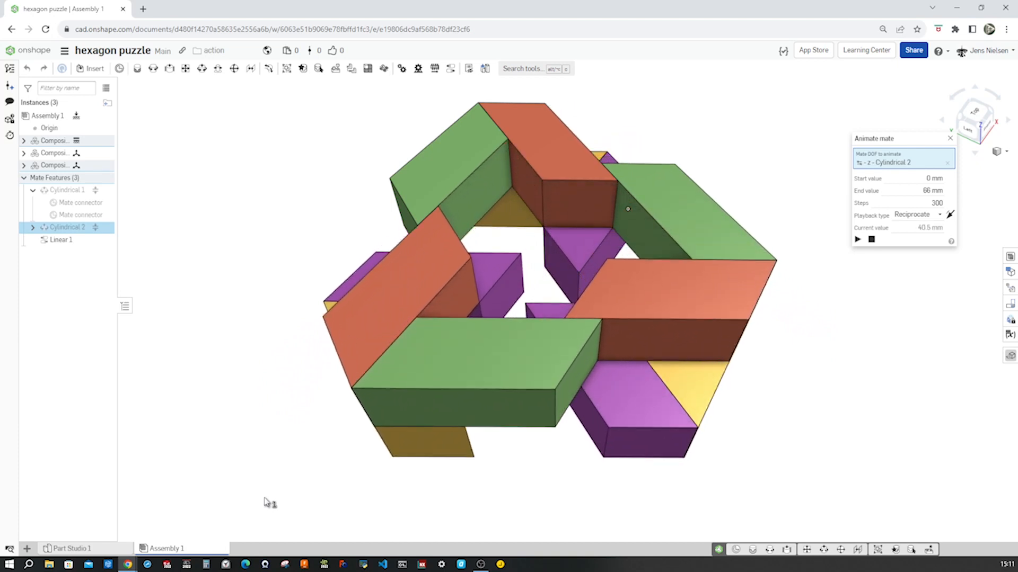
{"action": "left_click", "coordinate": [857, 239]}
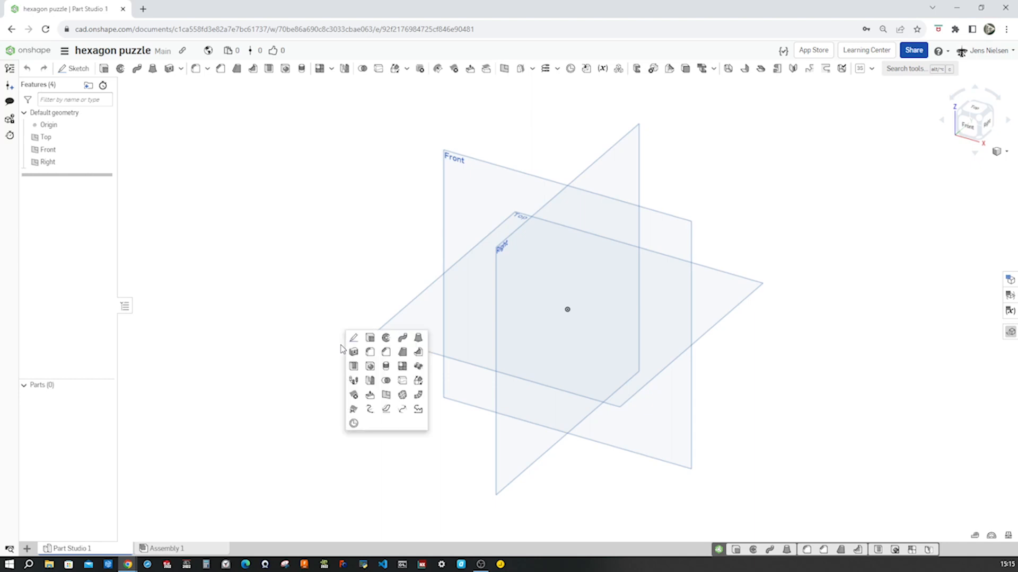
{"action": "left_click", "coordinate": [354, 337]}
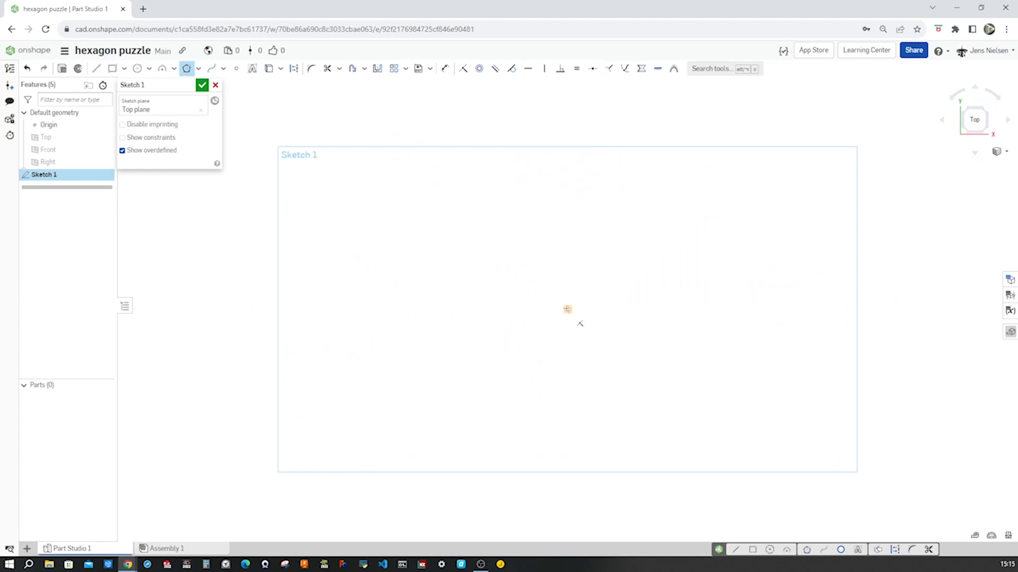
{"action": "left_click_drag", "start_coordinate": [566, 308], "coordinate": [577, 352]}
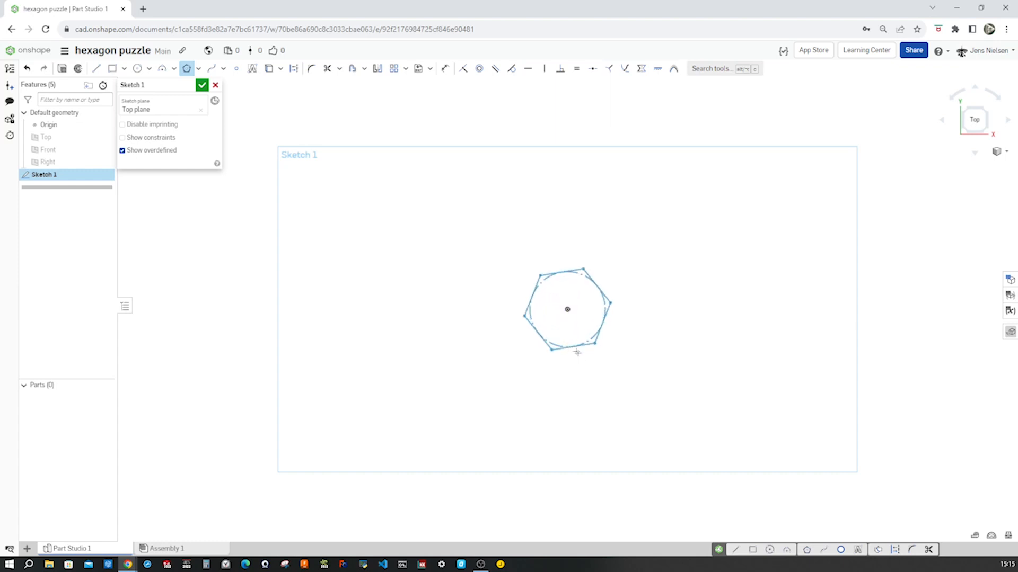
{"action": "left_click_drag", "start_coordinate": [577, 352], "coordinate": [588, 389]}
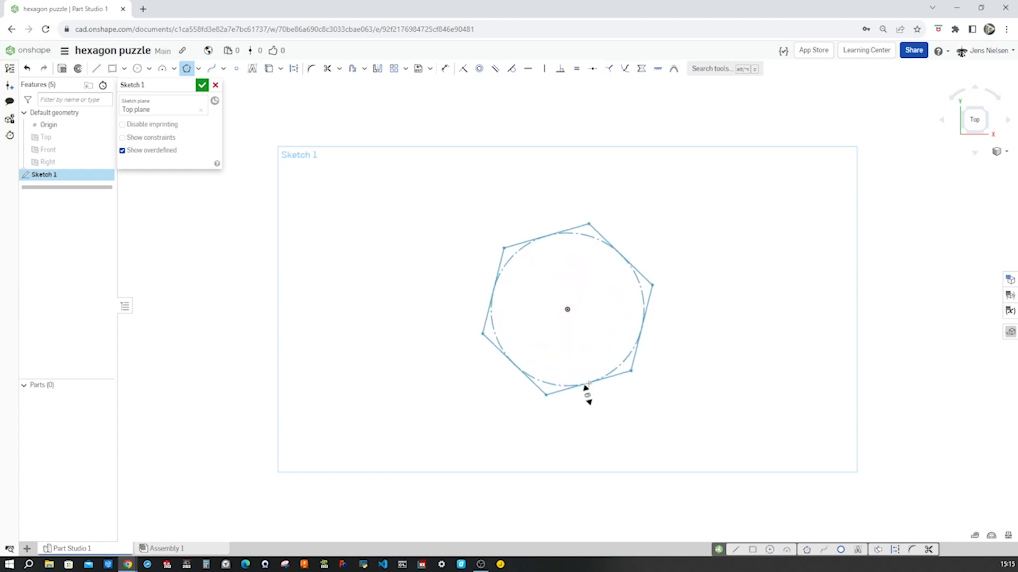
{"action": "left_click", "coordinate": [585, 386]}
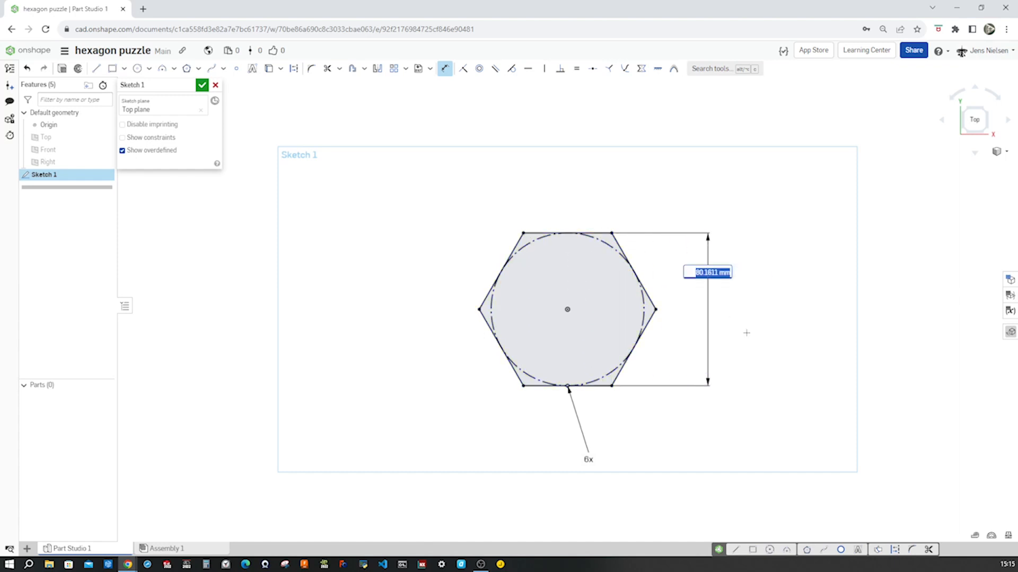
Dimension the hexagon to 88 mm and draw the dividing lines marking the parallelogram region.
{"action": "type", "text": "88"}
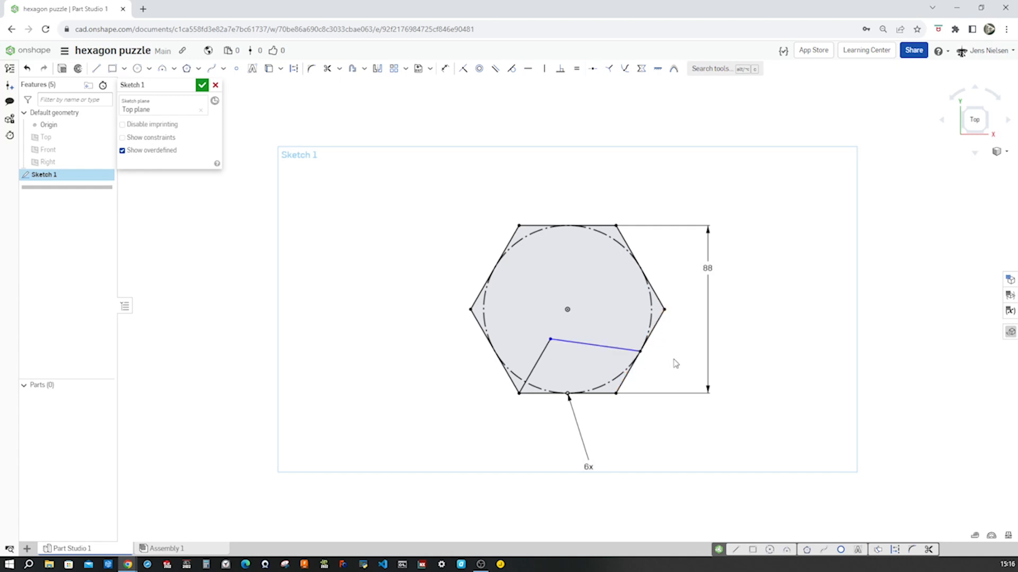
{"action": "left_click", "coordinate": [494, 69]}
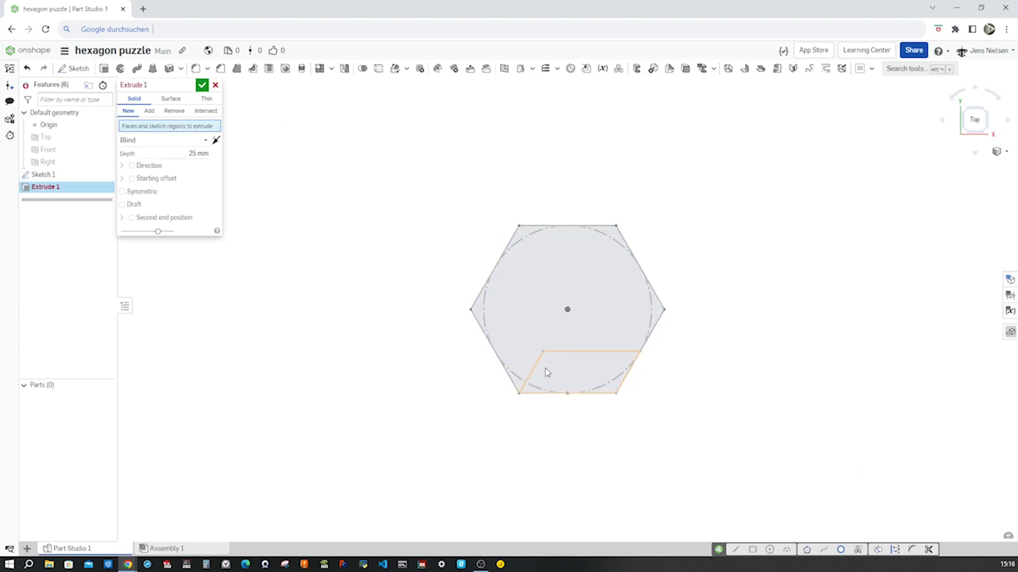
Extrude the parallelogram region into a block 22 mm thick.
{"action": "left_click", "coordinate": [546, 371]}
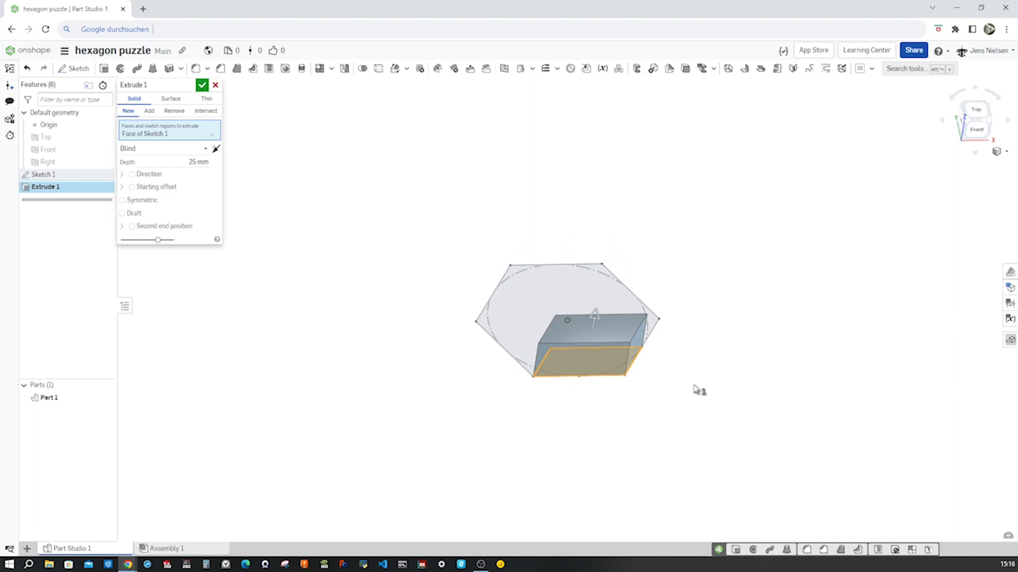
{"action": "left_click", "coordinate": [195, 162]}
{"action": "type", "text": "22"}
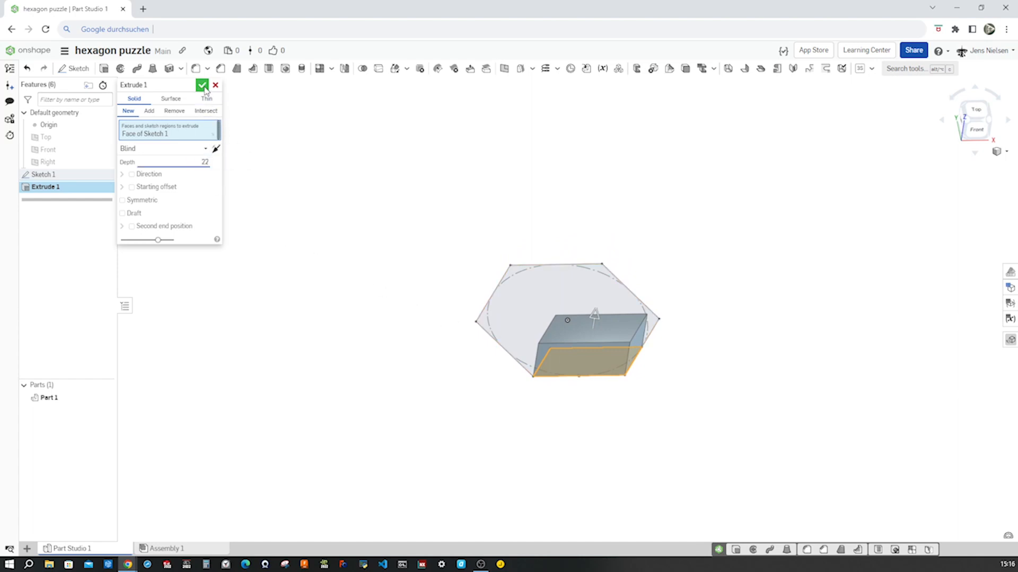
{"action": "left_click", "coordinate": [203, 85]}
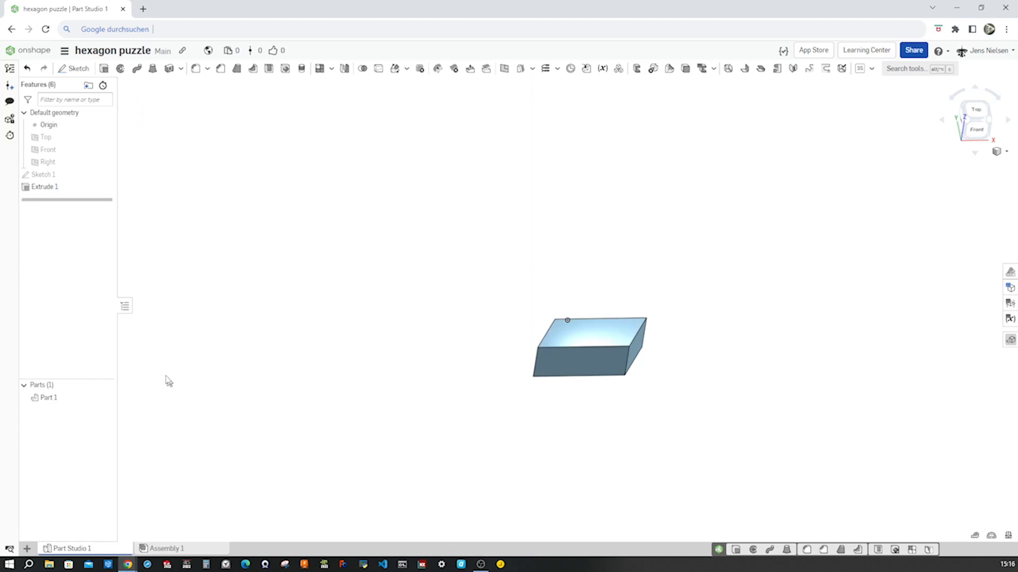
{"action": "mouse_move", "coordinate": [190, 356]}
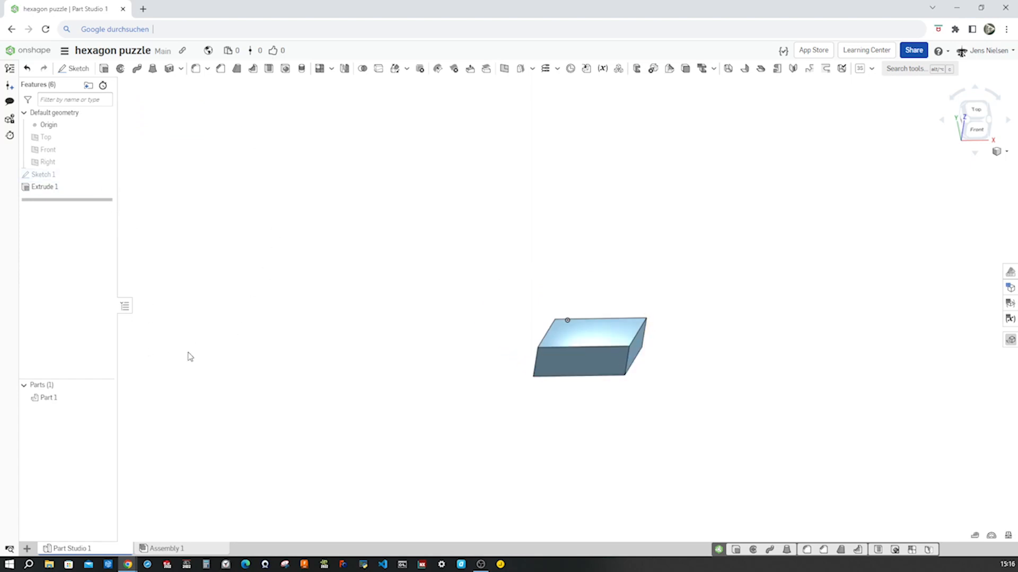
Rename Part 1 to brick1 and give it a purple appearance.
{"action": "right_click", "coordinate": [47, 398]}
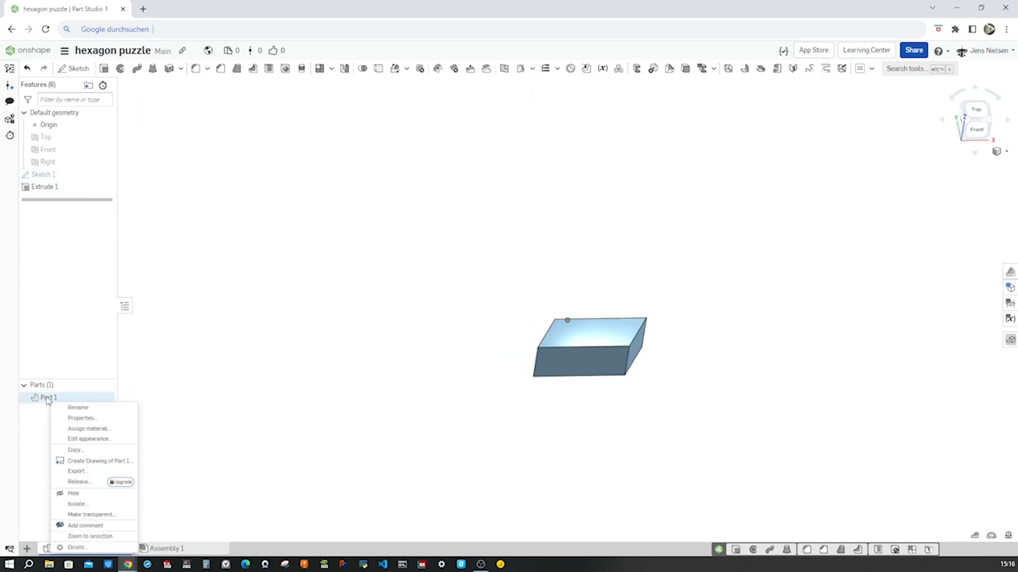
{"action": "left_click", "coordinate": [77, 407]}
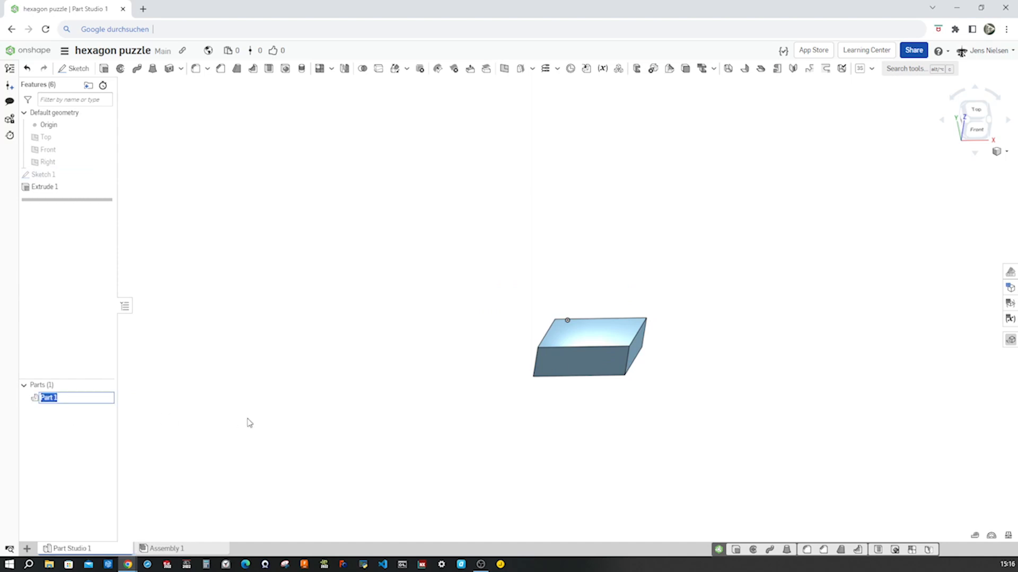
{"action": "type", "text": "brick1"}
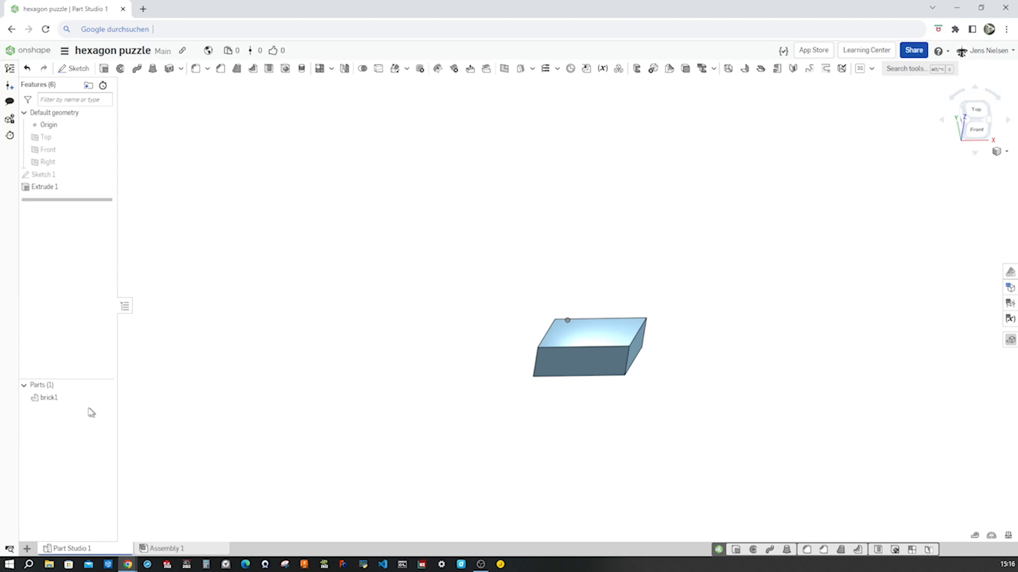
{"action": "right_click", "coordinate": [47, 398]}
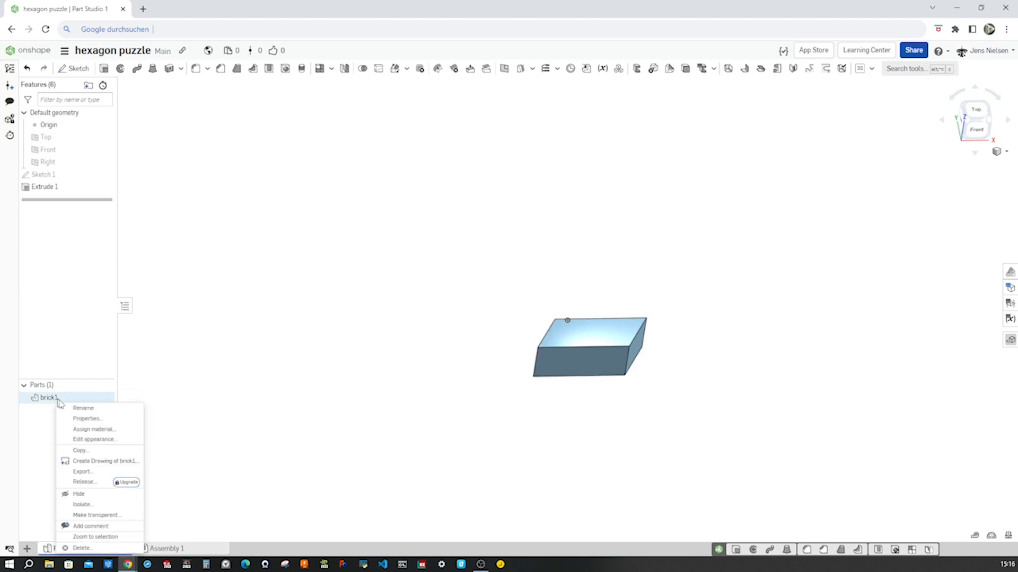
{"action": "mouse_move", "coordinate": [96, 429]}
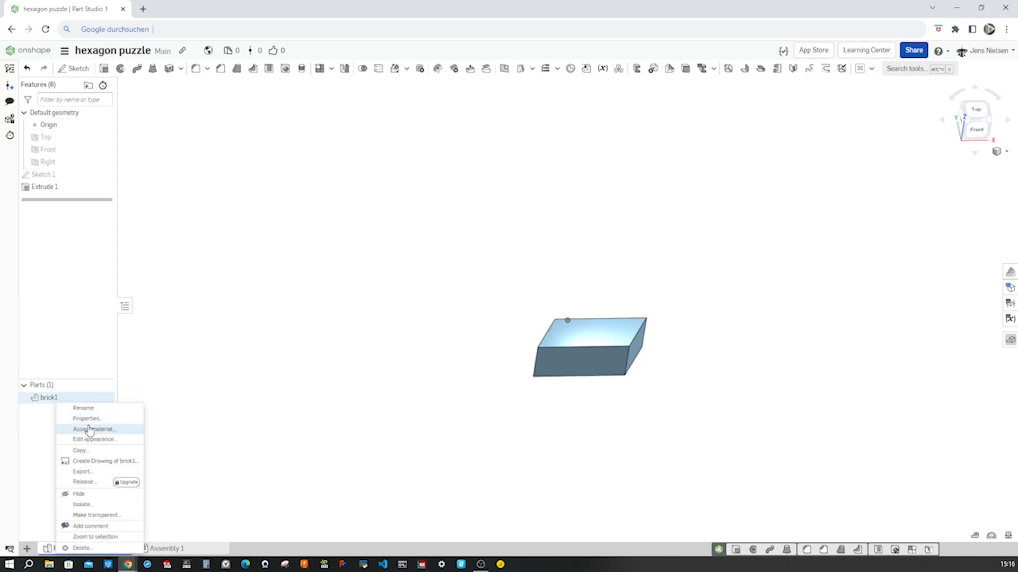
{"action": "left_click", "coordinate": [98, 439]}
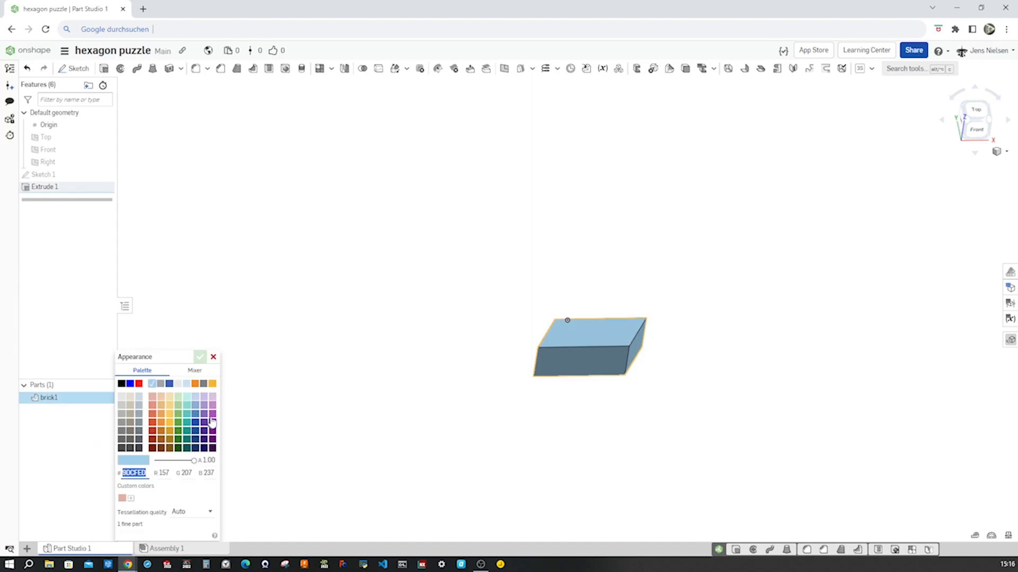
{"action": "left_click", "coordinate": [212, 416]}
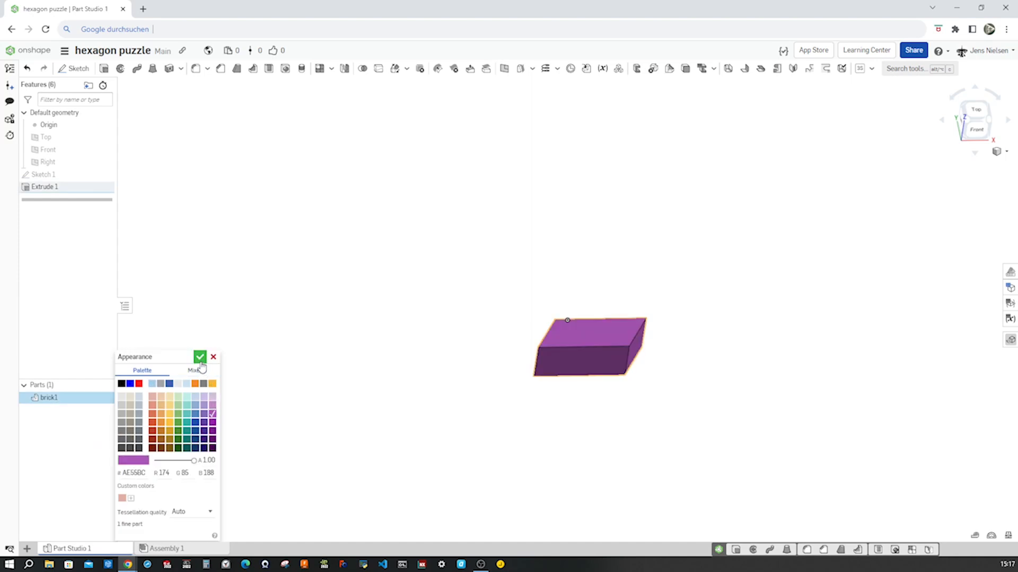
{"action": "left_click", "coordinate": [199, 357]}
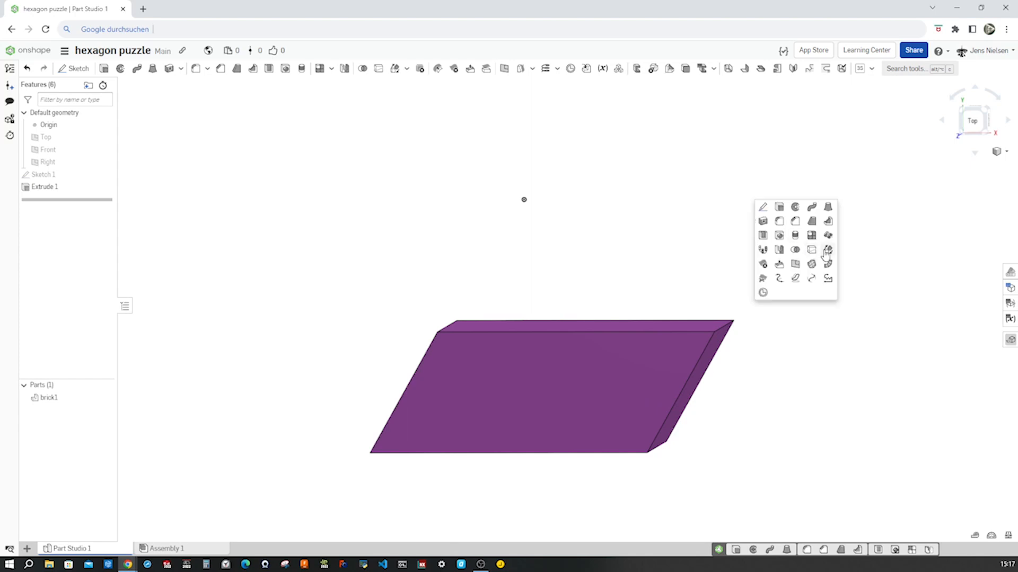
Rotate a copy of brick1 60 degrees about its end edge to form a V-shaped pair.
{"action": "left_click", "coordinate": [827, 249]}
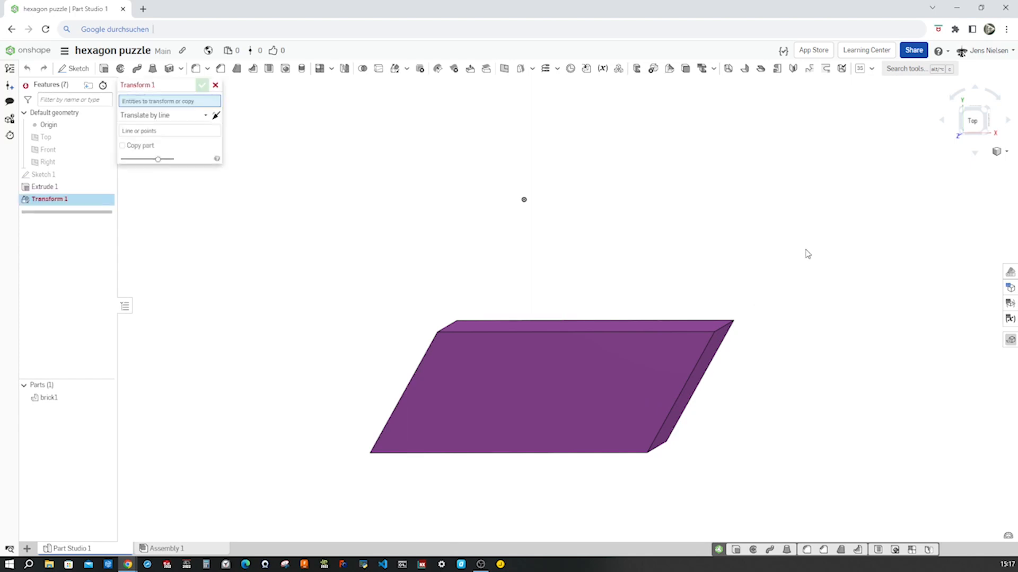
{"action": "mouse_move", "coordinate": [201, 118]}
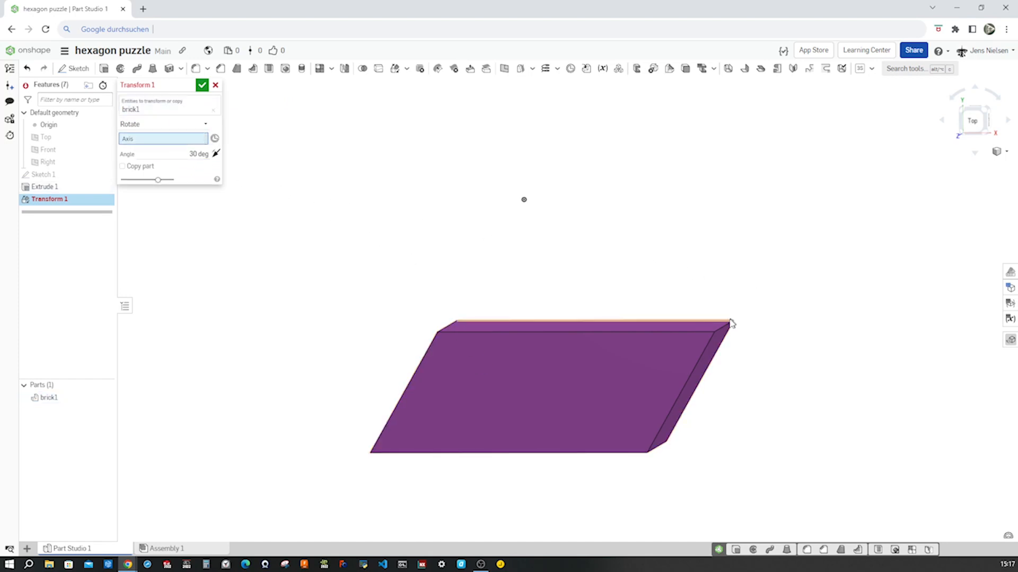
{"action": "left_click", "coordinate": [729, 325]}
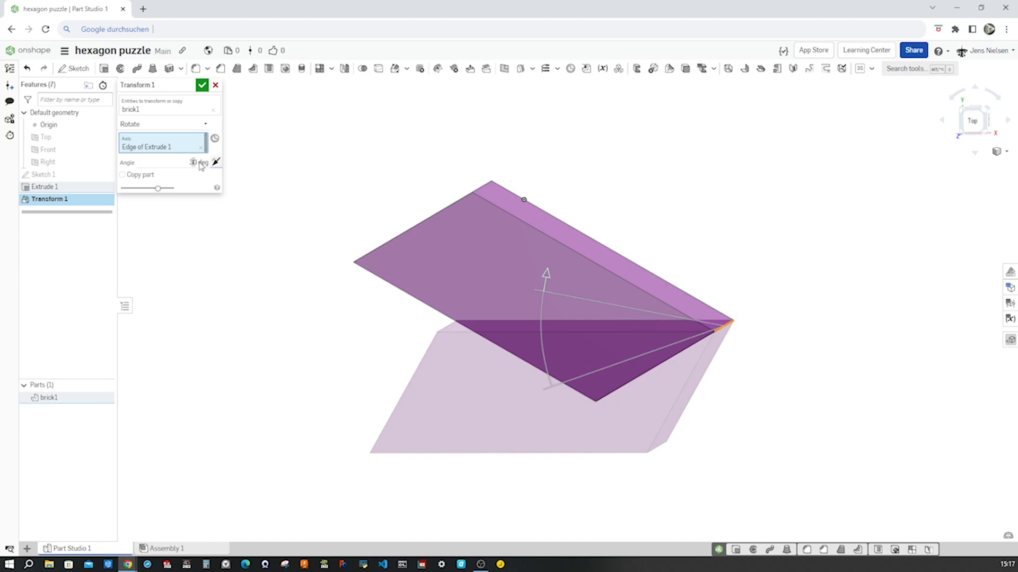
{"action": "left_click", "coordinate": [123, 174]}
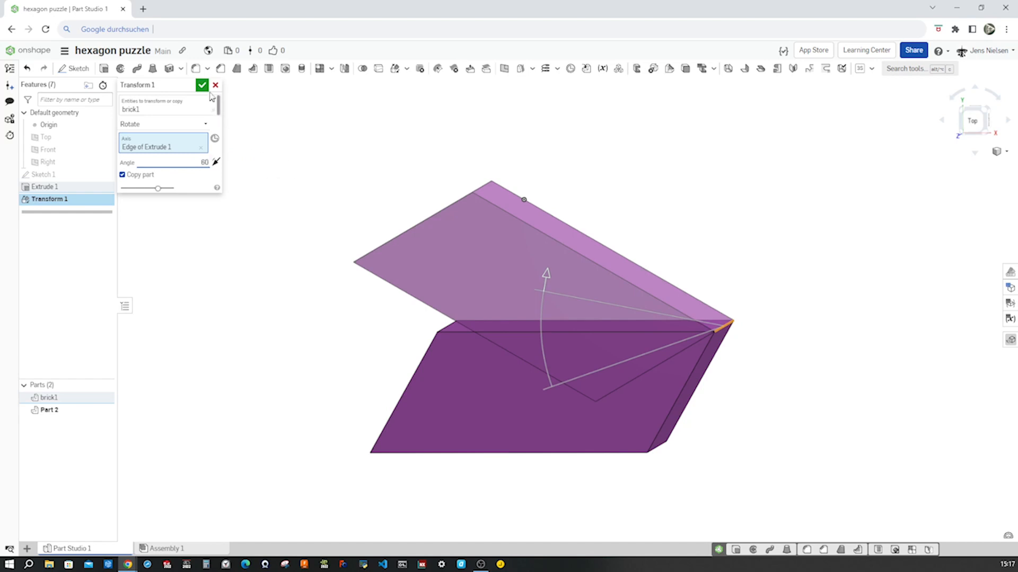
{"action": "left_click", "coordinate": [202, 85]}
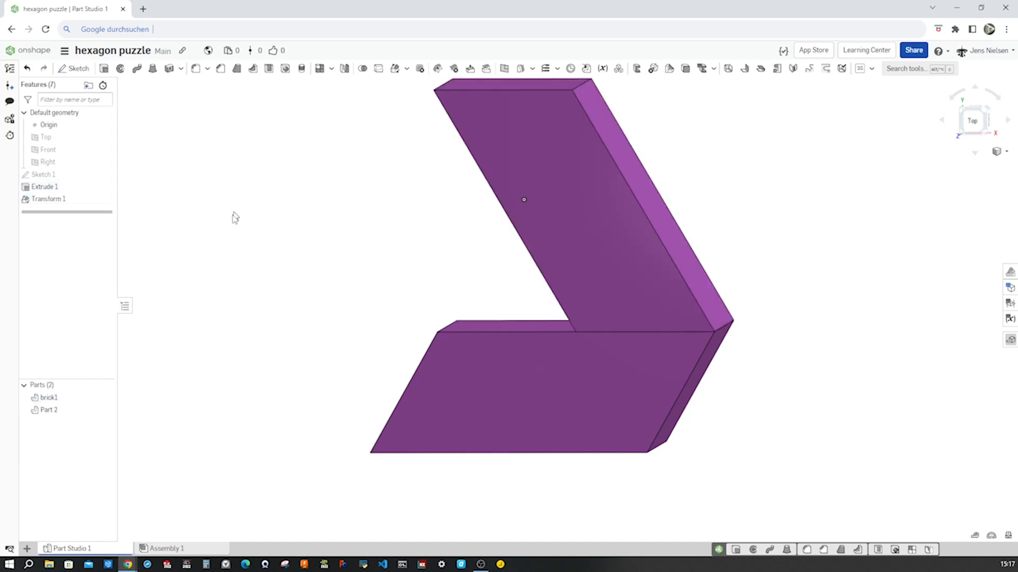
Rename Part 2 to brick2 and change its colour to yellow.
{"action": "left_click", "coordinate": [48, 411]}
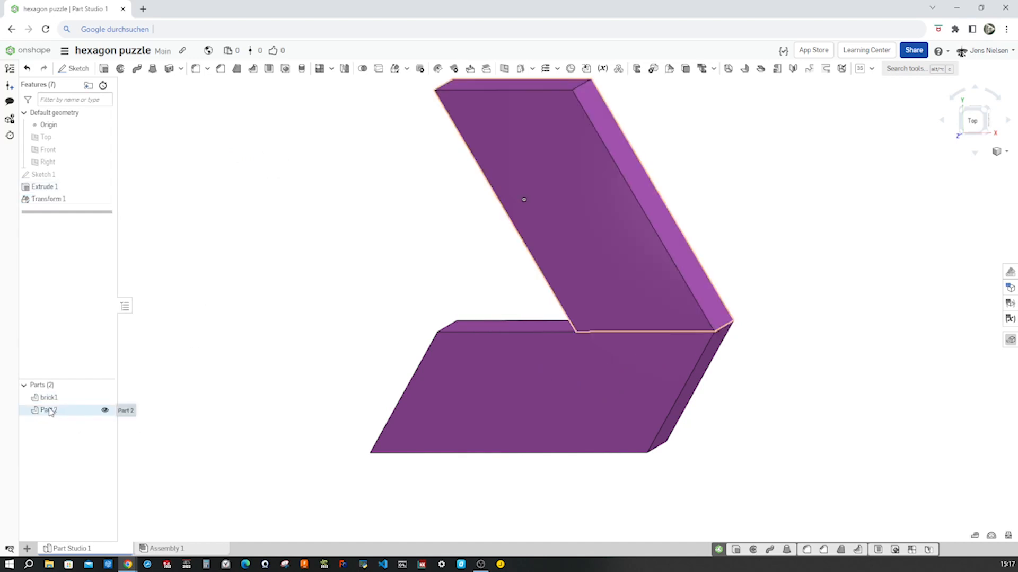
{"action": "double_click", "coordinate": [46, 410]}
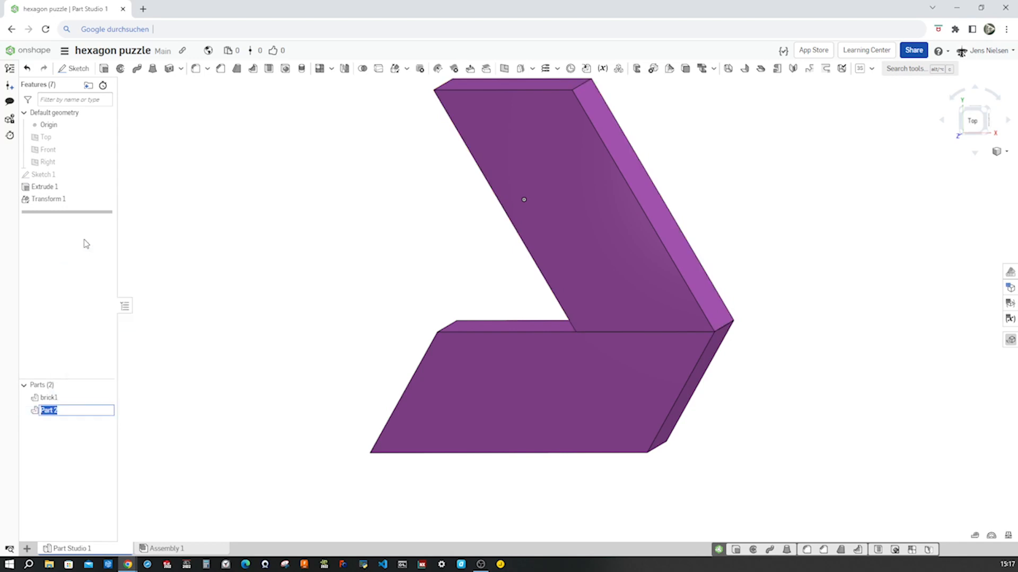
{"action": "type", "text": "brick2"}
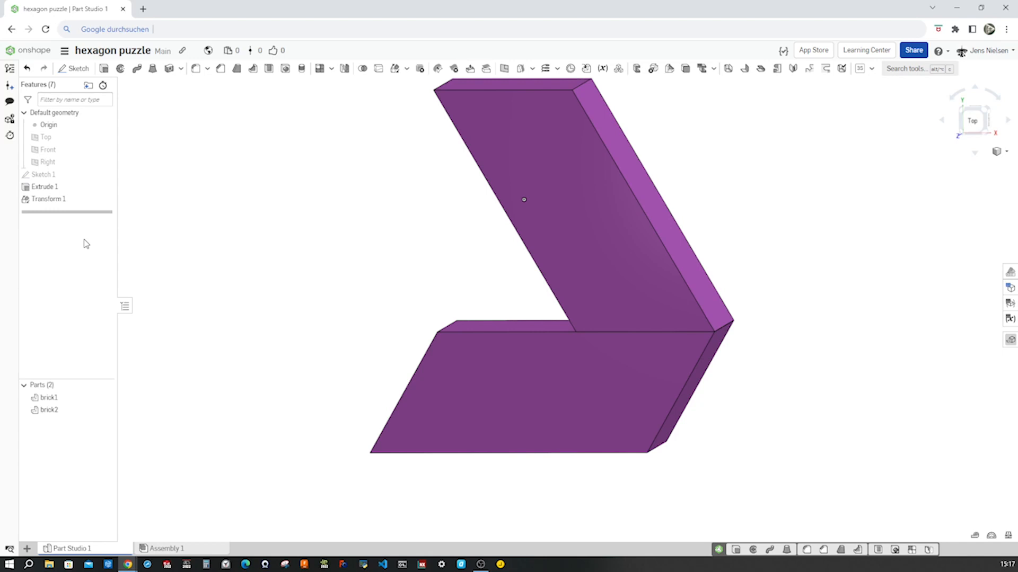
{"action": "right_click", "coordinate": [48, 412]}
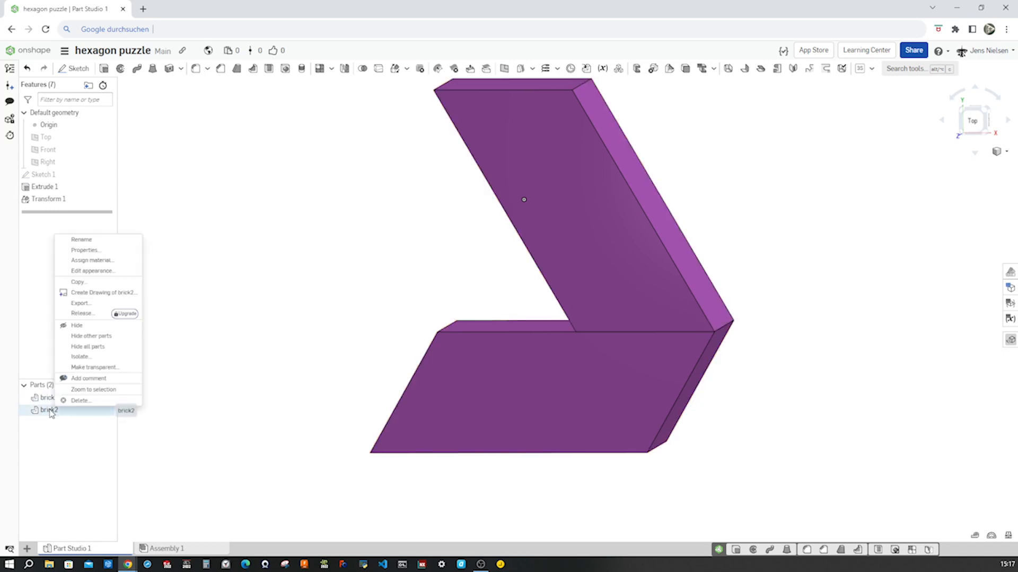
{"action": "left_click", "coordinate": [93, 271]}
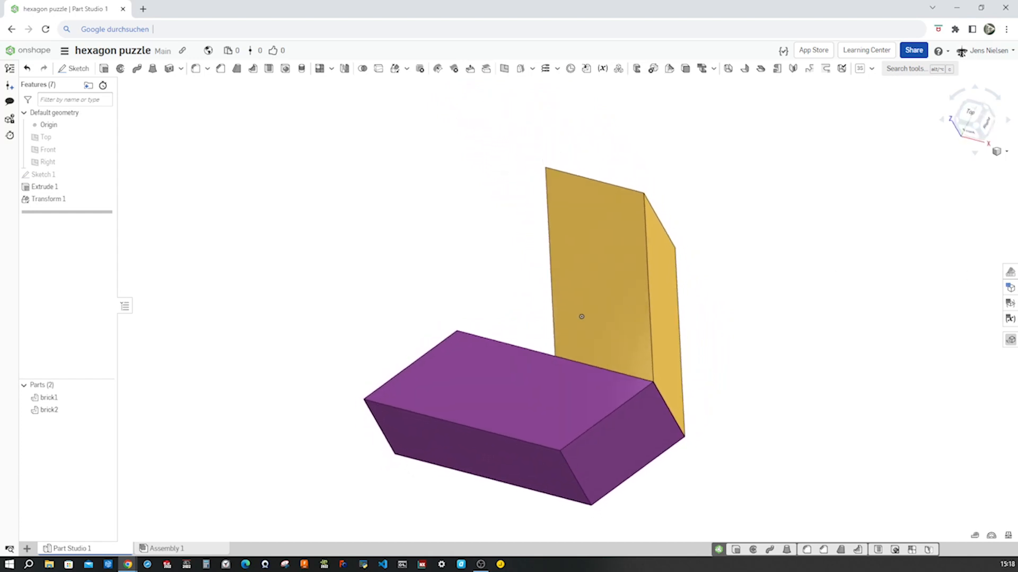
{"action": "mouse_move", "coordinate": [747, 324]}
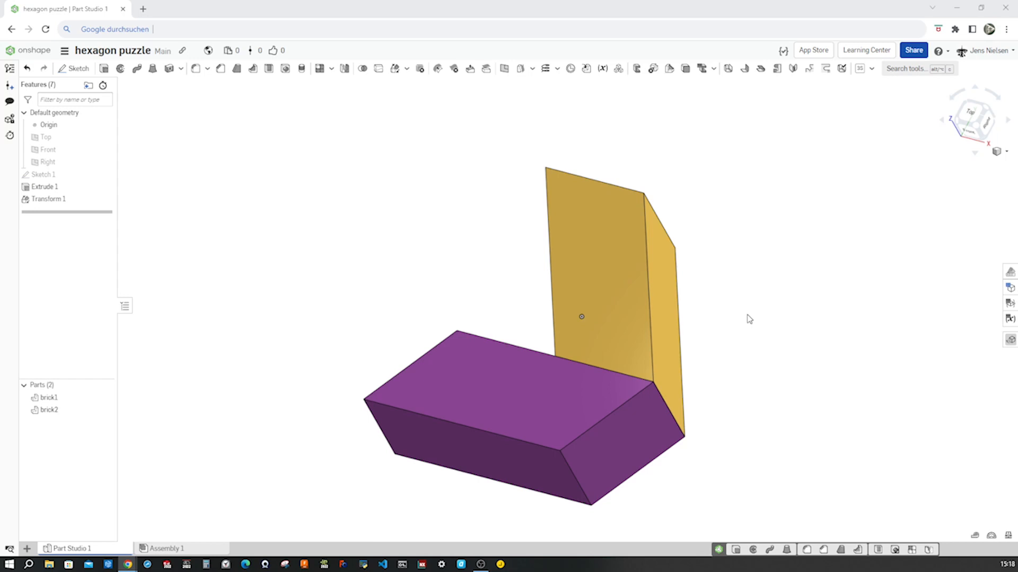
{"action": "mouse_move", "coordinate": [478, 116]}
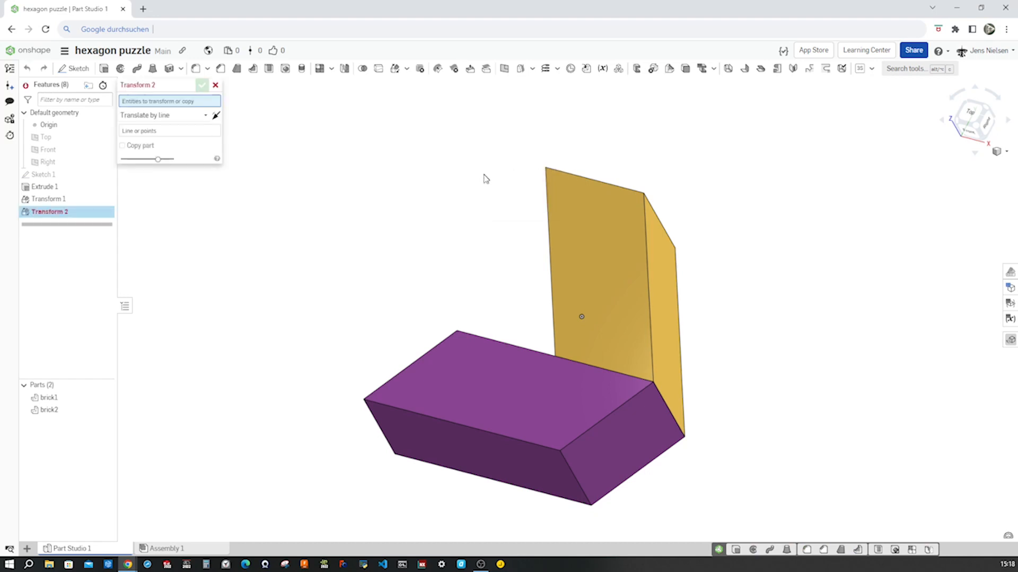
{"action": "mouse_move", "coordinate": [123, 148]}
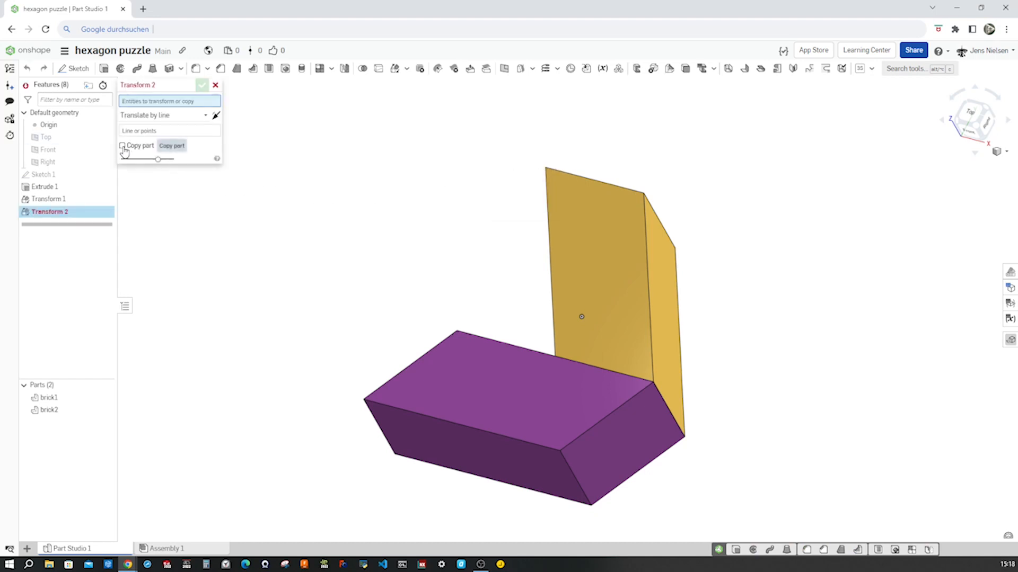
Copy brick1 and brick2 translated 22 mm along the extrusion edge as Parts 3 and 4.
{"action": "left_click", "coordinate": [123, 146]}
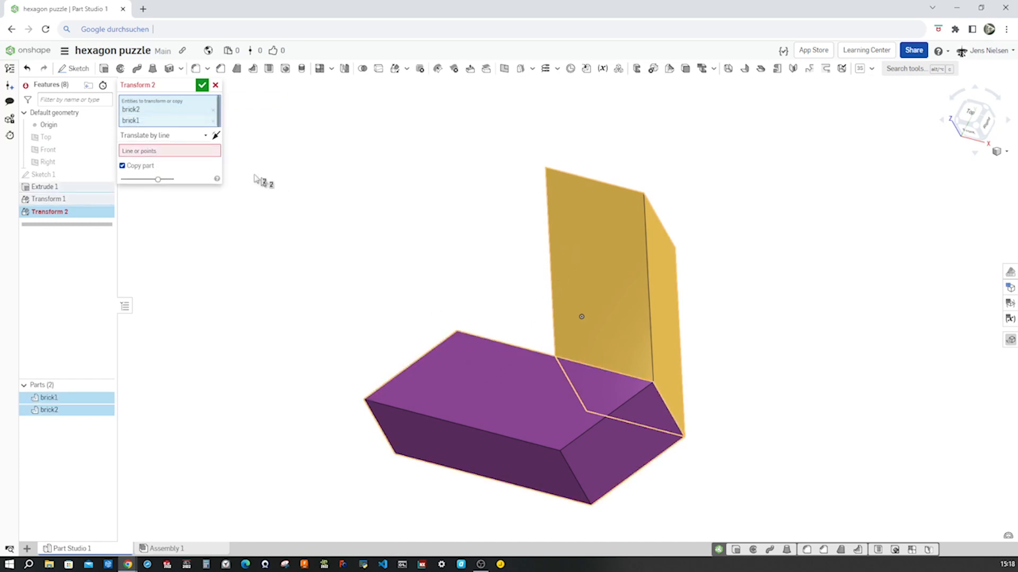
{"action": "left_click", "coordinate": [164, 135]}
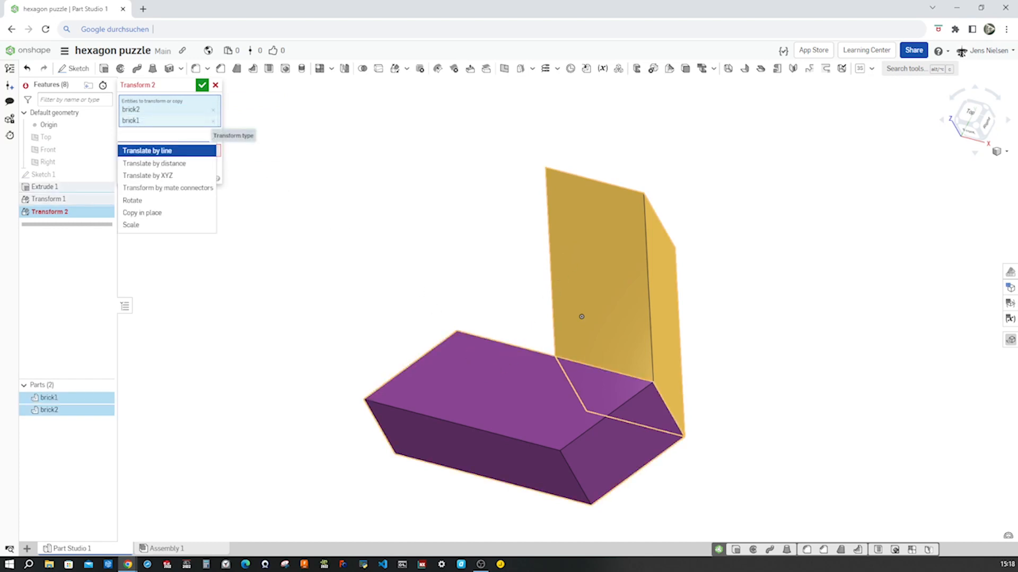
{"action": "left_click", "coordinate": [152, 163]}
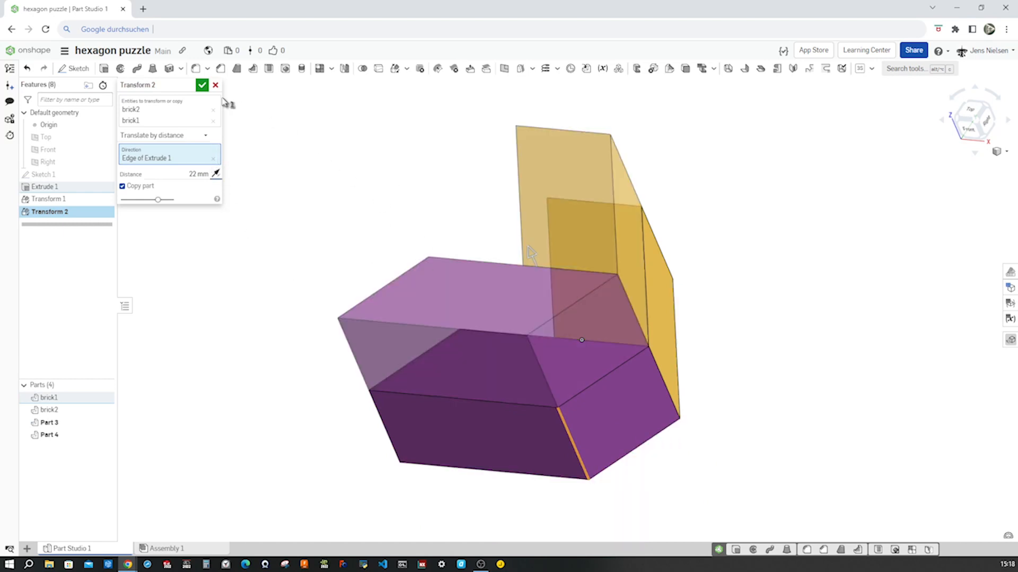
{"action": "mouse_move", "coordinate": [201, 85]}
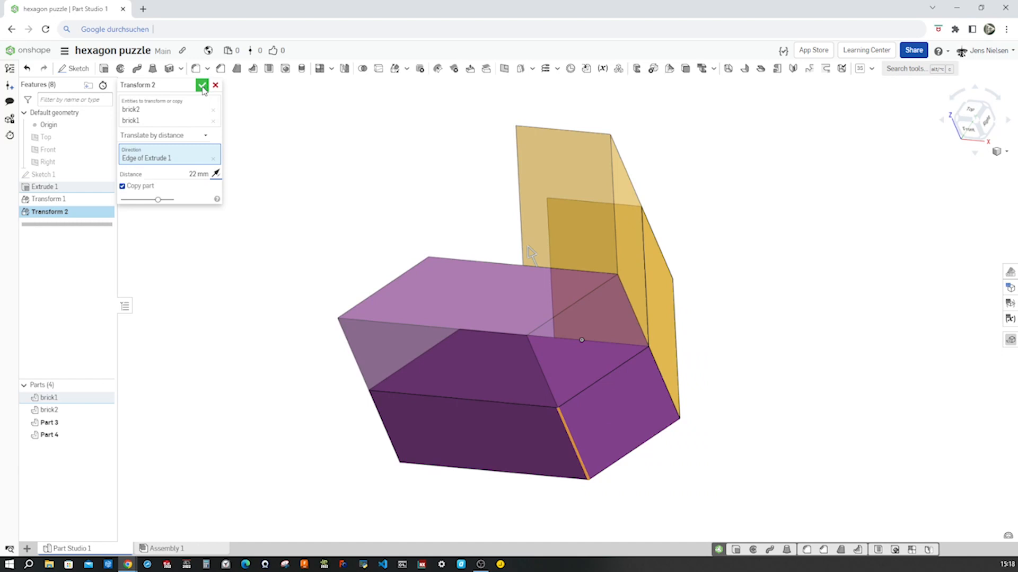
{"action": "left_click", "coordinate": [202, 85]}
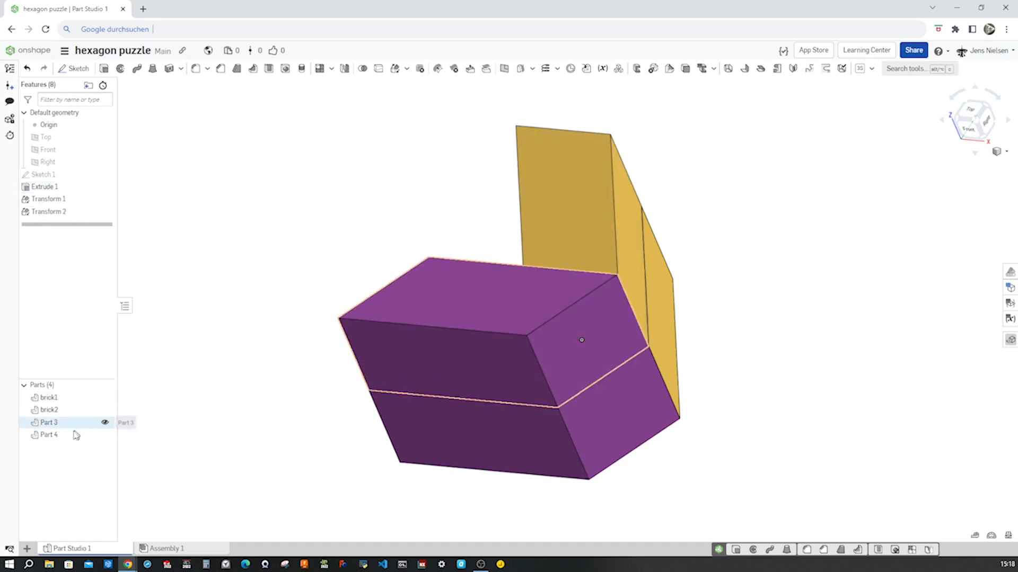
Rename Part 3 to brick3 and colour it teal.
{"action": "right_click", "coordinate": [47, 422]}
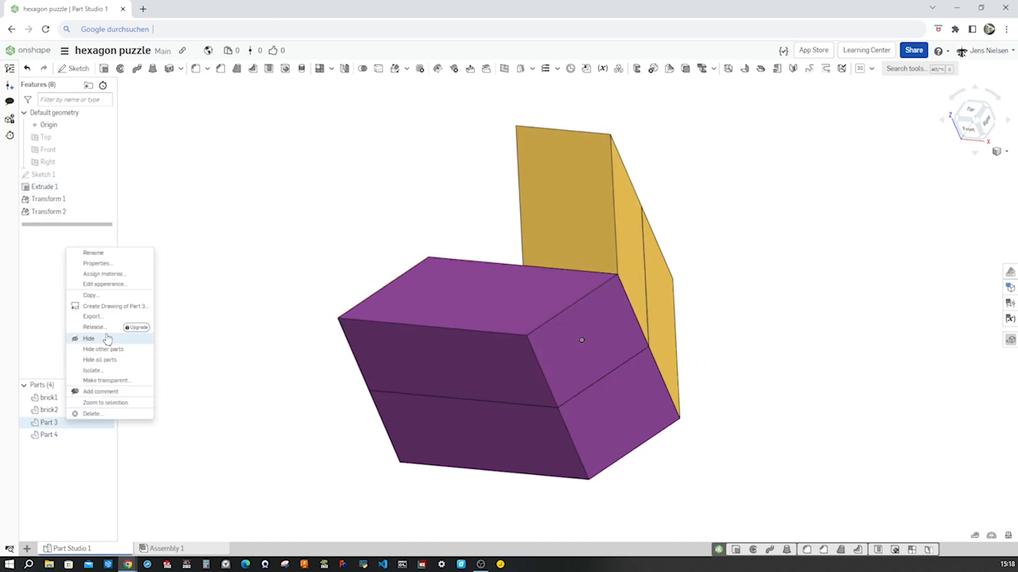
{"action": "mouse_move", "coordinate": [104, 271]}
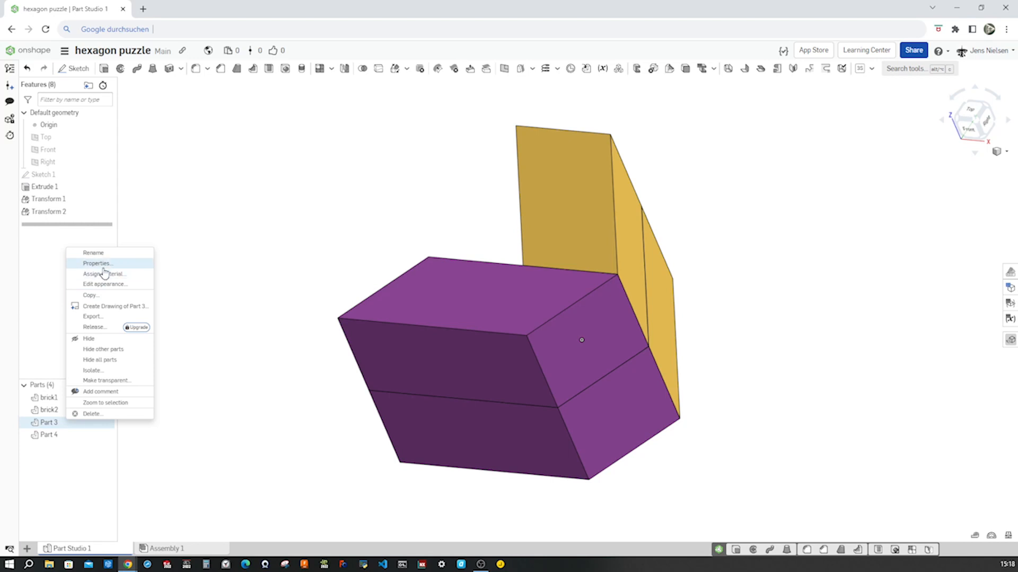
{"action": "left_click", "coordinate": [93, 253]}
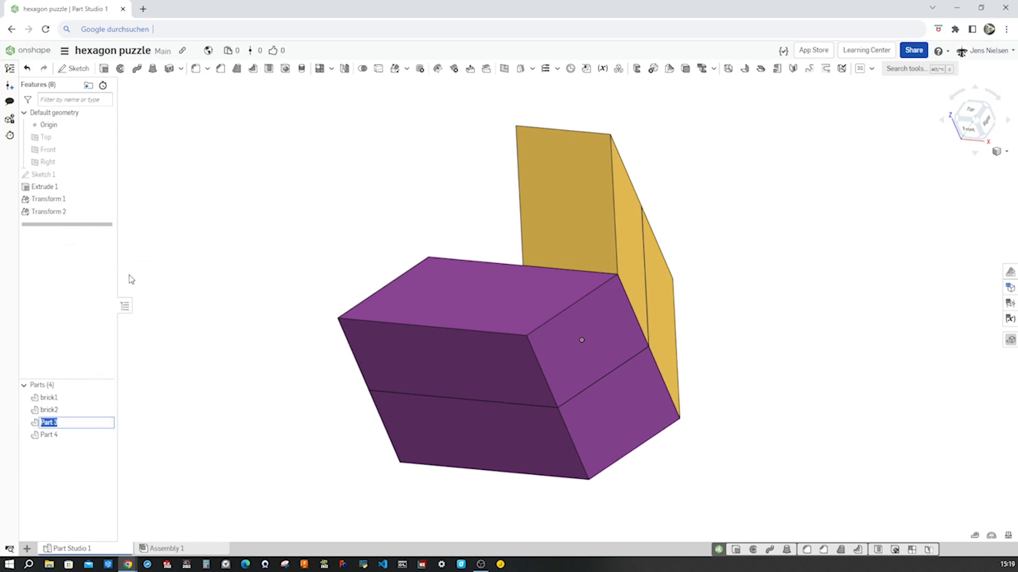
{"action": "type", "text": "brick3"}
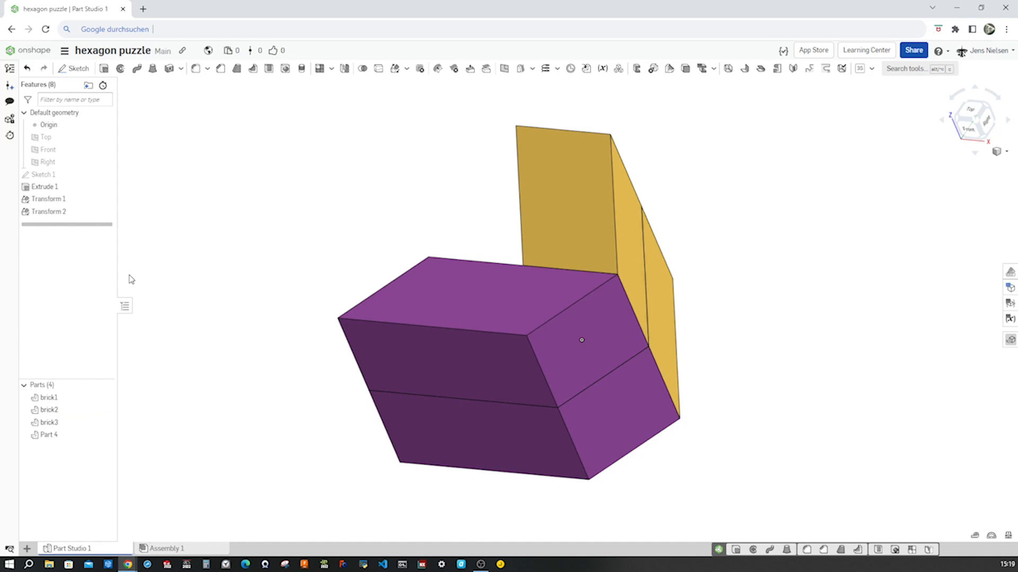
{"action": "right_click", "coordinate": [46, 423]}
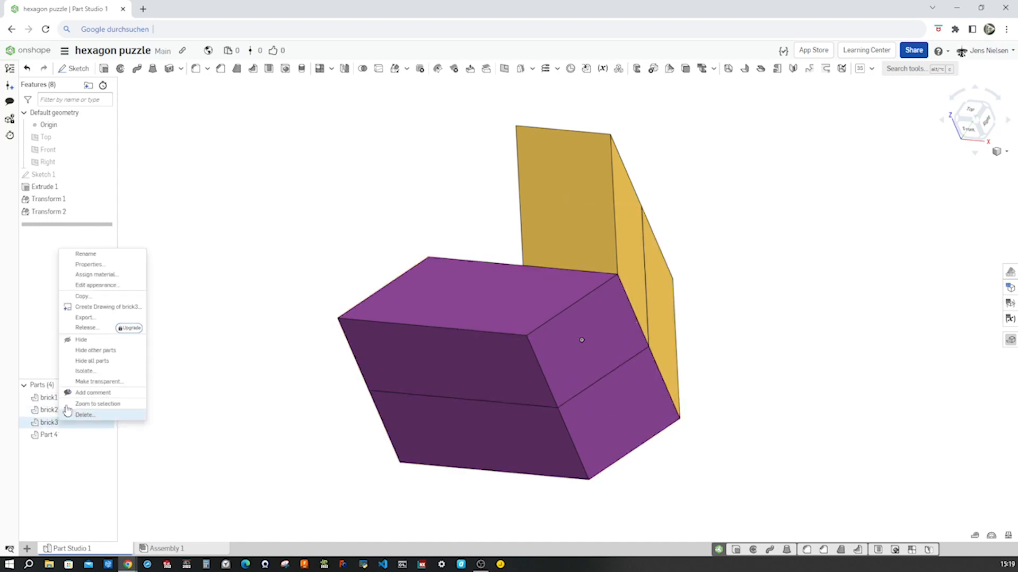
{"action": "left_click", "coordinate": [97, 285]}
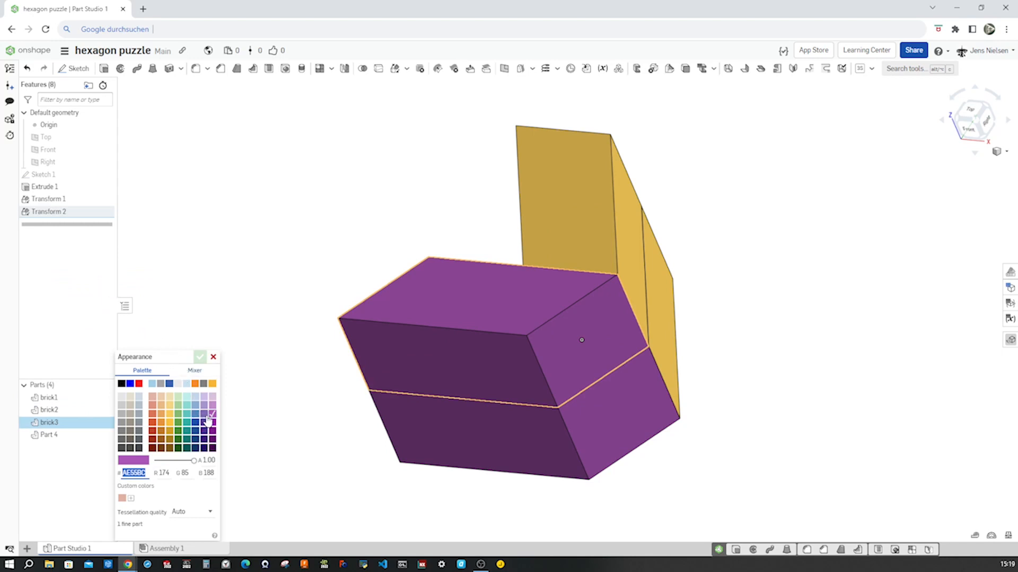
{"action": "mouse_move", "coordinate": [186, 418]}
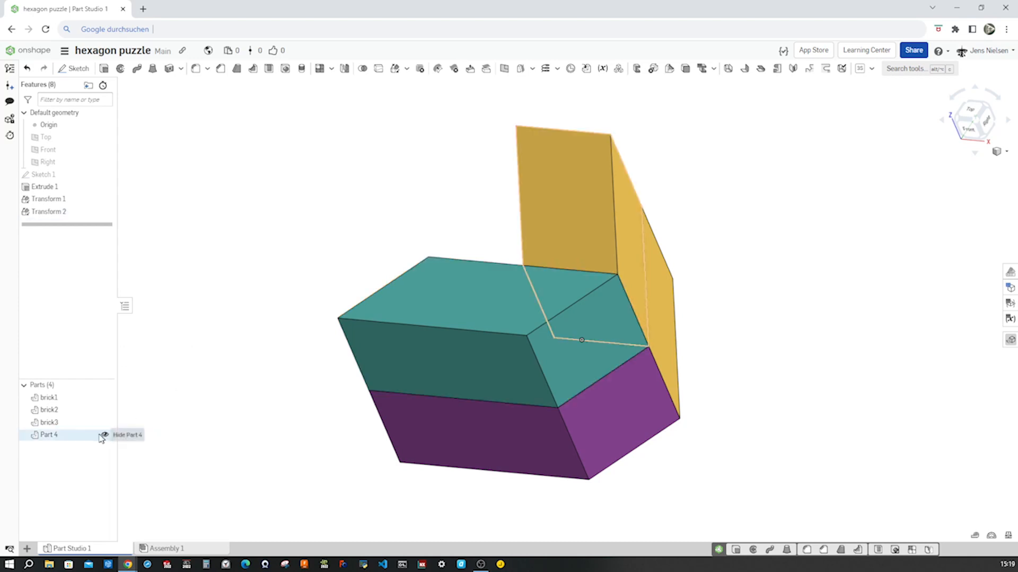
Rename Part 4 to brick4 and colour it reddish orange.
{"action": "right_click", "coordinate": [44, 435]}
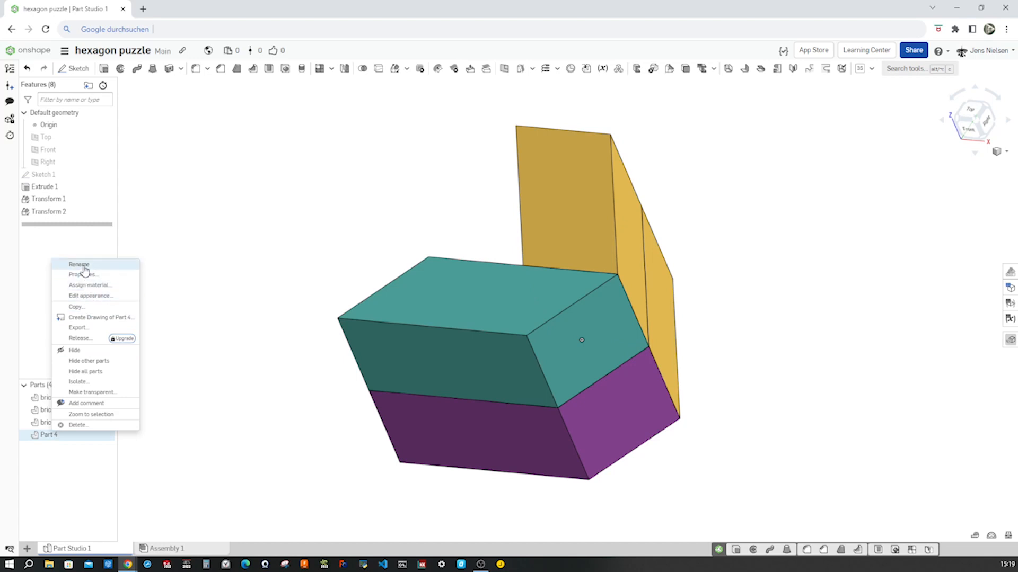
{"action": "left_click", "coordinate": [80, 265]}
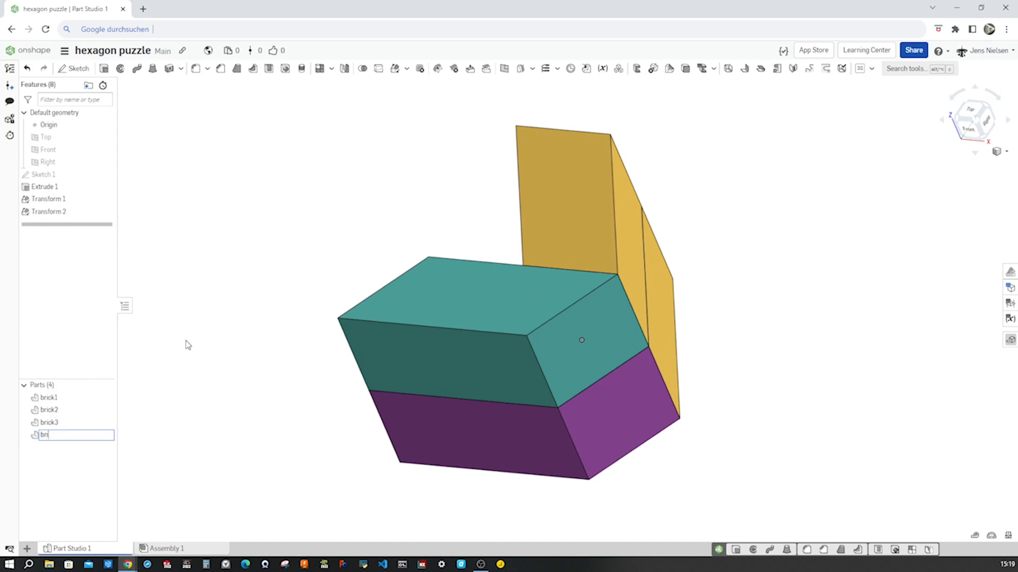
{"action": "key", "text": "Enter"}
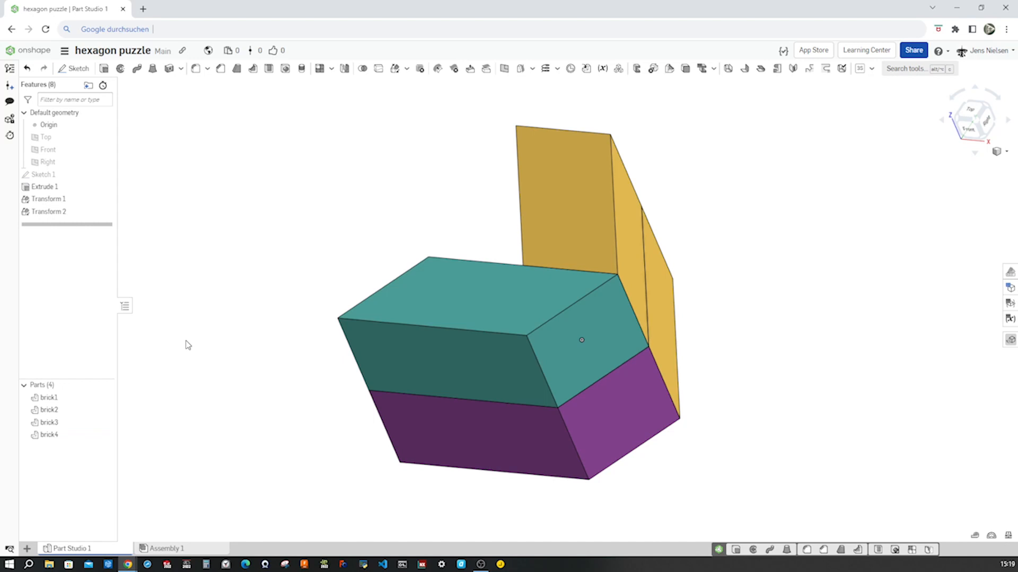
{"action": "right_click", "coordinate": [48, 434]}
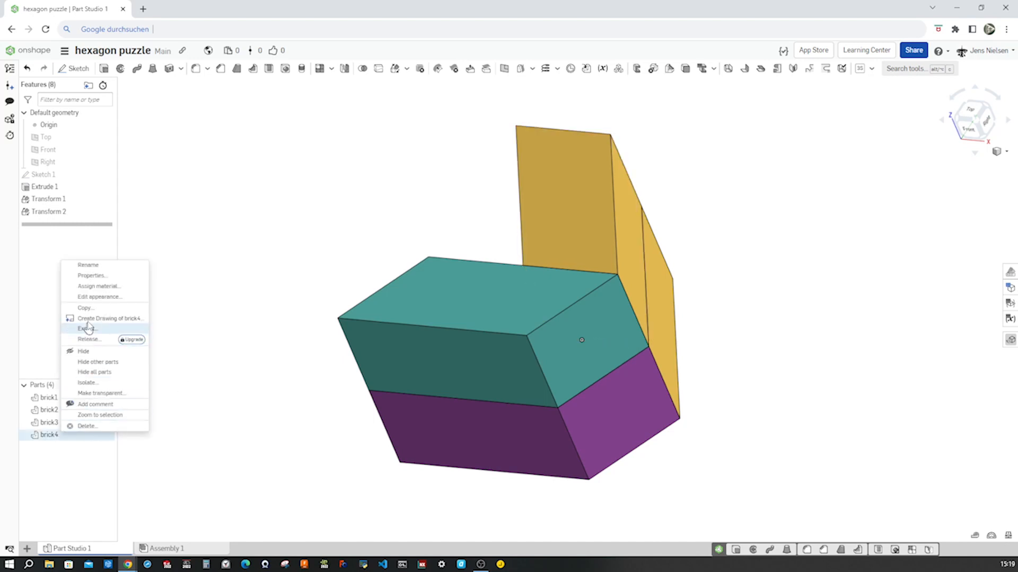
{"action": "left_click", "coordinate": [100, 297]}
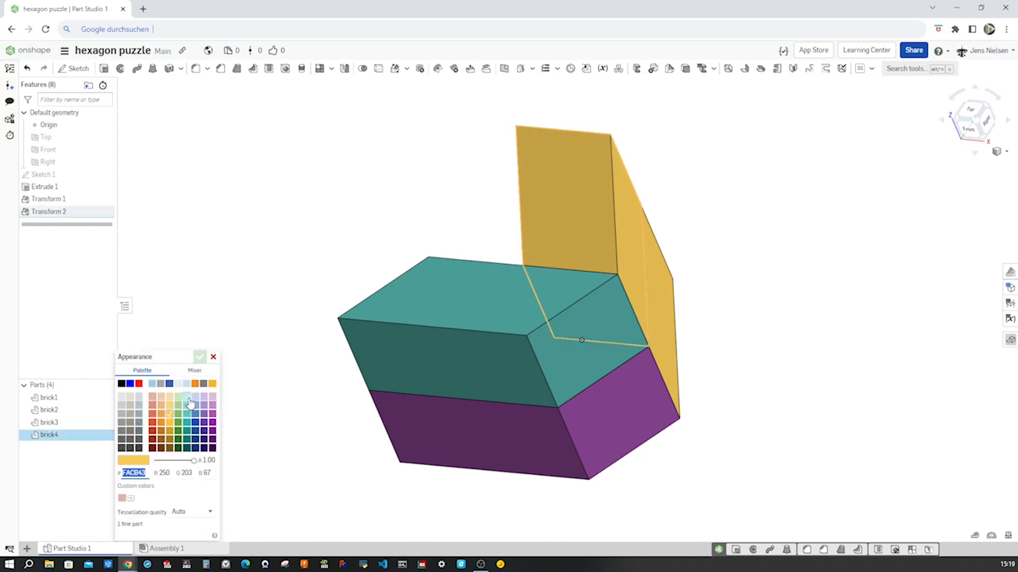
{"action": "left_click", "coordinate": [152, 412]}
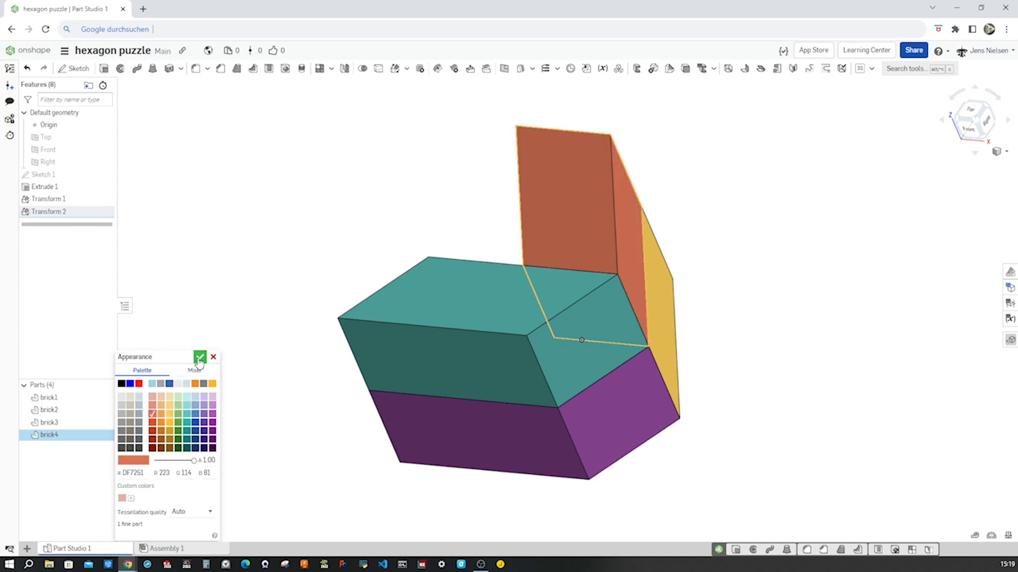
{"action": "left_click", "coordinate": [199, 358]}
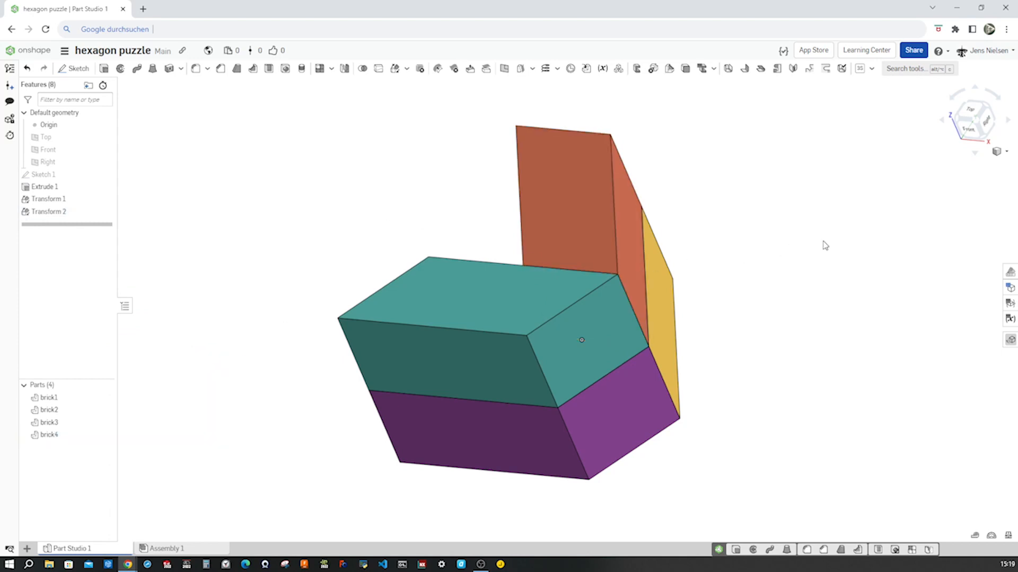
{"action": "mouse_move", "coordinate": [816, 335]}
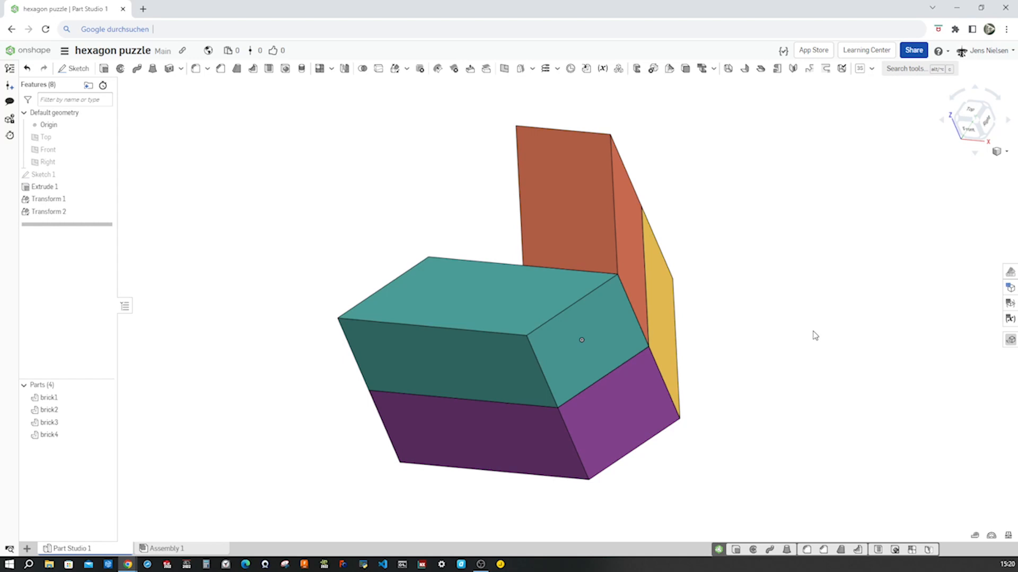
{"action": "mouse_move", "coordinate": [570, 68]}
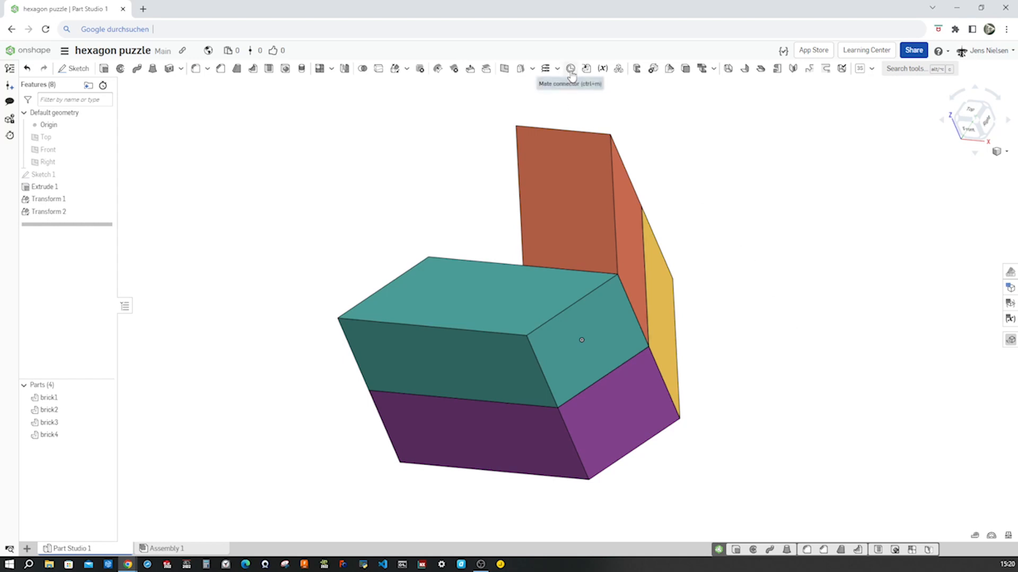
Place two mate connectors owned by brick2 at the two ends of its edge.
{"action": "left_click", "coordinate": [569, 68]}
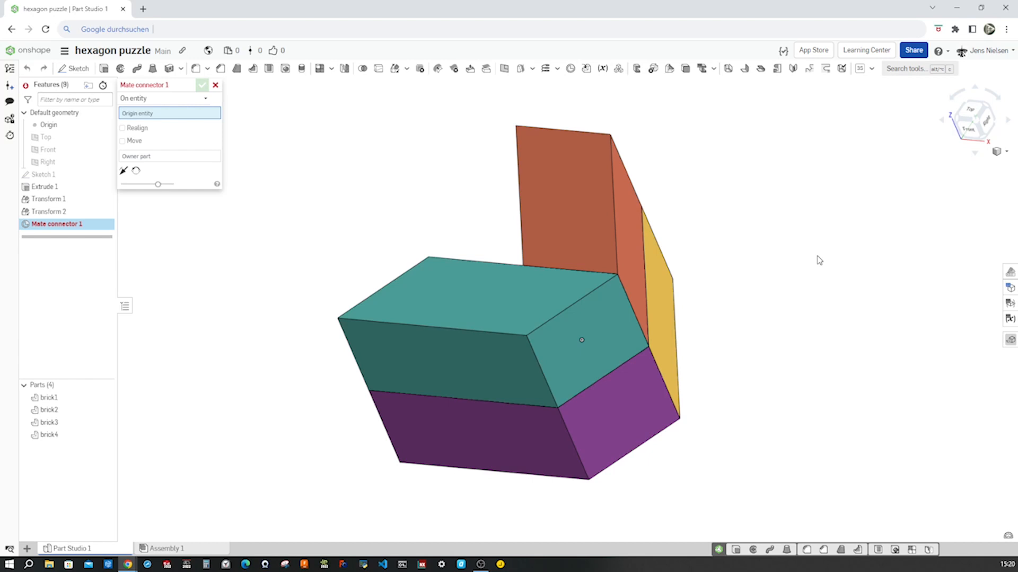
{"action": "mouse_move", "coordinate": [823, 281]}
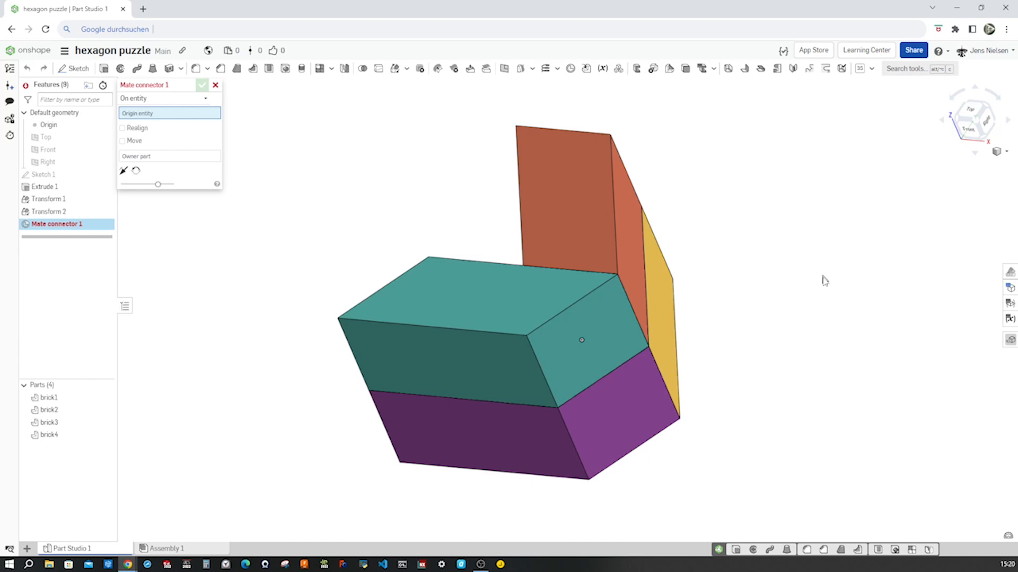
{"action": "mouse_move", "coordinate": [751, 394]}
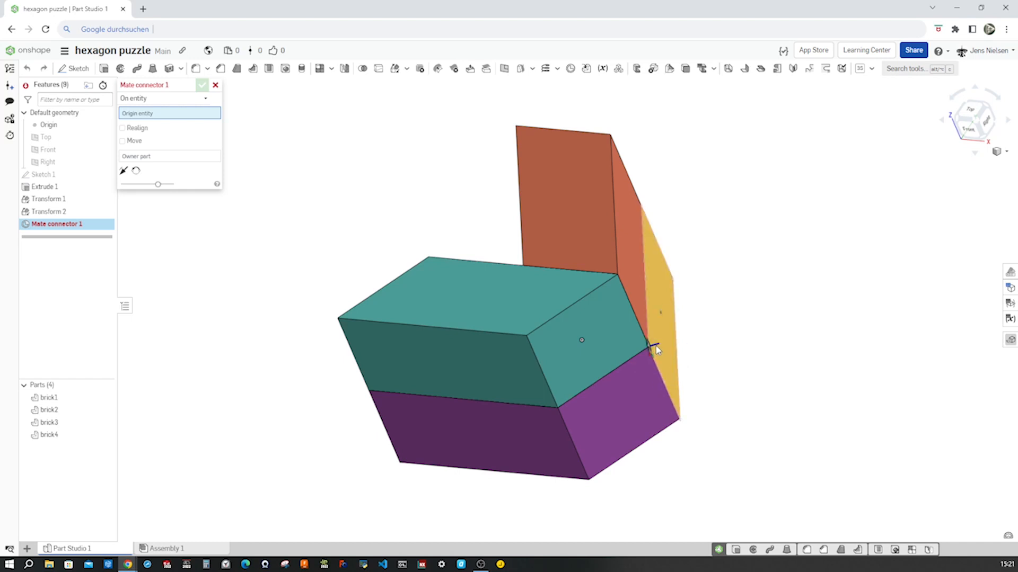
{"action": "left_click_drag", "start_coordinate": [655, 351], "coordinate": [793, 374]}
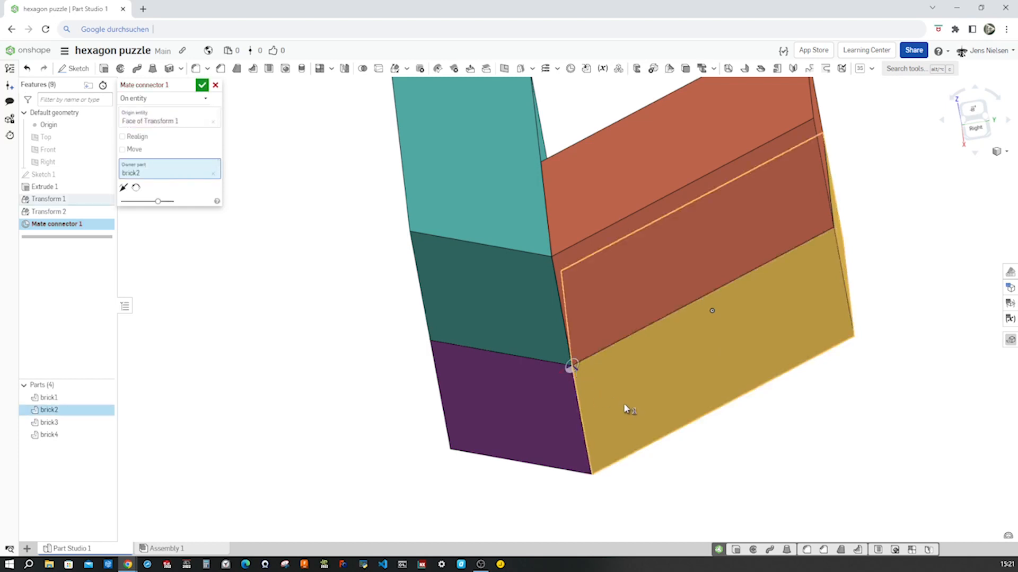
{"action": "mouse_move", "coordinate": [263, 228]}
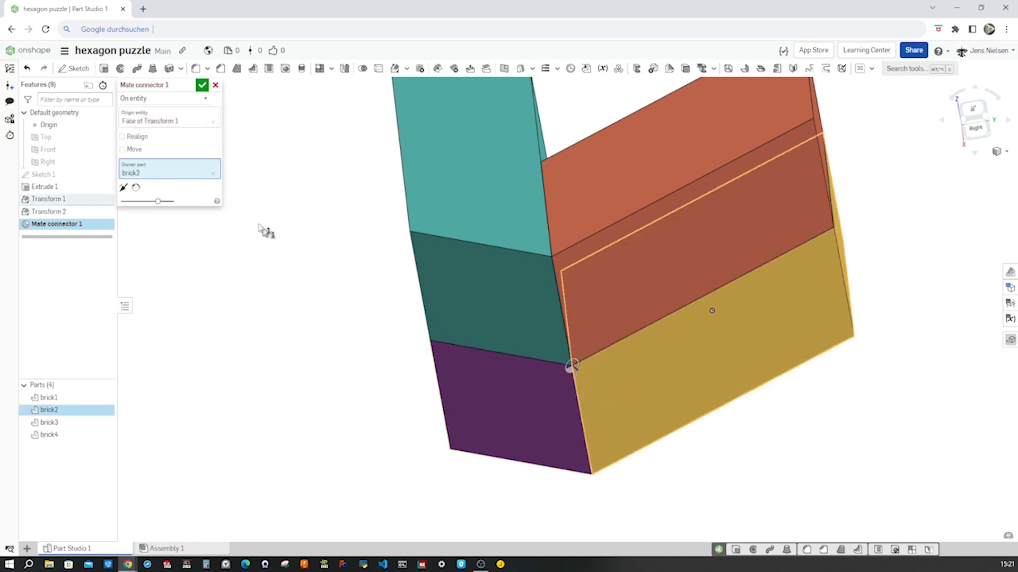
{"action": "left_click", "coordinate": [201, 85]}
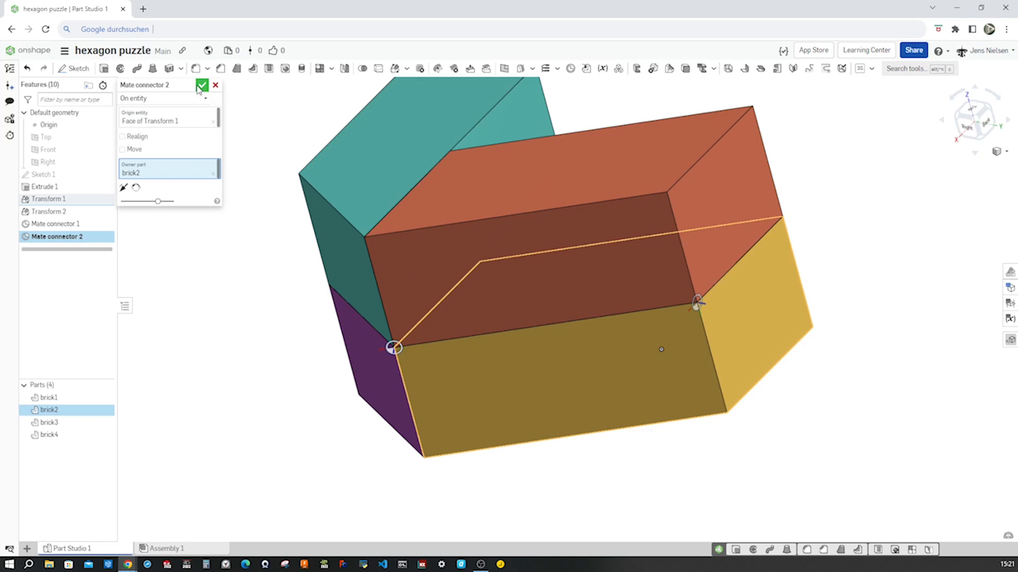
{"action": "left_click", "coordinate": [202, 85]}
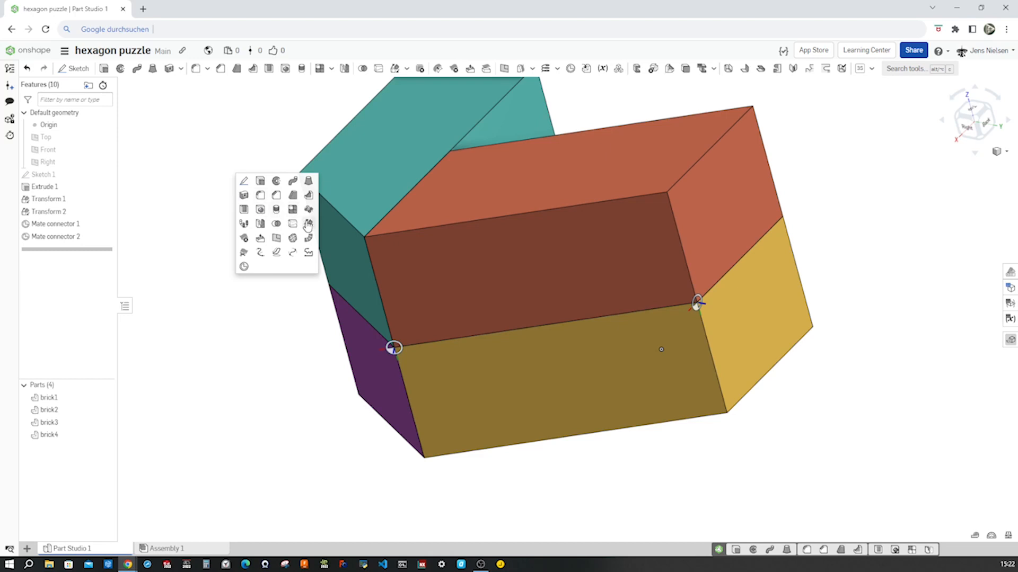
Transform brick3 and brick4 from Mate connector 1 to Mate connector 2.
{"action": "left_click", "coordinate": [308, 225]}
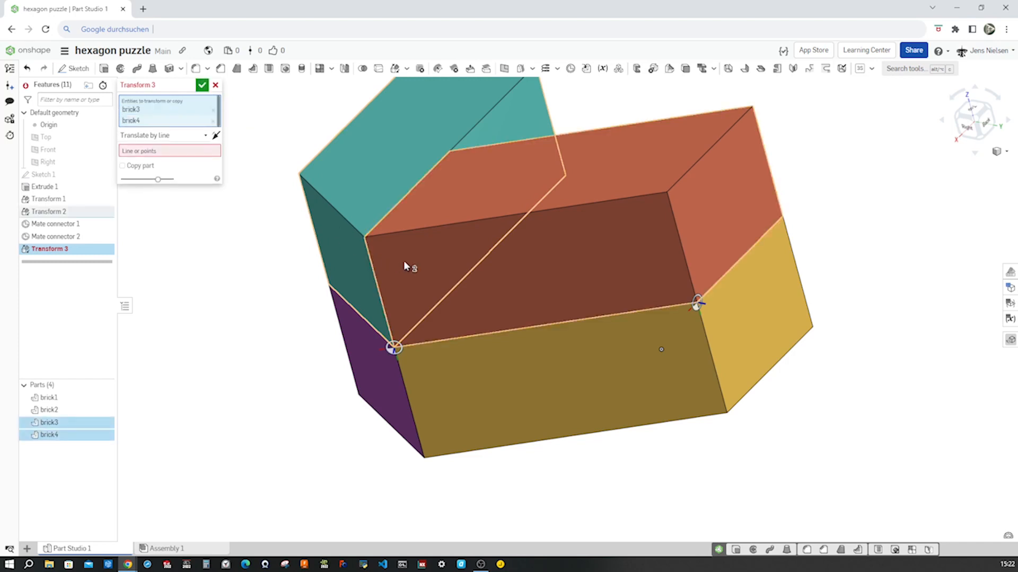
{"action": "left_click", "coordinate": [204, 135]}
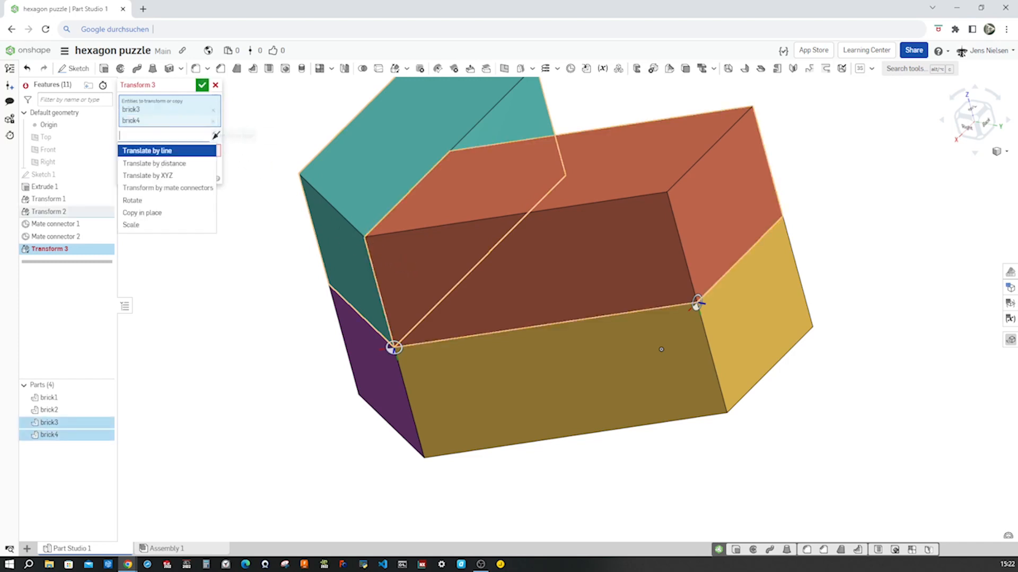
{"action": "left_click", "coordinate": [167, 186]}
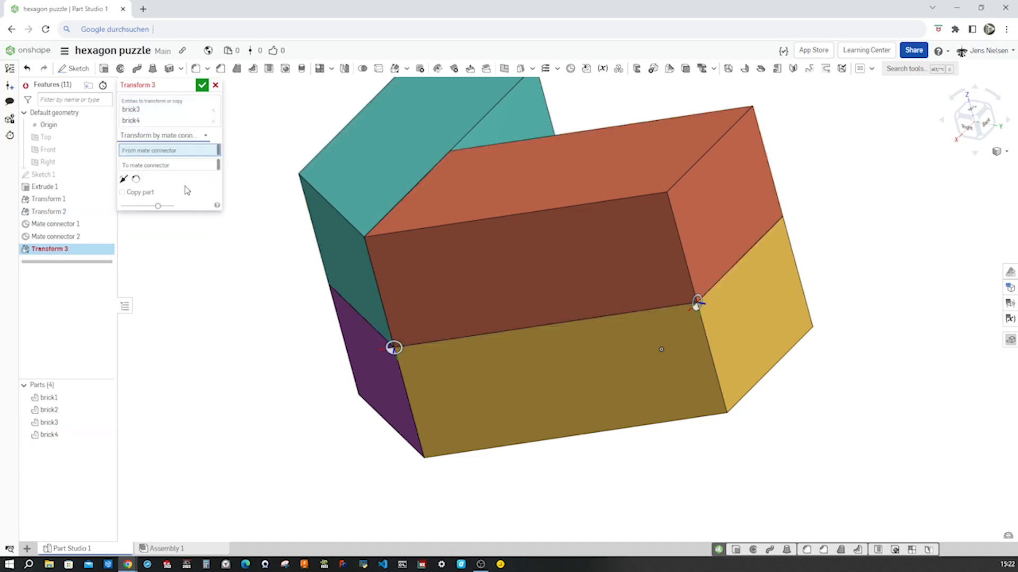
{"action": "mouse_move", "coordinate": [391, 365]}
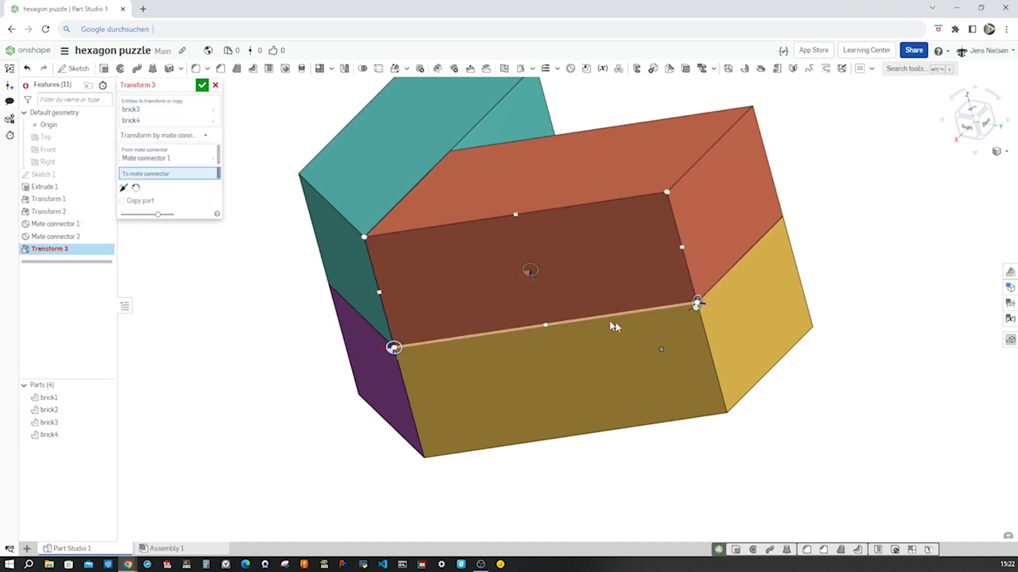
{"action": "left_click", "coordinate": [694, 302]}
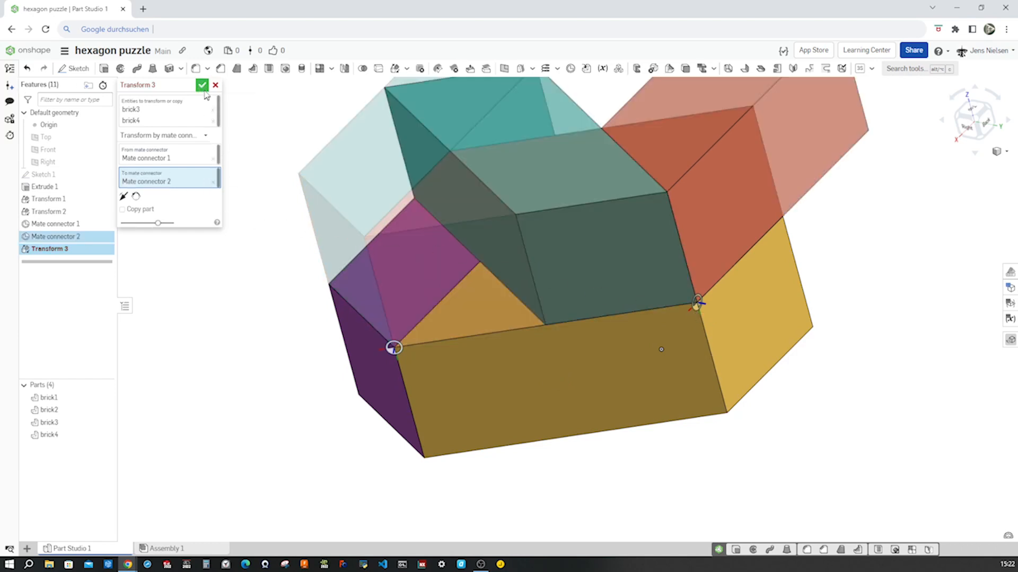
{"action": "mouse_move", "coordinate": [123, 210]}
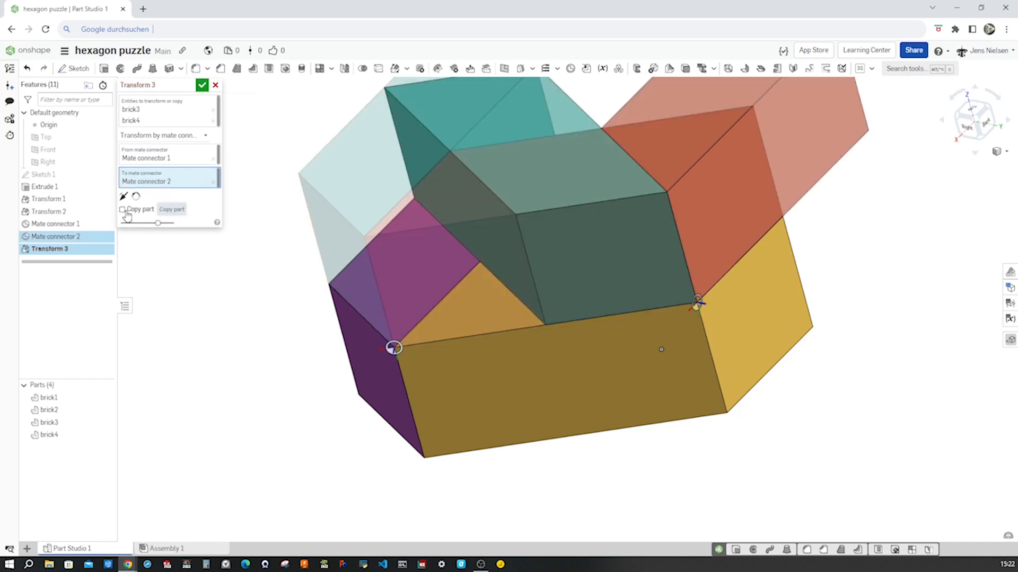
{"action": "left_click", "coordinate": [202, 84]}
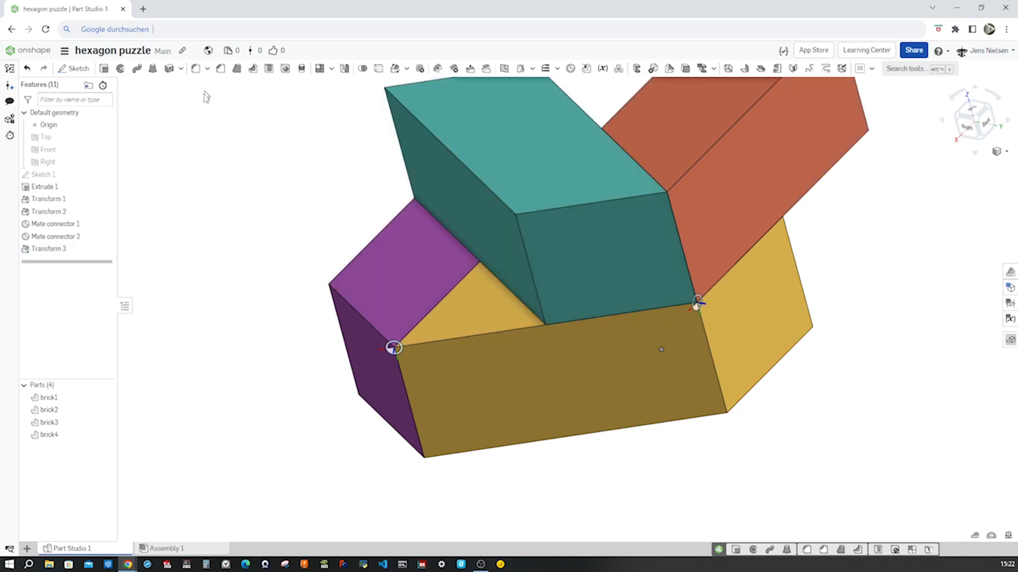
{"action": "mouse_move", "coordinate": [217, 265]}
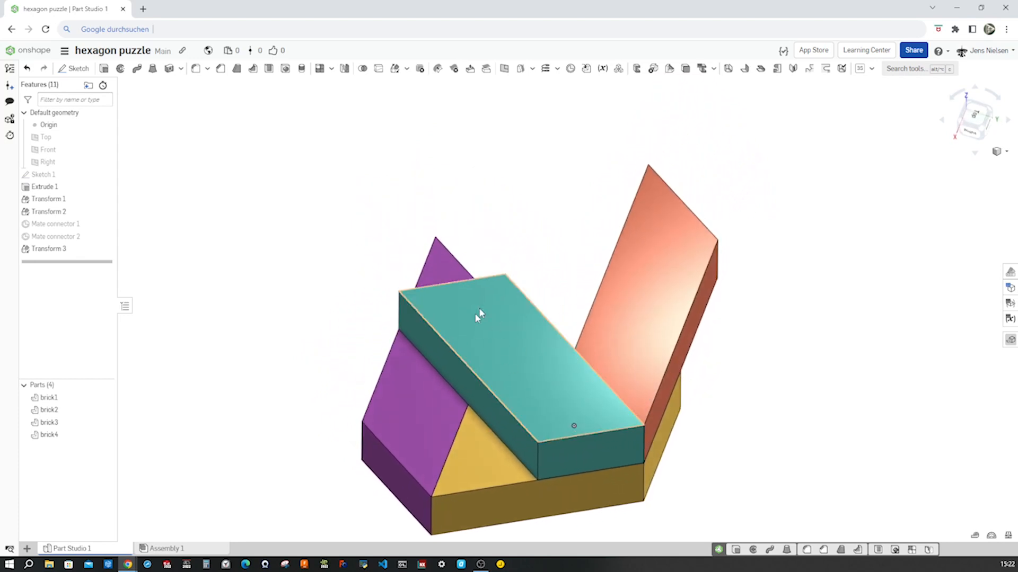
Create a composite part from brick1 through brick4.
{"action": "left_click_drag", "start_coordinate": [481, 318], "coordinate": [492, 276]}
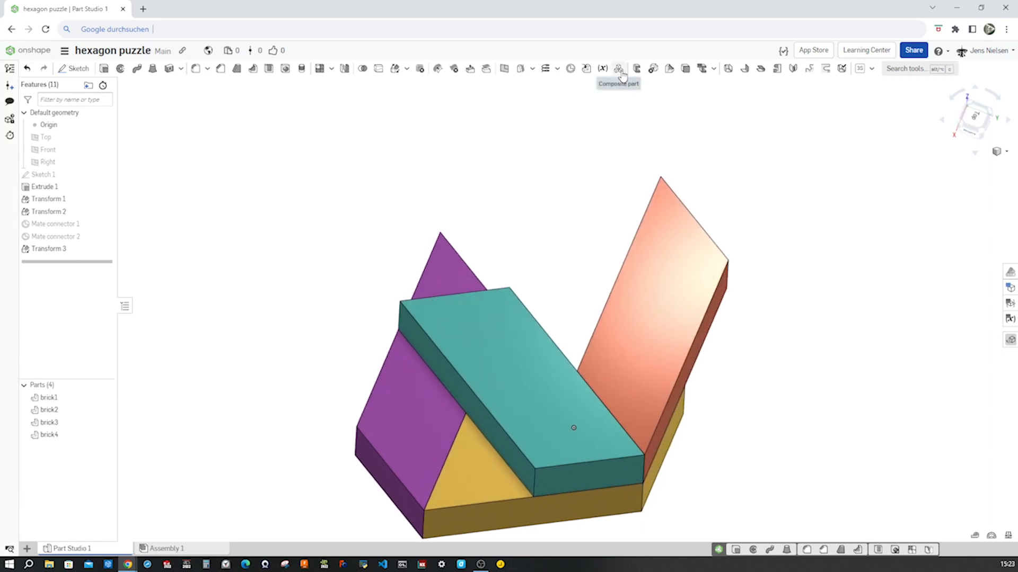
{"action": "left_click", "coordinate": [619, 68]}
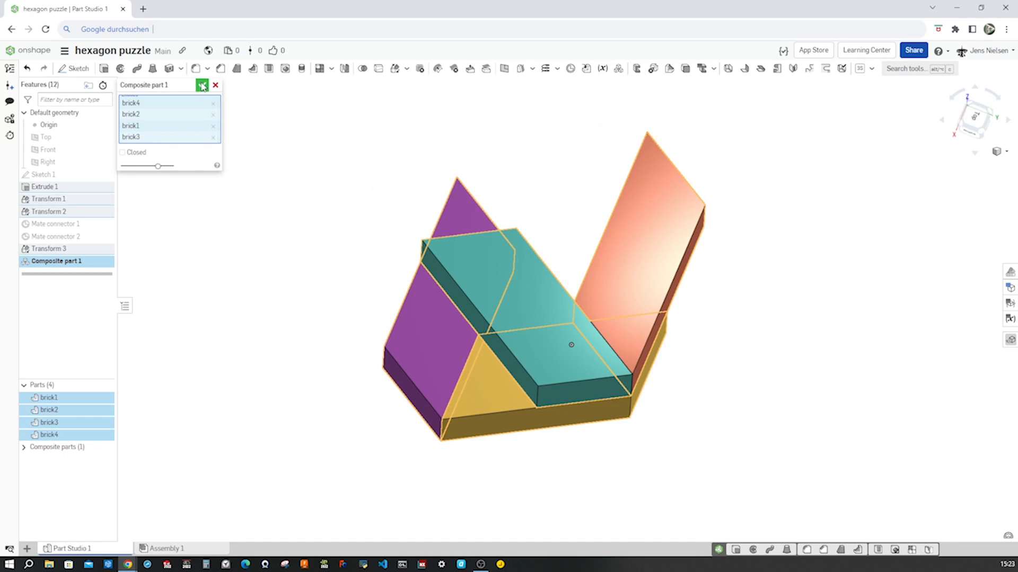
{"action": "left_click", "coordinate": [203, 85]}
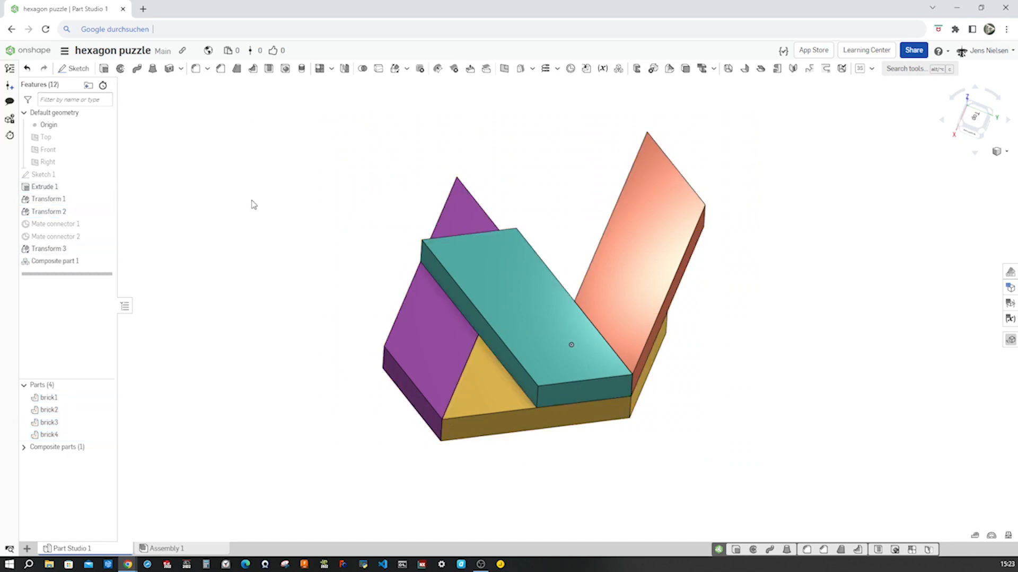
{"action": "mouse_move", "coordinate": [350, 388]}
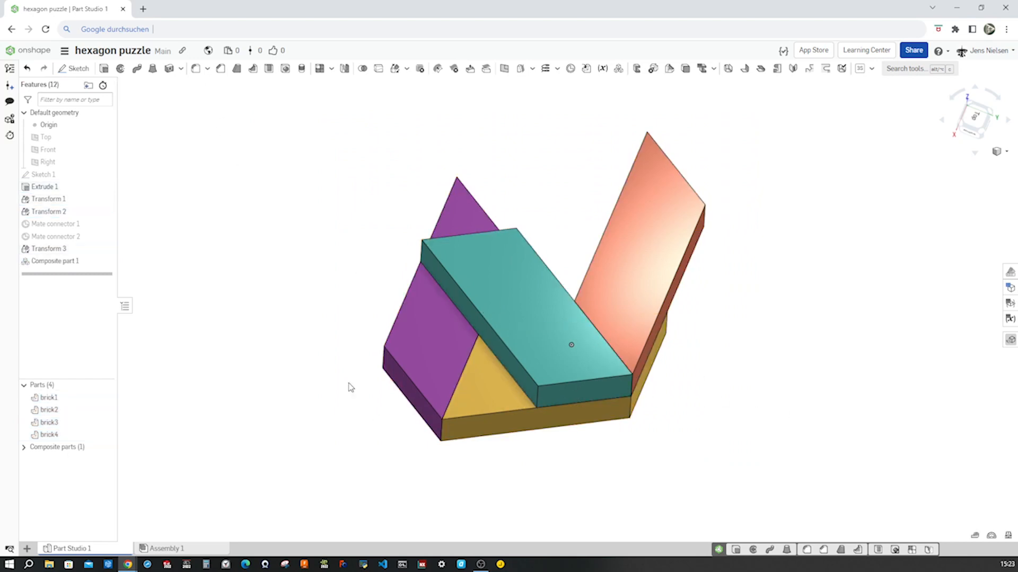
{"action": "left_click", "coordinate": [166, 548]}
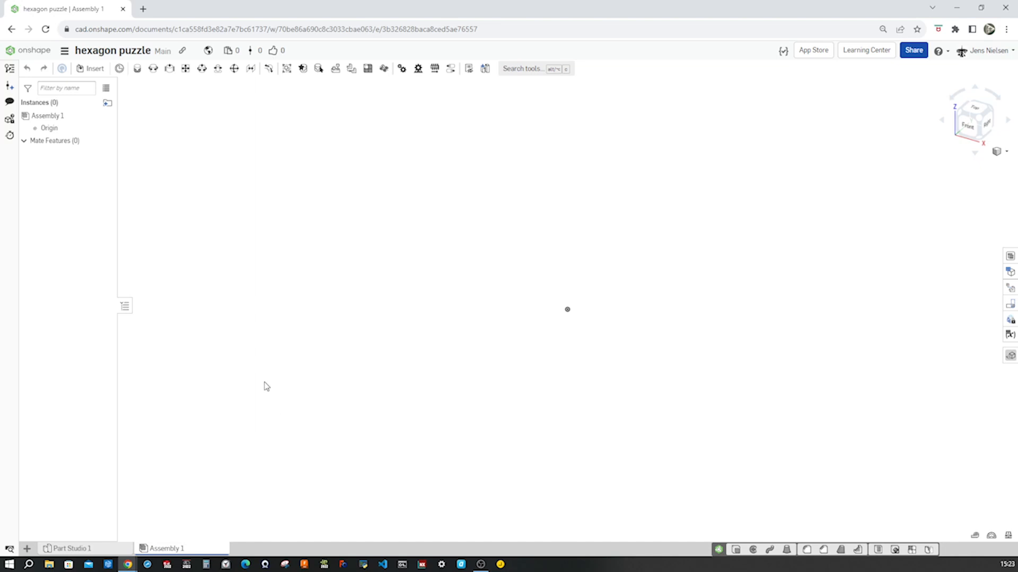
Insert three instances of Composite part 1, each placed apart in the workspace.
{"action": "left_click", "coordinate": [94, 68]}
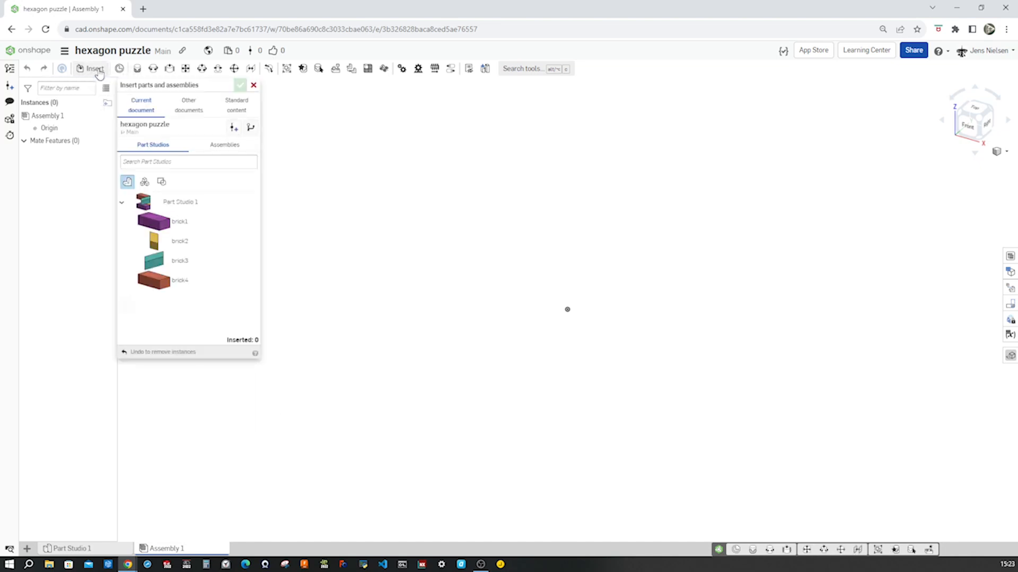
{"action": "mouse_move", "coordinate": [144, 183]}
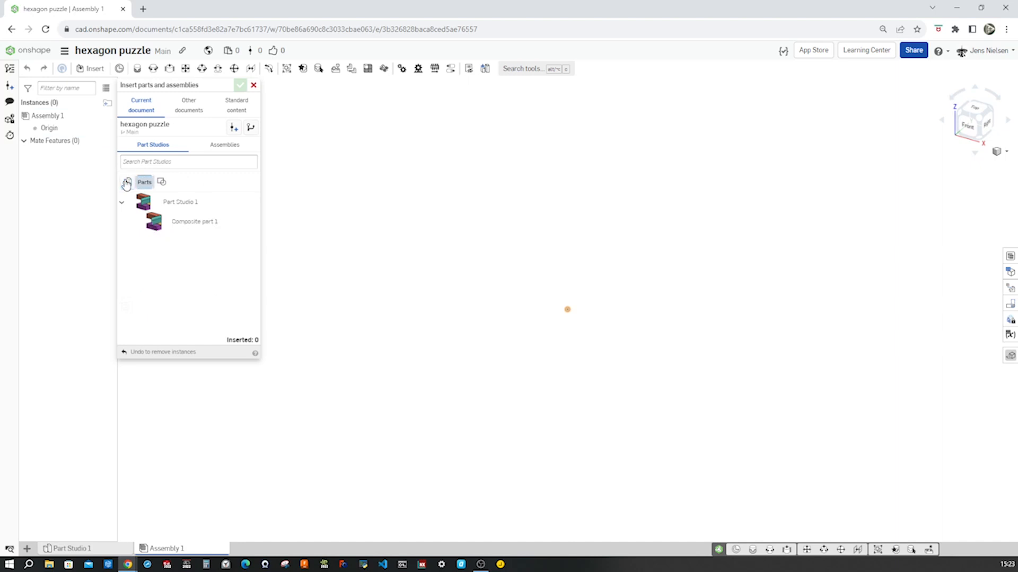
{"action": "left_click", "coordinate": [196, 221]}
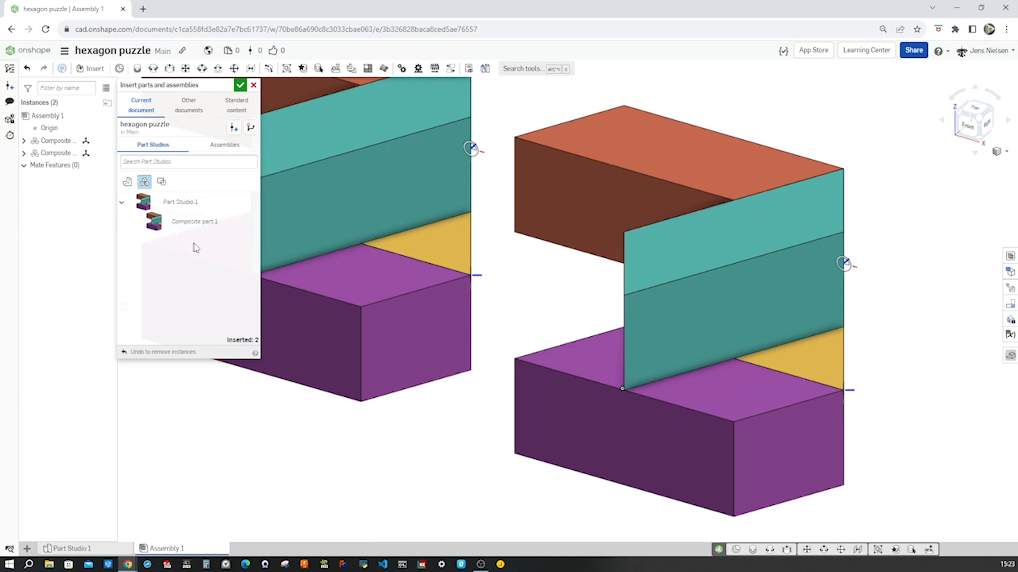
{"action": "left_click", "coordinate": [193, 222]}
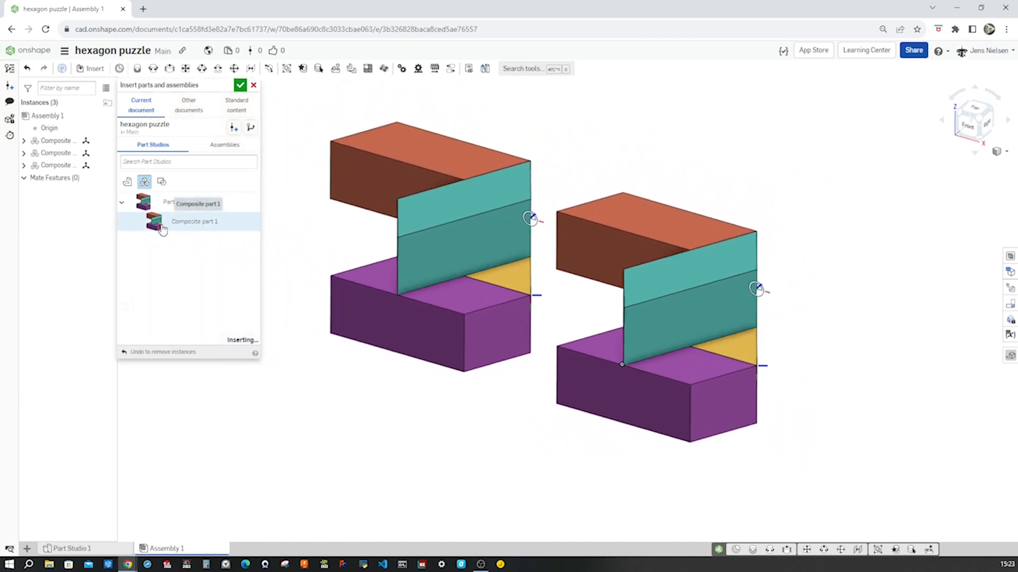
{"action": "left_click", "coordinate": [194, 222]}
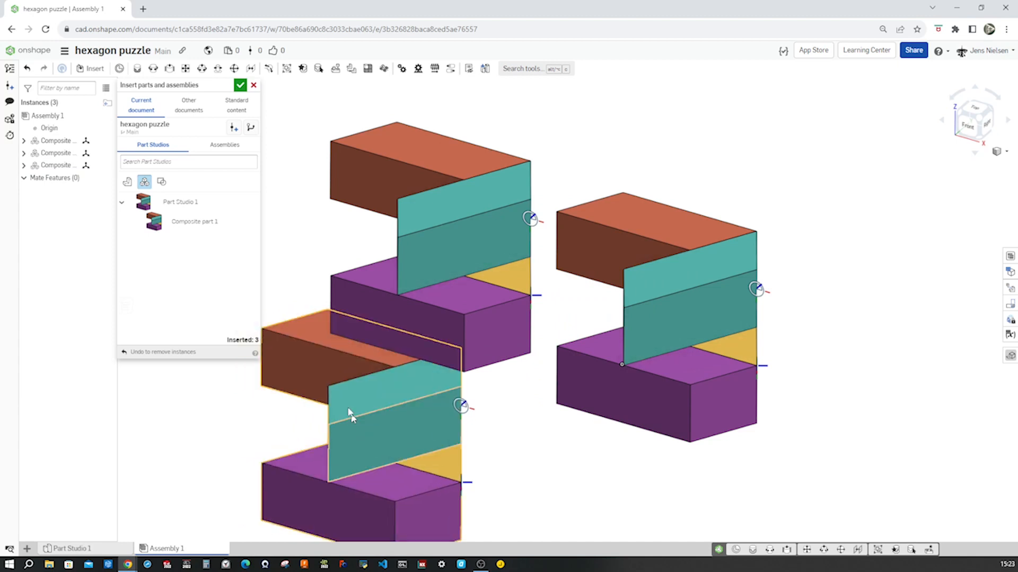
{"action": "left_click", "coordinate": [239, 85]}
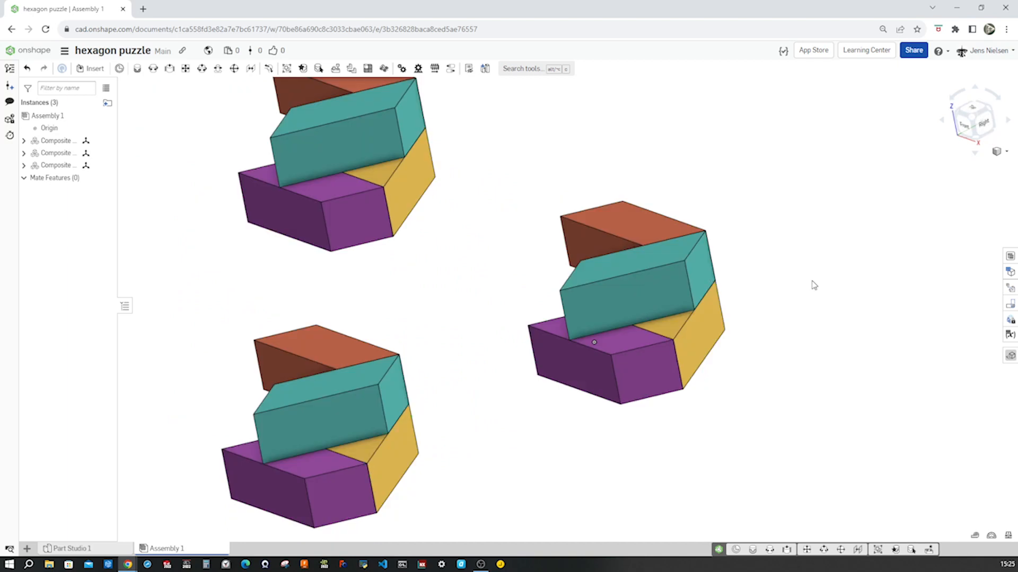
{"action": "mouse_move", "coordinate": [797, 356]}
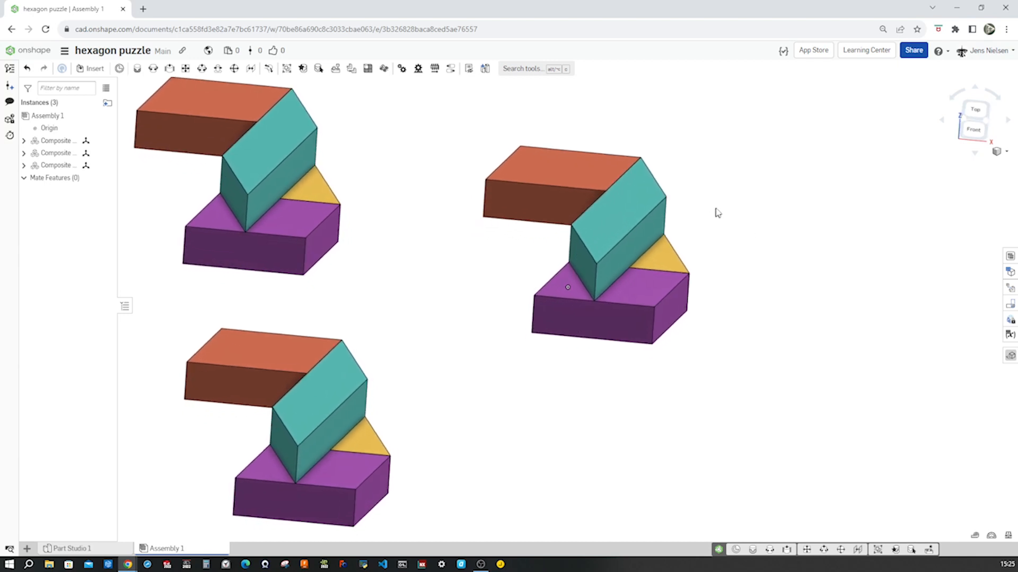
{"action": "right_click", "coordinate": [568, 287]}
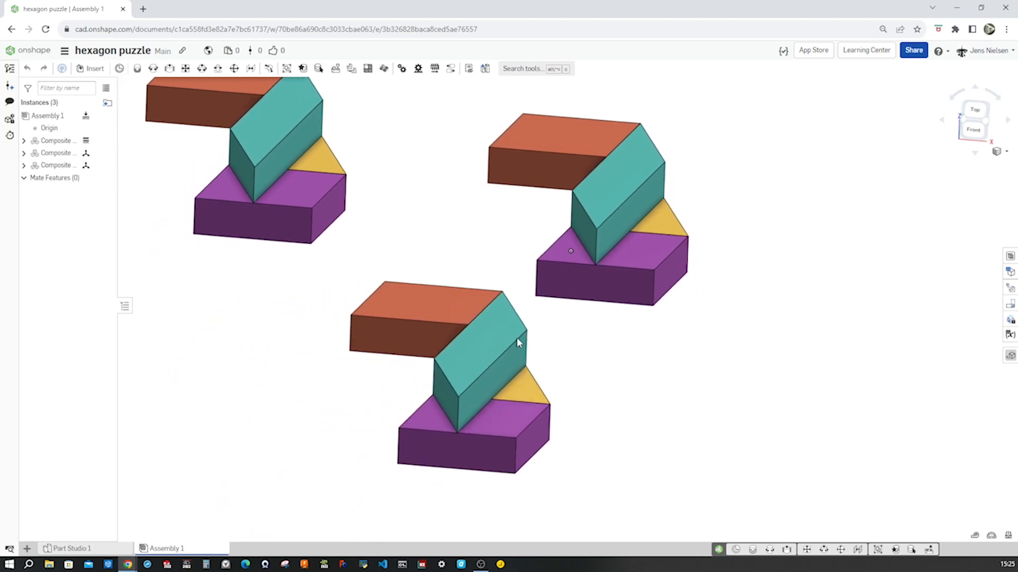
{"action": "left_click_drag", "start_coordinate": [519, 343], "coordinate": [622, 353]}
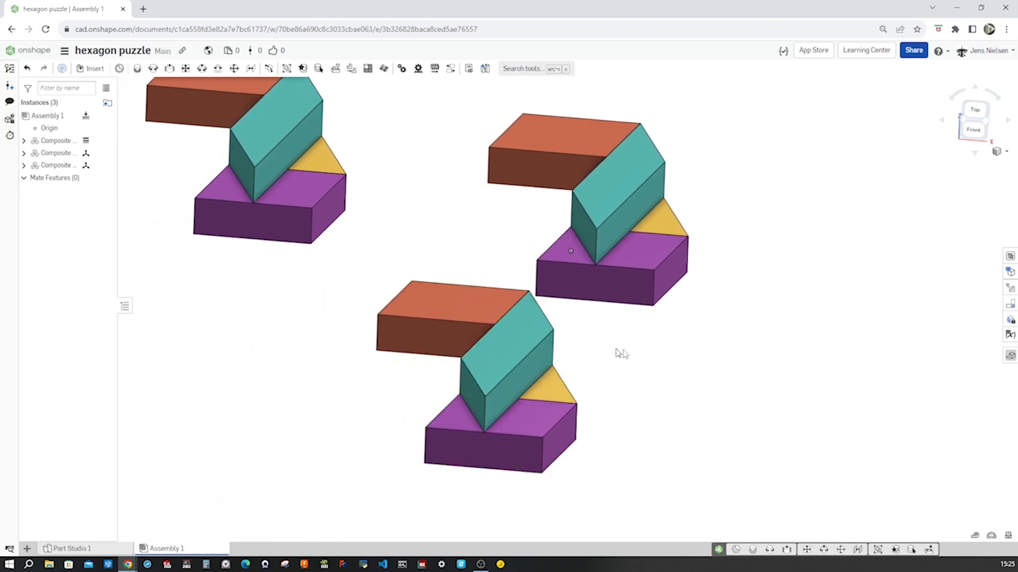
{"action": "mouse_move", "coordinate": [684, 360]}
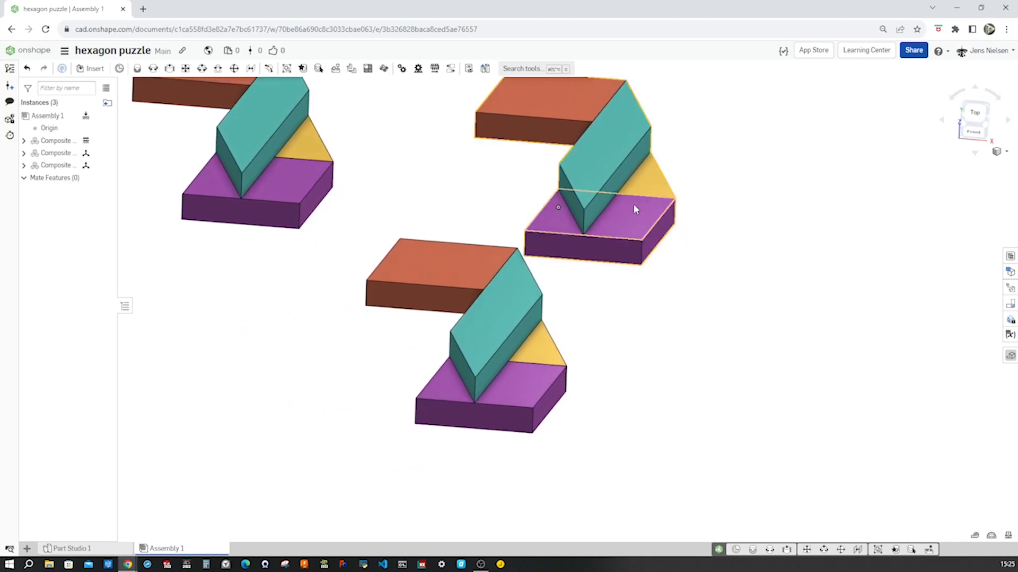
{"action": "left_click_drag", "start_coordinate": [634, 209], "coordinate": [459, 272]}
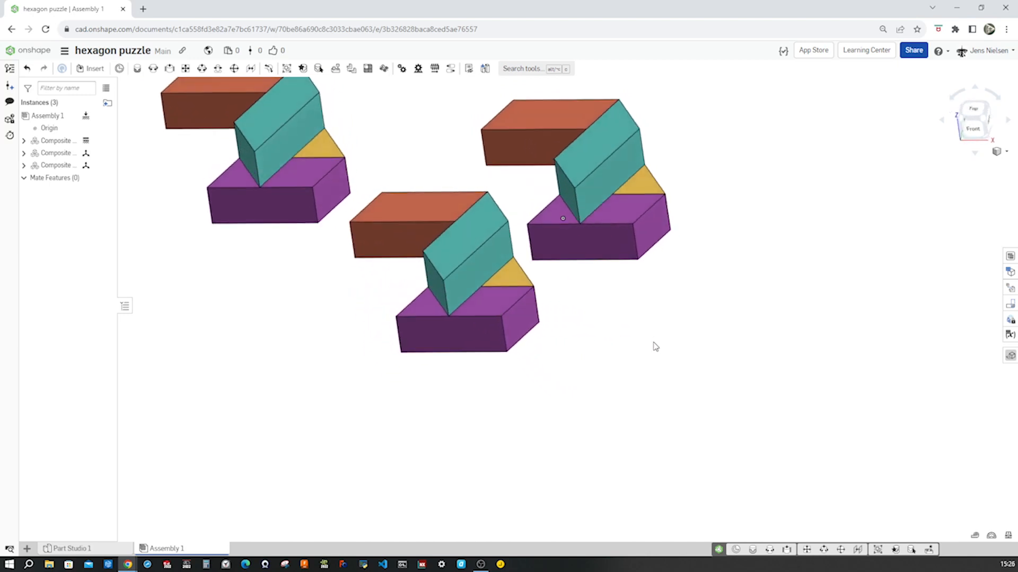
{"action": "left_click", "coordinate": [487, 256]}
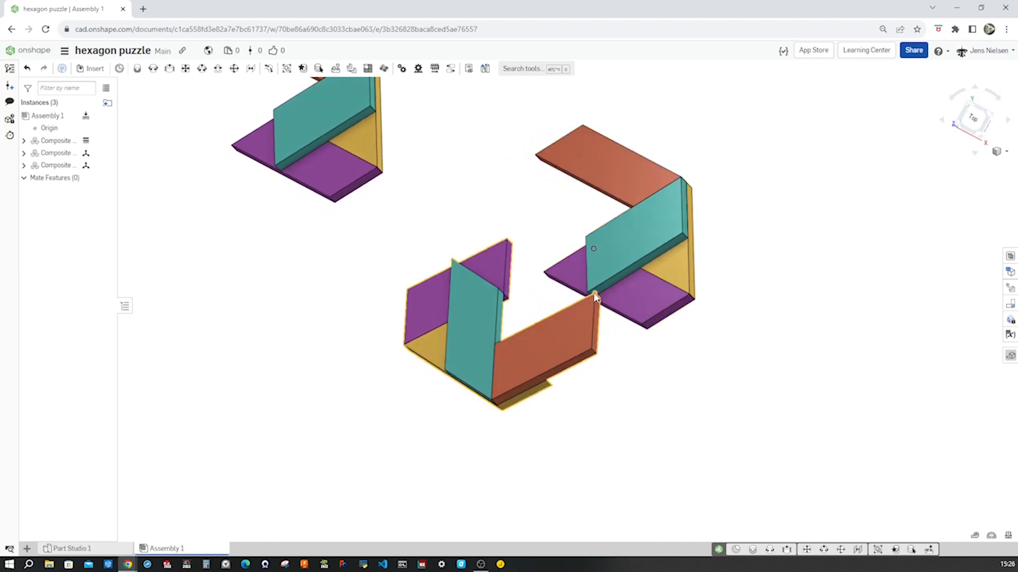
{"action": "left_click_drag", "start_coordinate": [594, 299], "coordinate": [458, 172]}
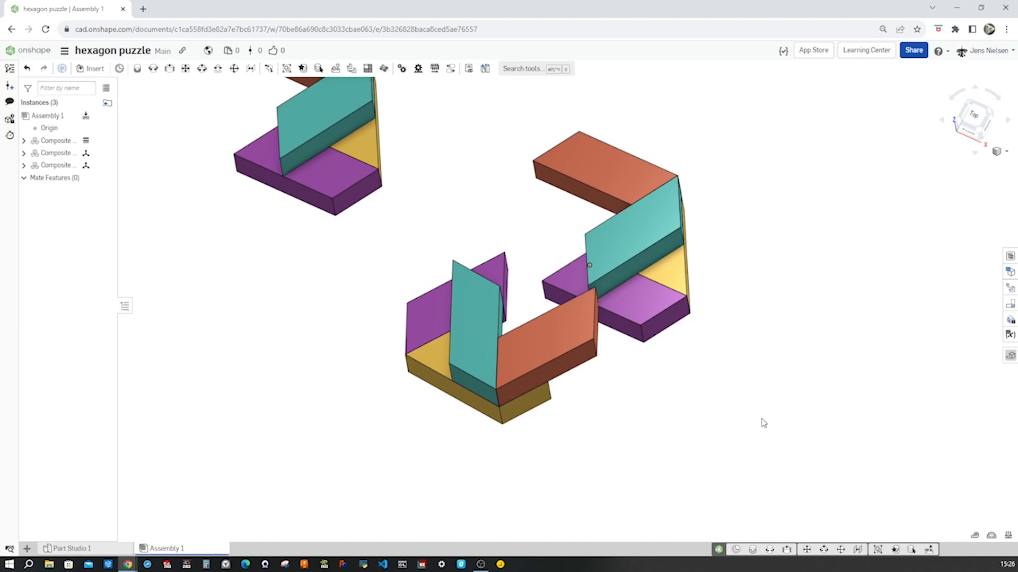
{"action": "mouse_move", "coordinate": [816, 524]}
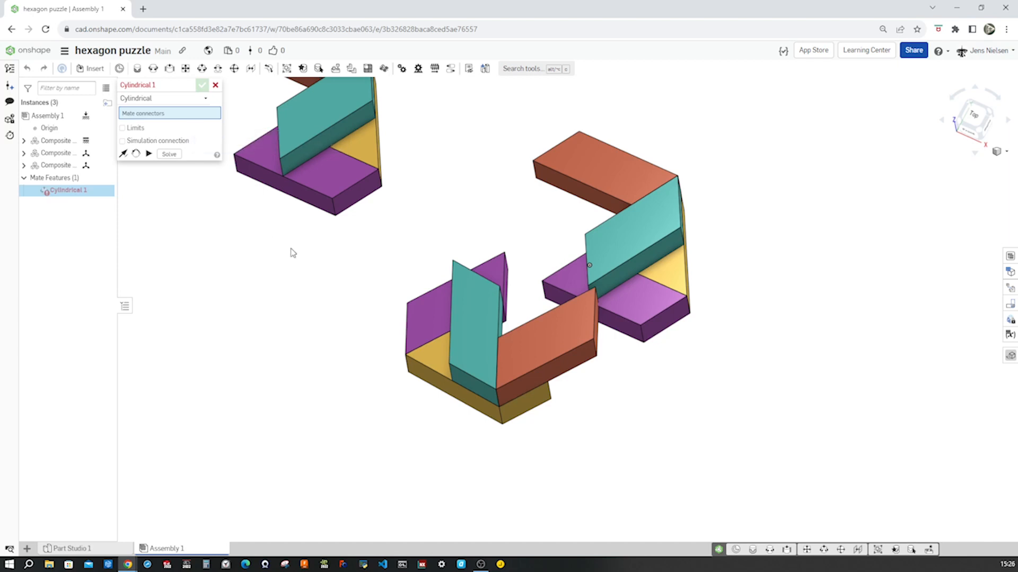
{"action": "mouse_move", "coordinate": [642, 371]}
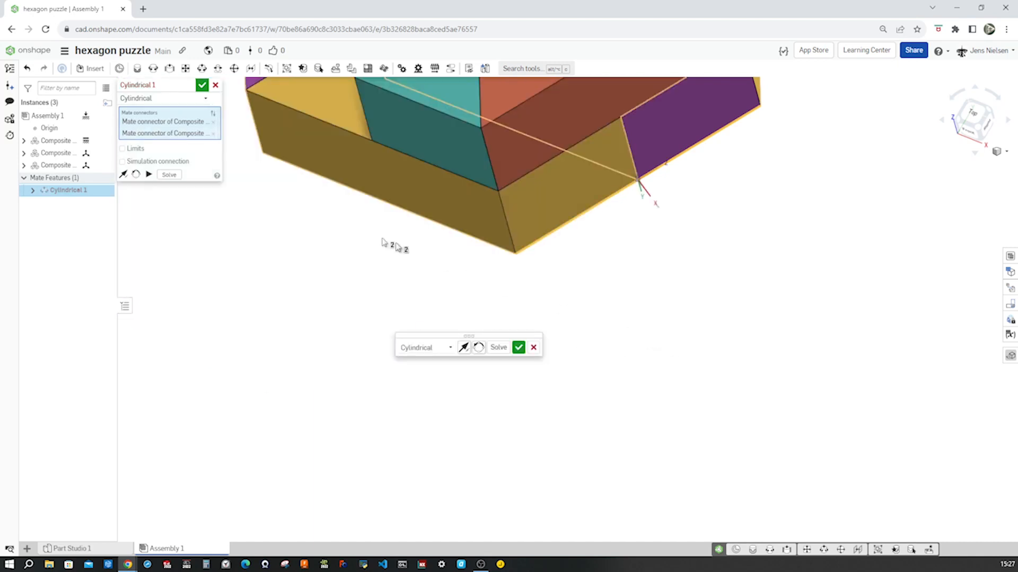
Enable limits on the cylindrical mate with minimum 0 mm and maximum 66 mm, then accept it.
{"action": "left_click", "coordinate": [122, 148]}
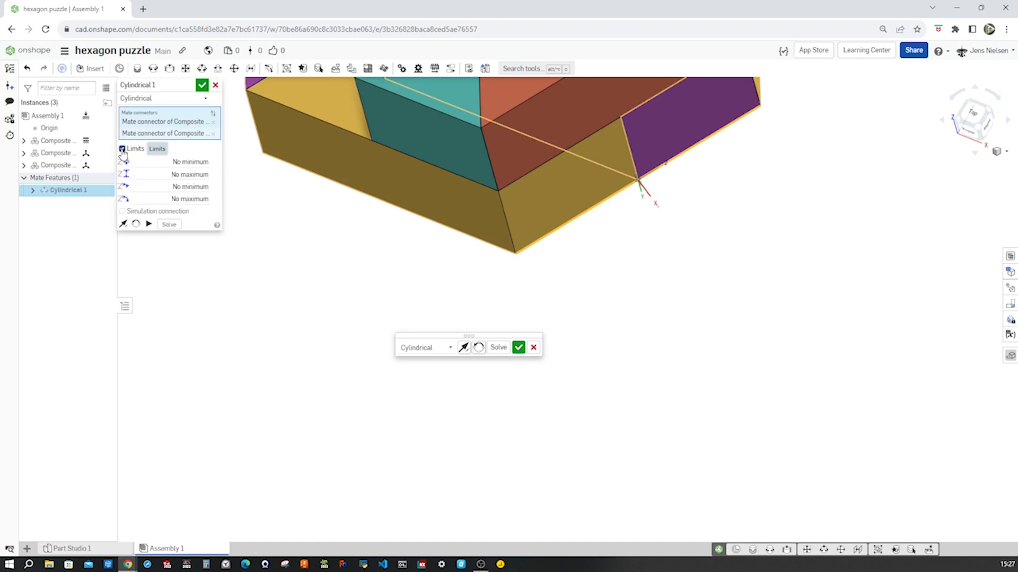
{"action": "left_click", "coordinate": [189, 161]}
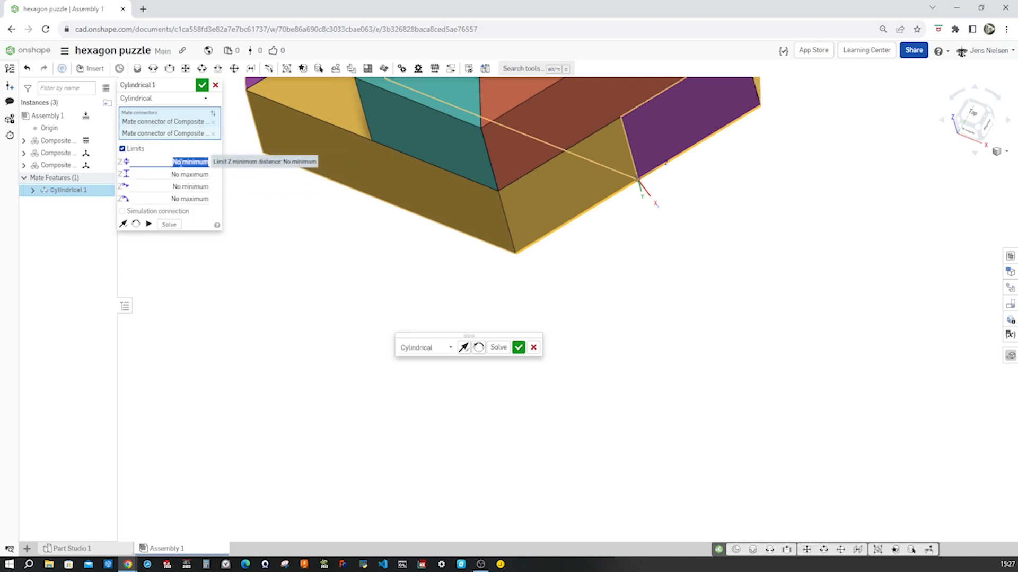
{"action": "mouse_move", "coordinate": [326, 244]}
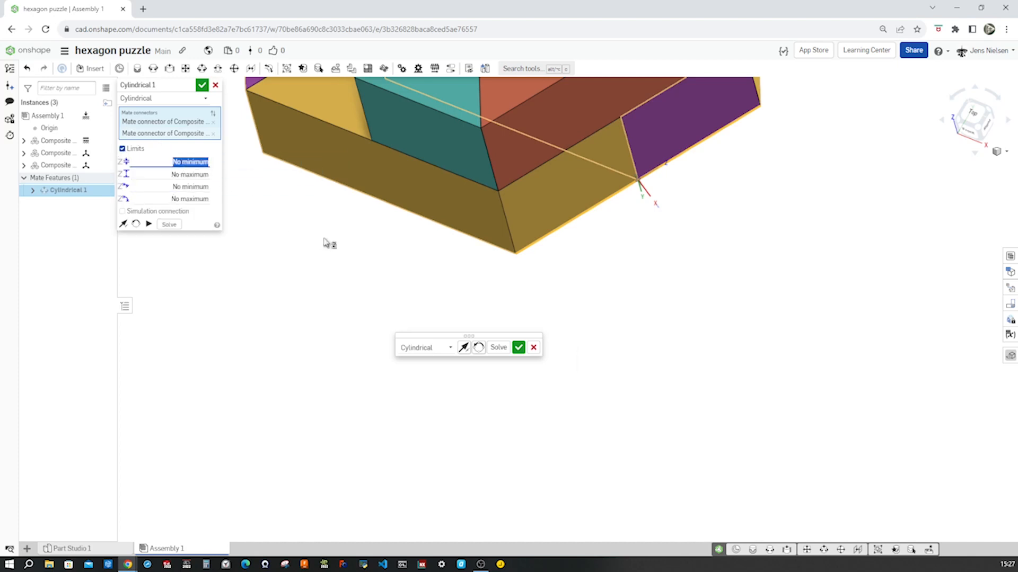
{"action": "type", "text": "0"}
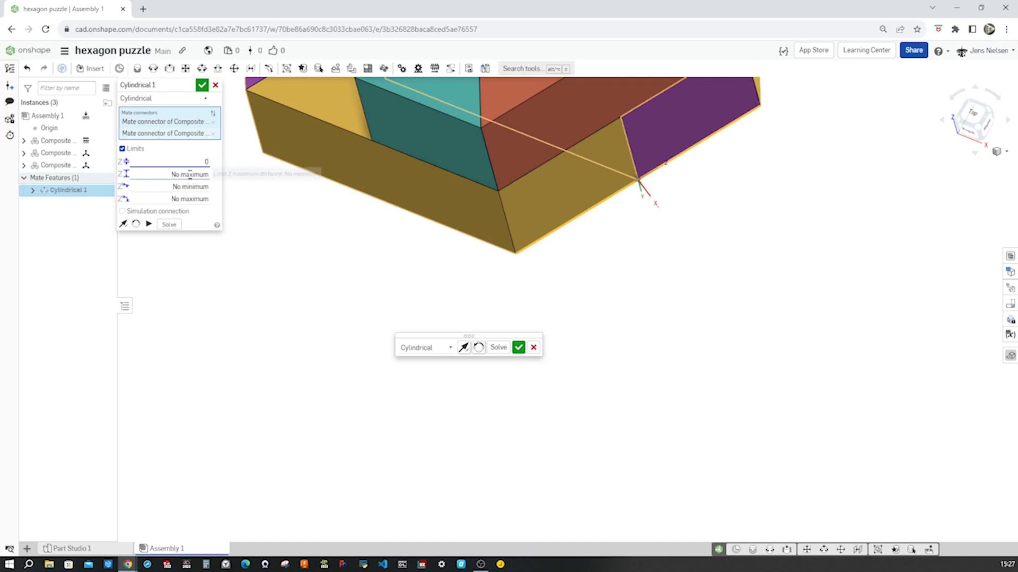
{"action": "left_click", "coordinate": [189, 173]}
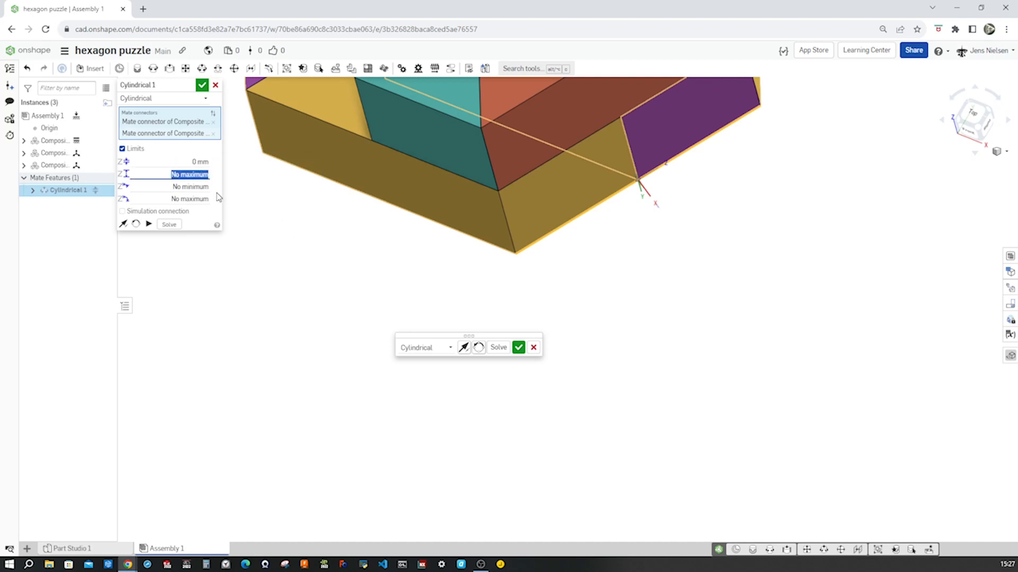
{"action": "type", "text": "66 mm"}
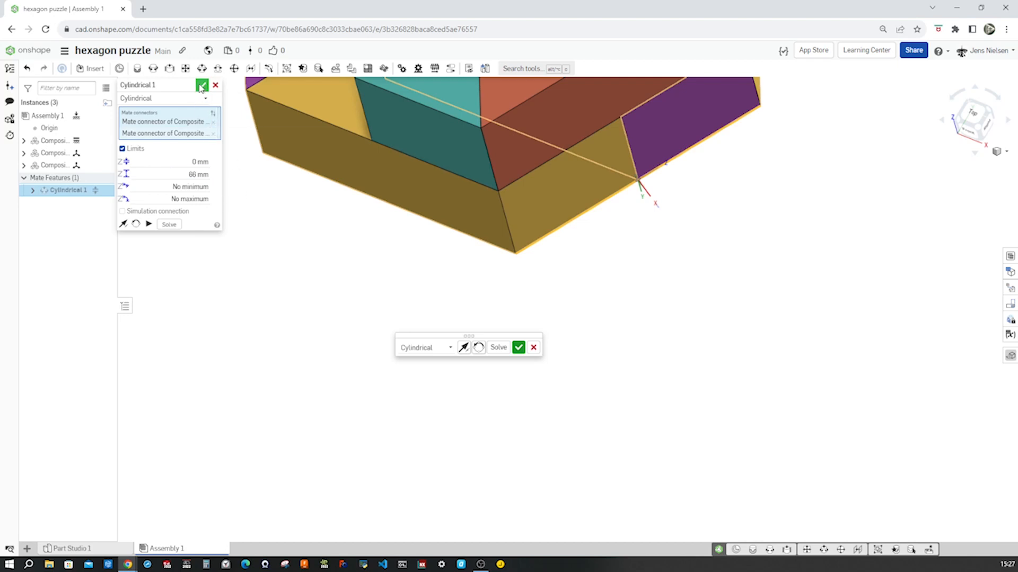
{"action": "left_click", "coordinate": [201, 86]}
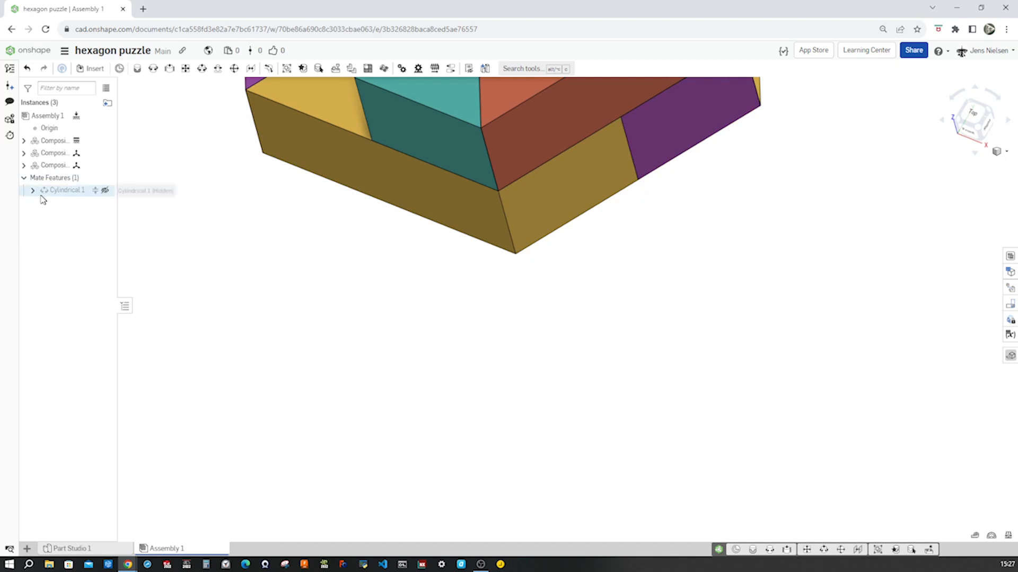
Animate Cylindrical 1 along its Z translation so the units slide apart, then stop.
{"action": "right_click", "coordinate": [65, 191]}
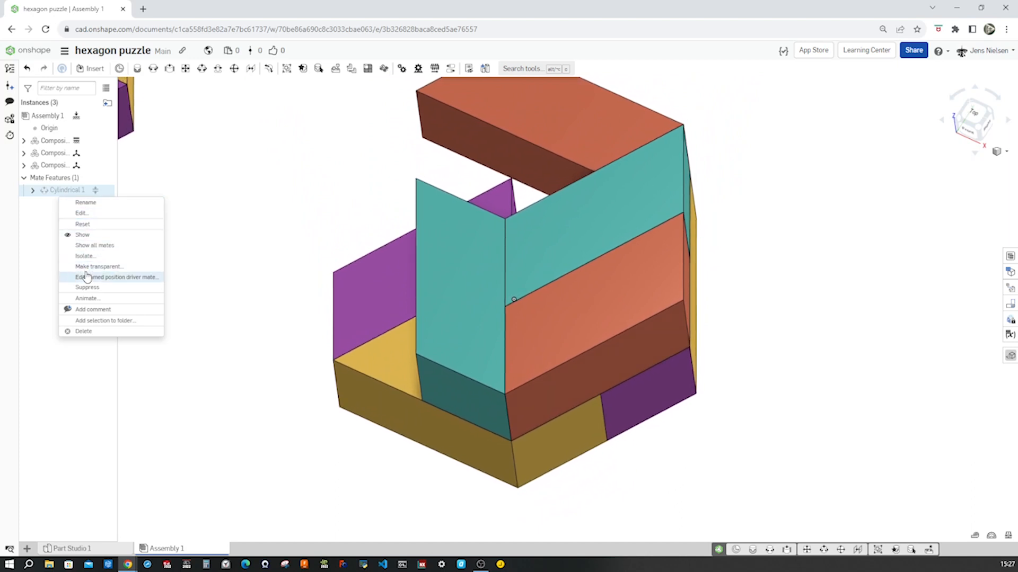
{"action": "mouse_move", "coordinate": [99, 267]}
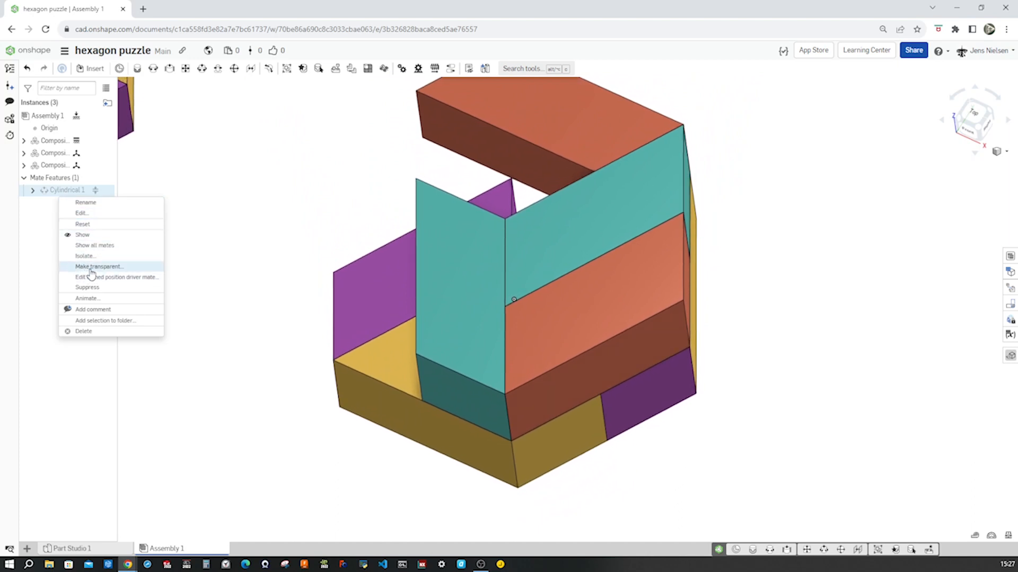
{"action": "left_click", "coordinate": [86, 298]}
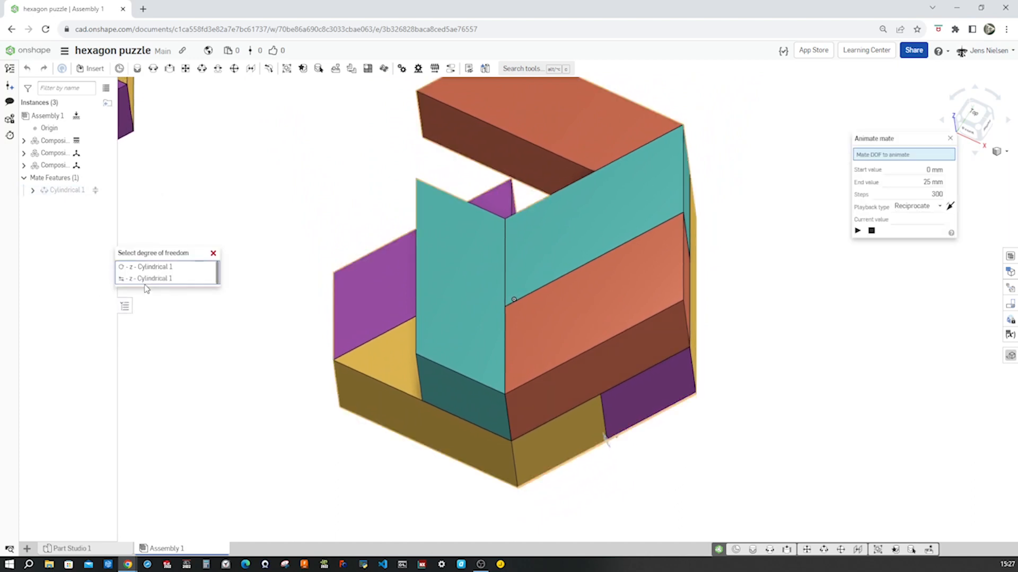
{"action": "left_click", "coordinate": [148, 278]}
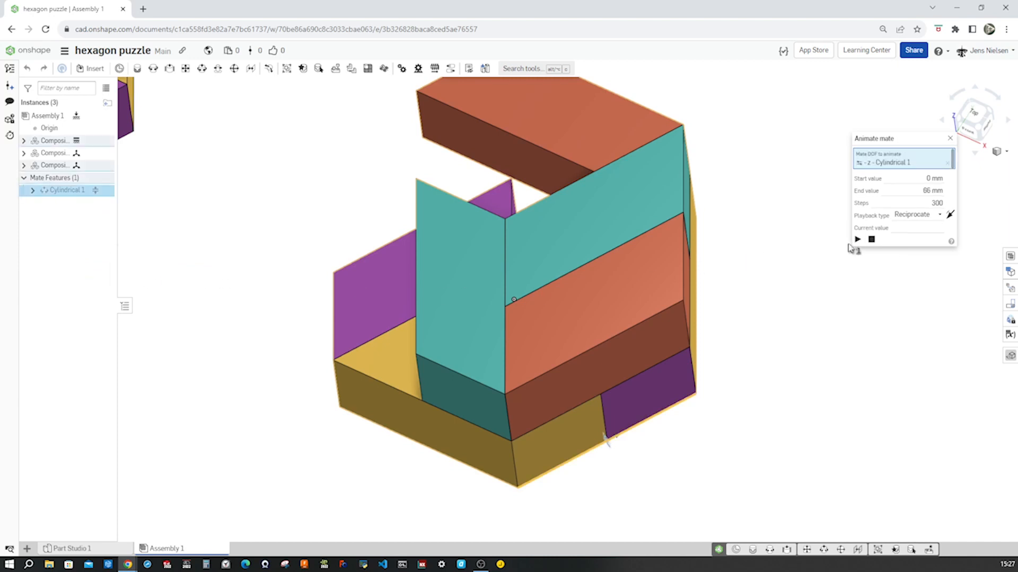
{"action": "left_click", "coordinate": [857, 239]}
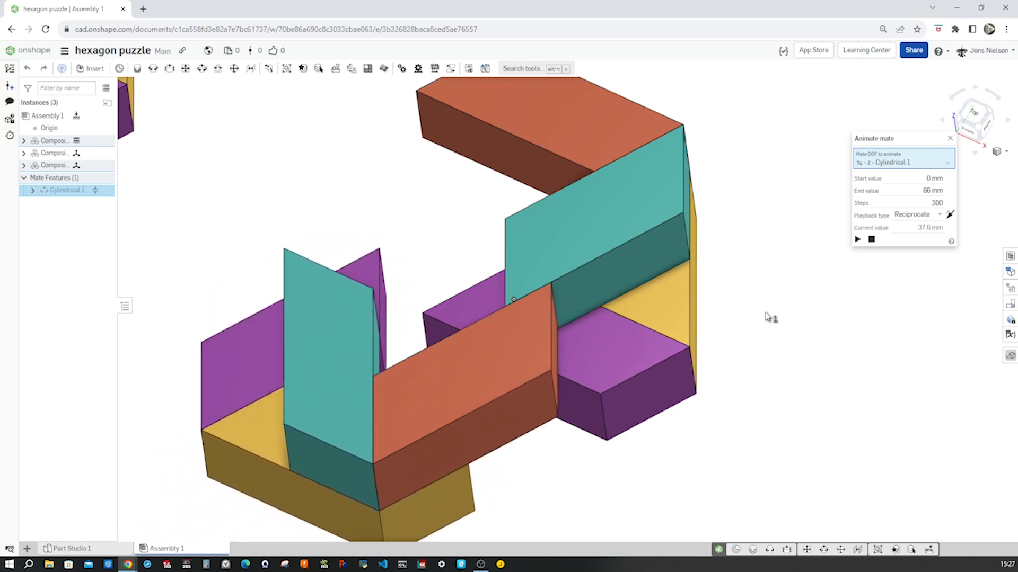
{"action": "left_click", "coordinate": [856, 240]}
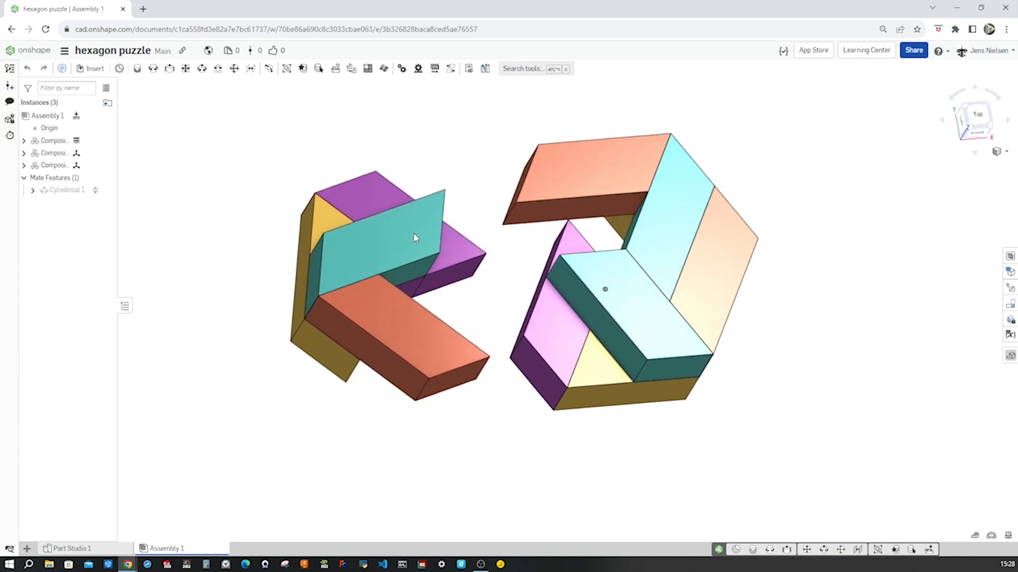
Create Cylindrical 2 between two mate connectors on the third unit's corners.
{"action": "left_click_drag", "start_coordinate": [416, 239], "coordinate": [493, 292]}
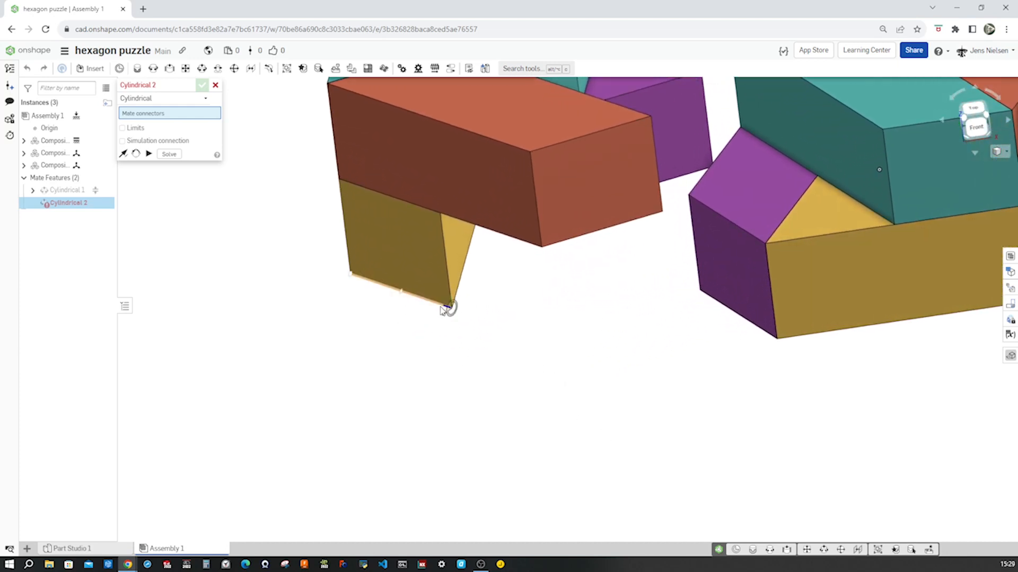
{"action": "left_click", "coordinate": [450, 309]}
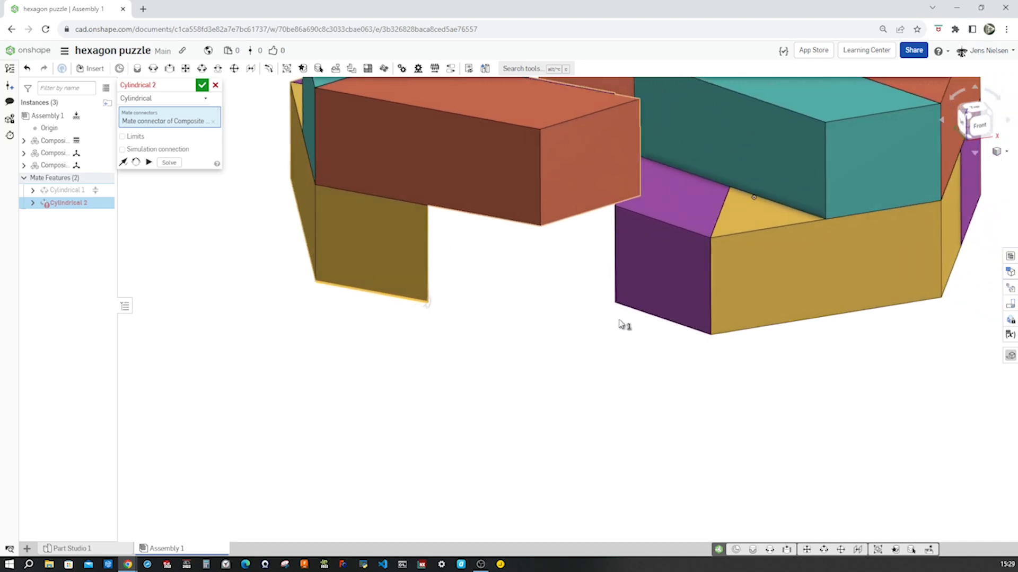
{"action": "left_click_drag", "start_coordinate": [624, 324], "coordinate": [614, 305]}
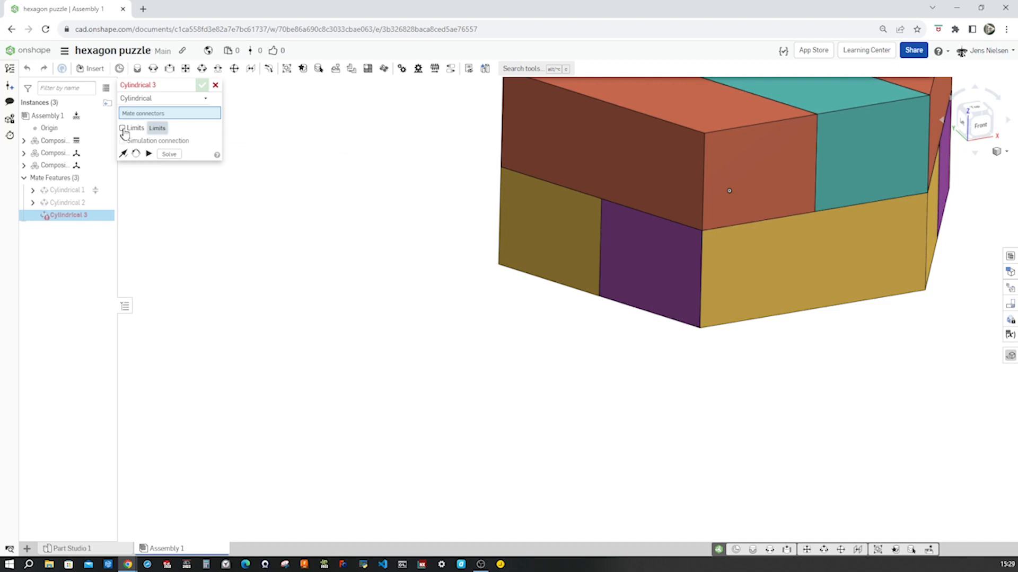
{"action": "left_click", "coordinate": [216, 84]}
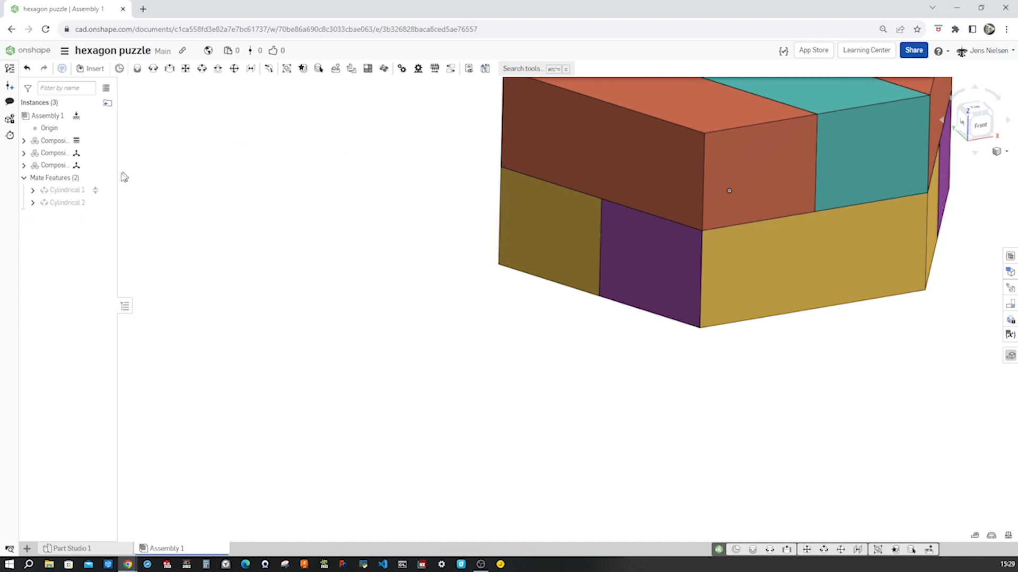
{"action": "right_click", "coordinate": [64, 203]}
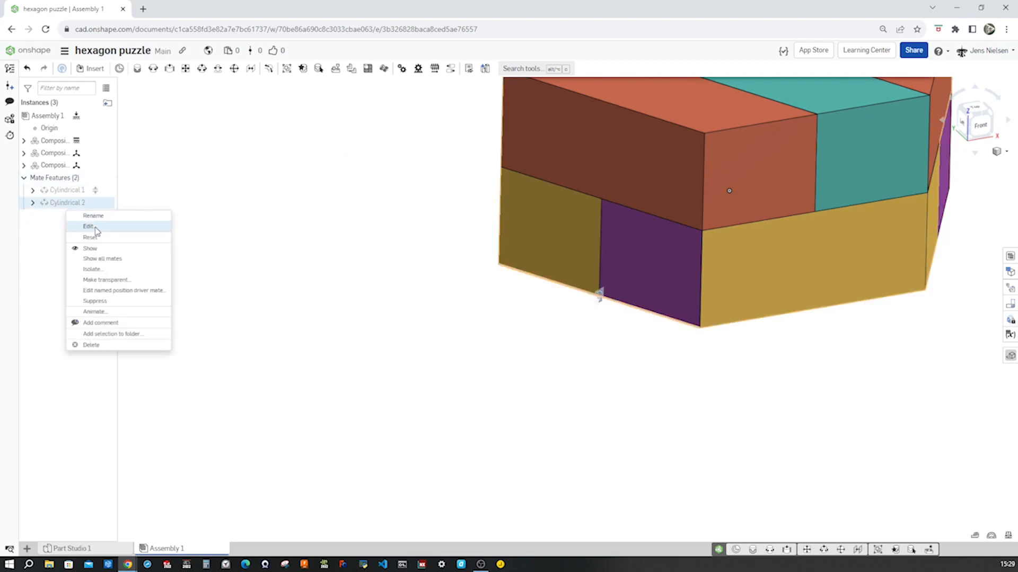
{"action": "left_click", "coordinate": [88, 226]}
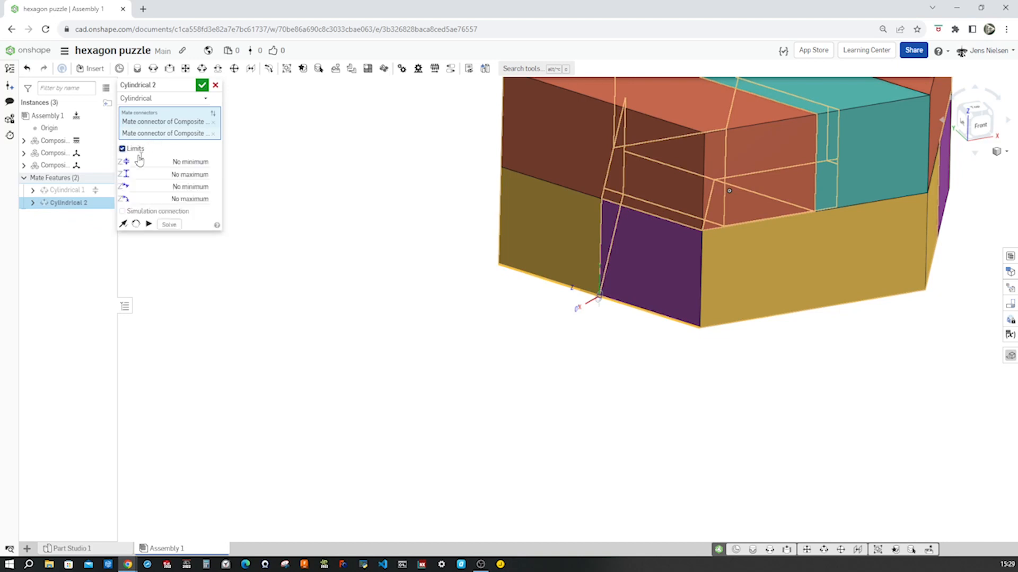
{"action": "left_click", "coordinate": [189, 161]}
{"action": "type", "text": "0"}
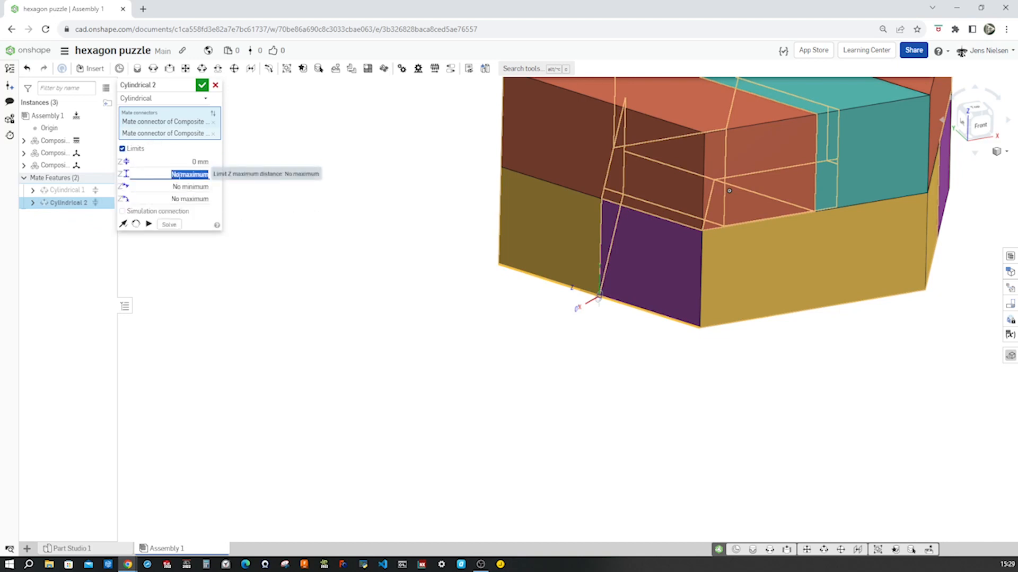
{"action": "type", "text": "66"}
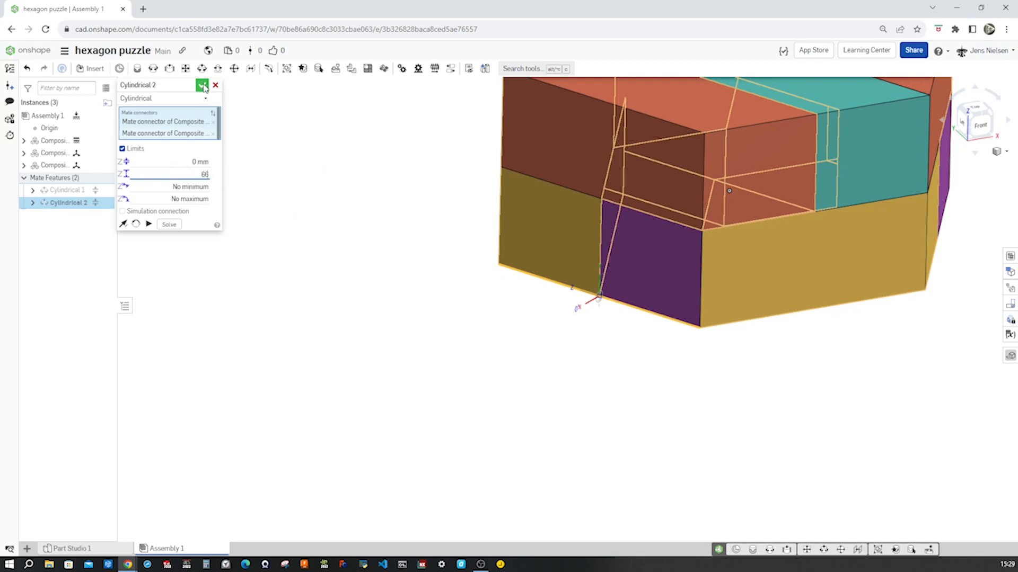
{"action": "left_click", "coordinate": [200, 86]}
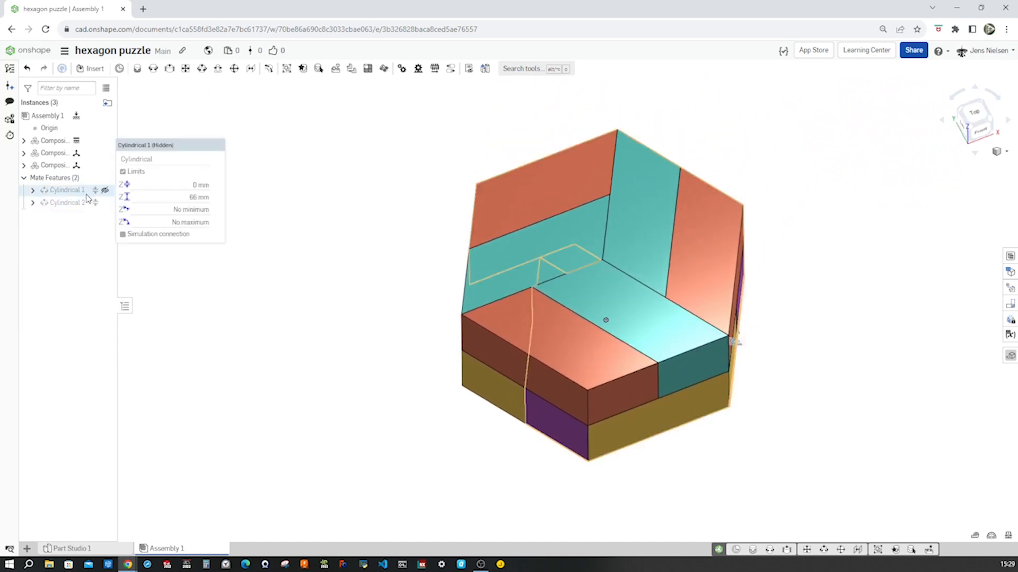
{"action": "mouse_move", "coordinate": [177, 206]}
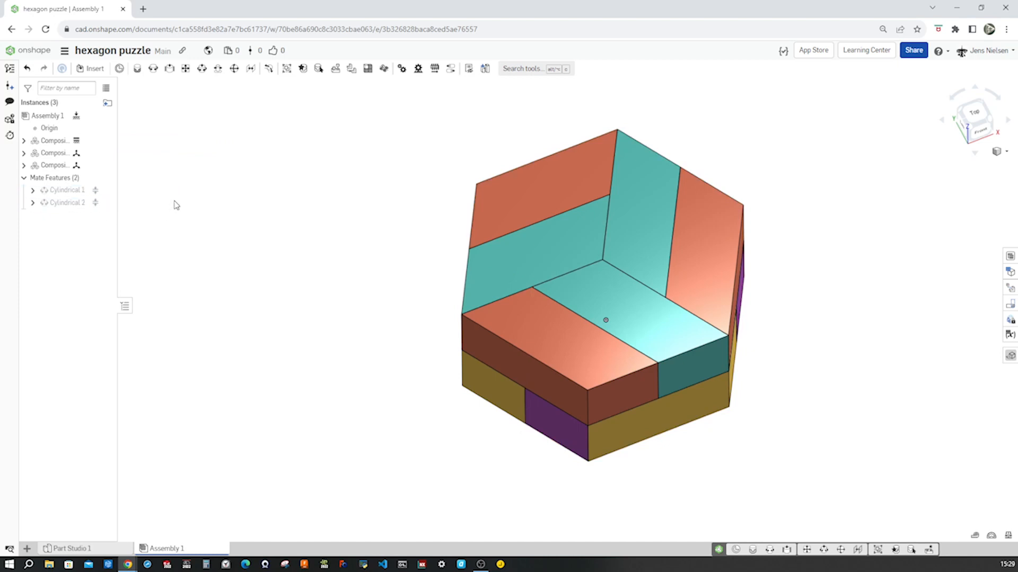
{"action": "mouse_move", "coordinate": [452, 68]}
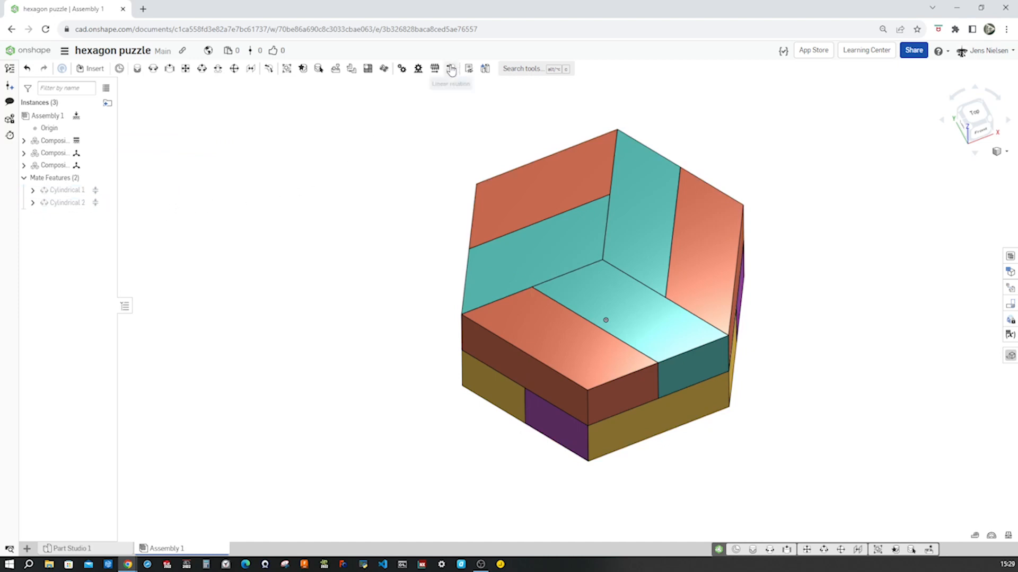
Create Linear 1 relating Cylindrical 1 and Cylindrical 2 at ratio 1.
{"action": "left_click", "coordinate": [454, 68]}
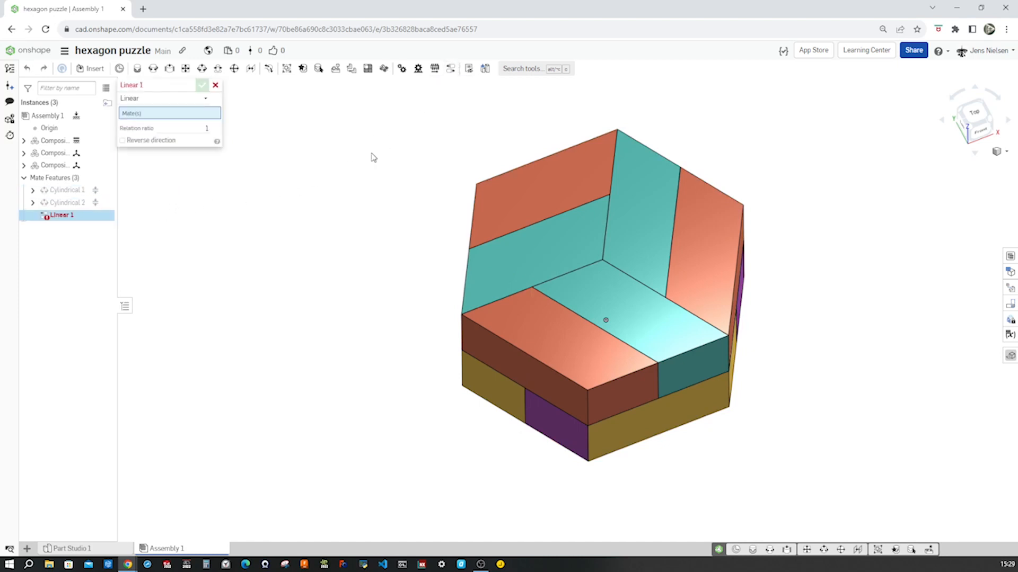
{"action": "left_click", "coordinate": [65, 190]}
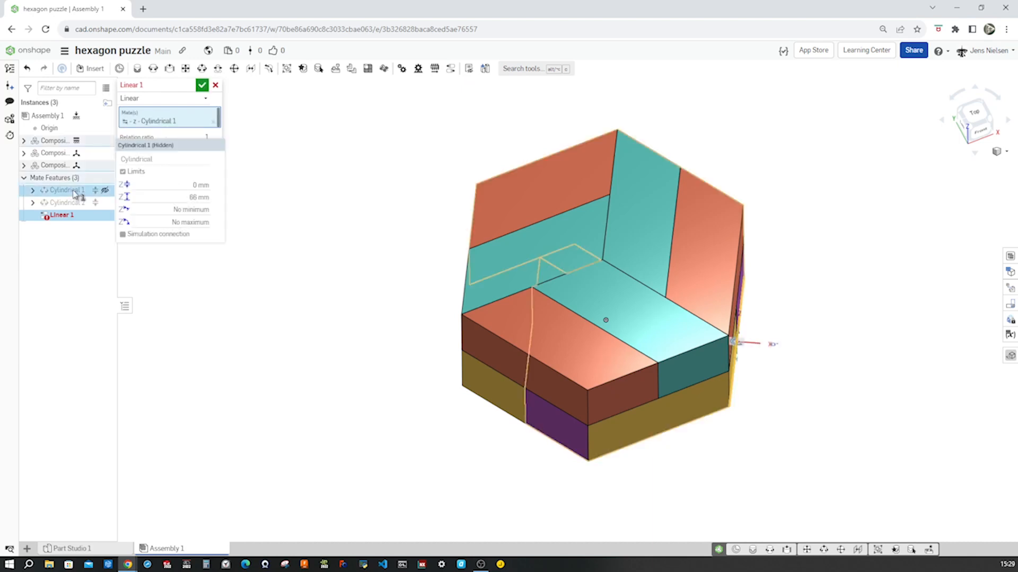
{"action": "left_click", "coordinate": [66, 203]}
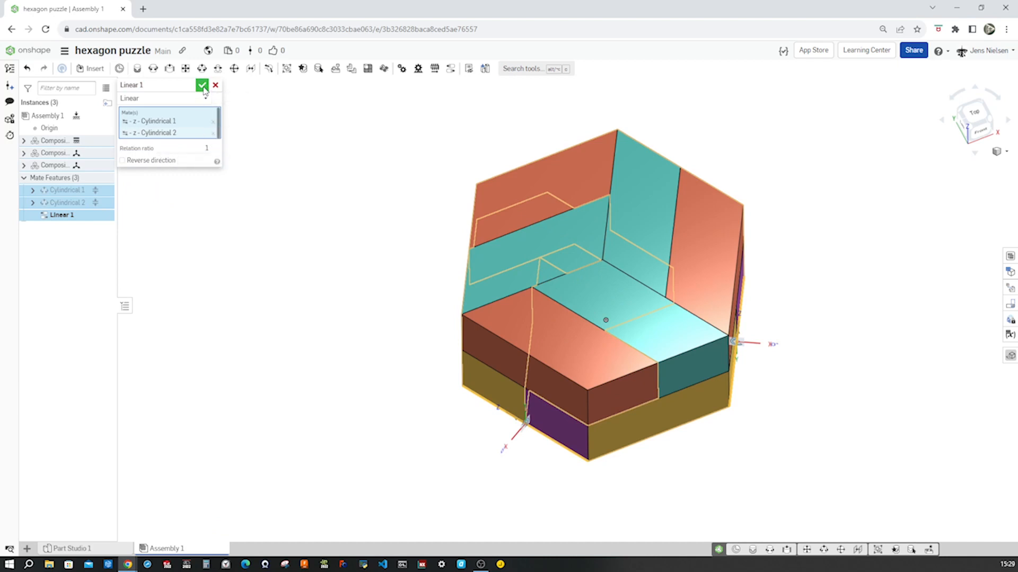
{"action": "left_click", "coordinate": [201, 85]}
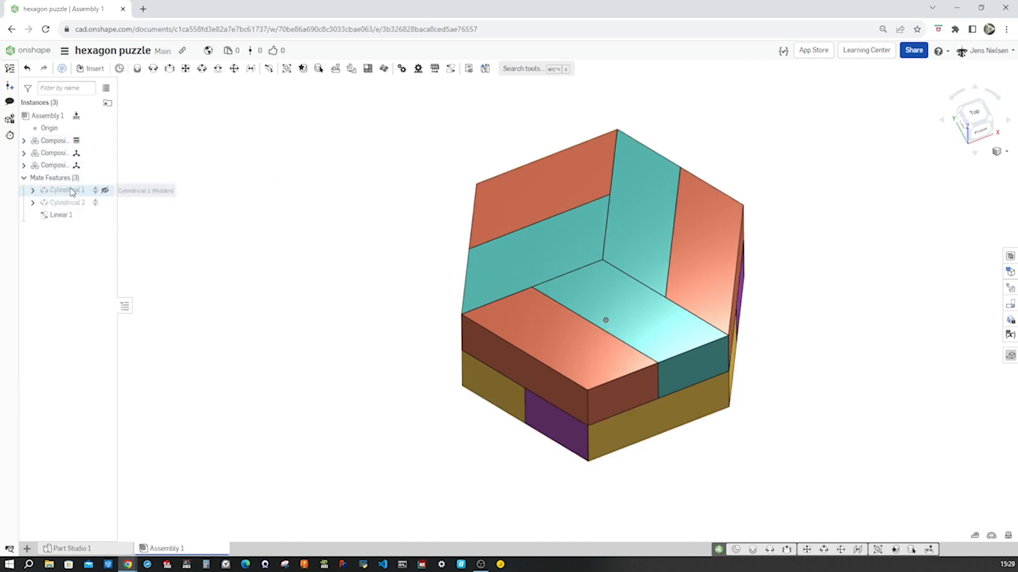
{"action": "left_click", "coordinate": [66, 191]}
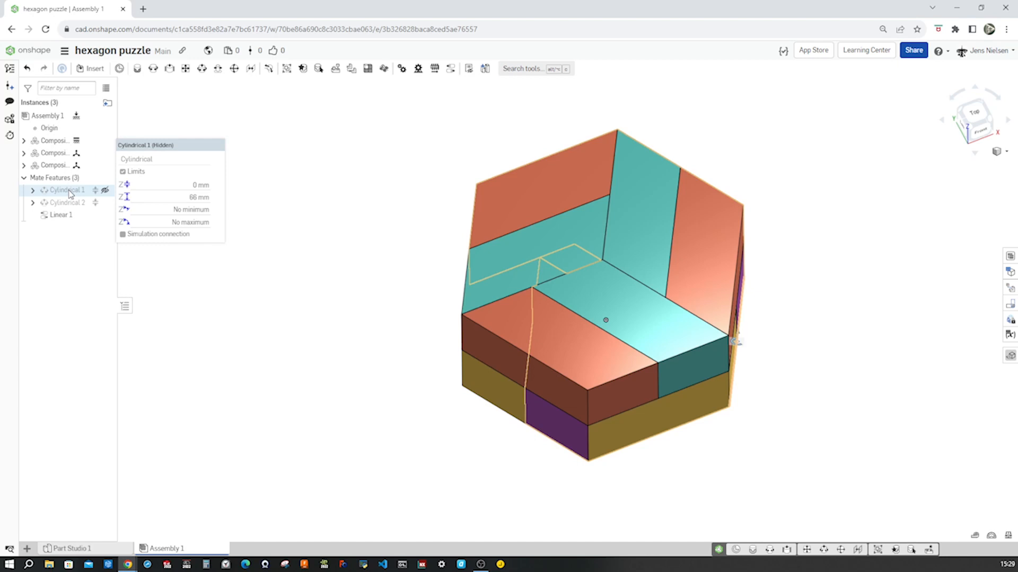
{"action": "right_click", "coordinate": [69, 190]}
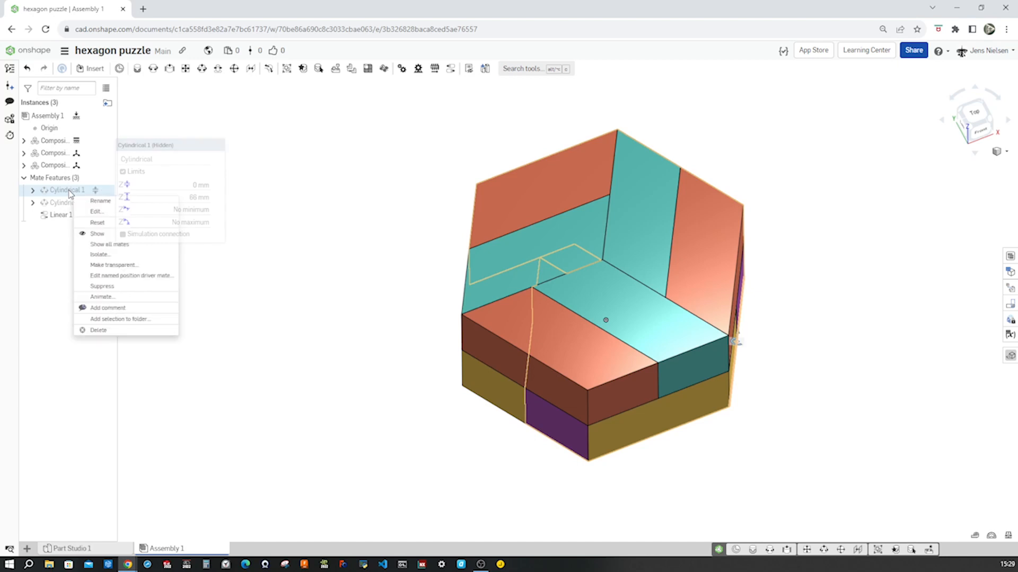
{"action": "left_click", "coordinate": [102, 297]}
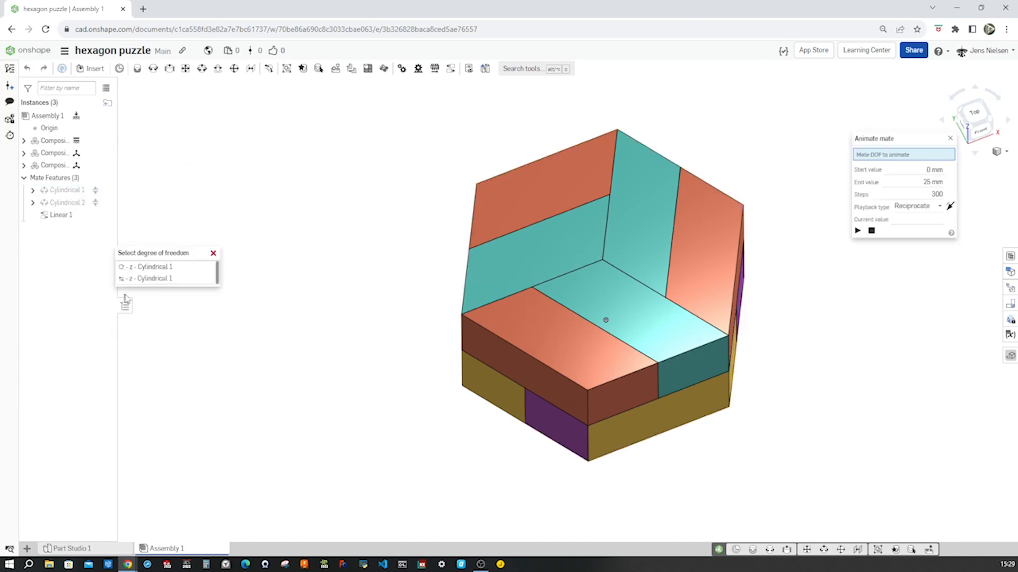
{"action": "left_click", "coordinate": [149, 278]}
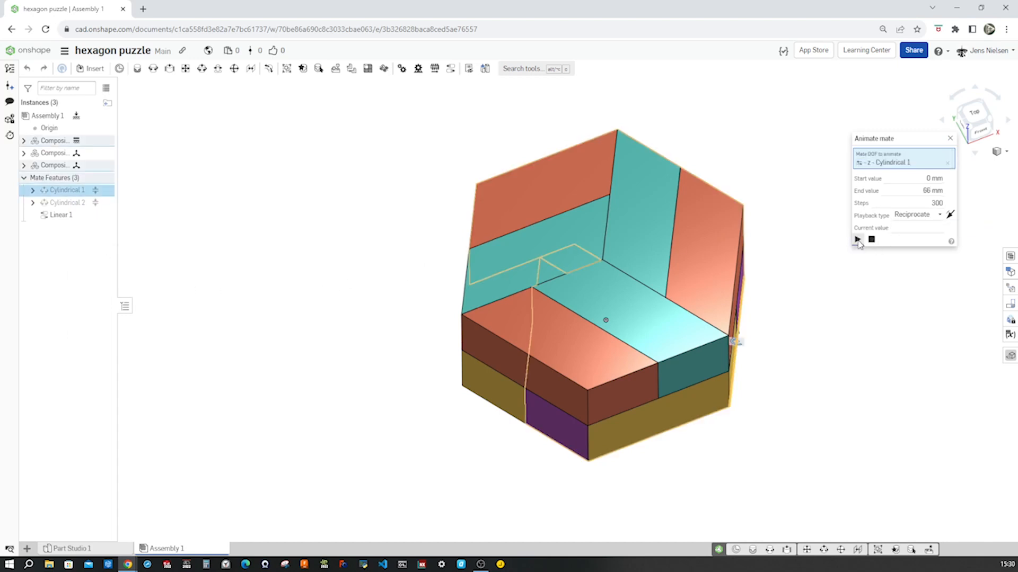
{"action": "left_click", "coordinate": [856, 239]}
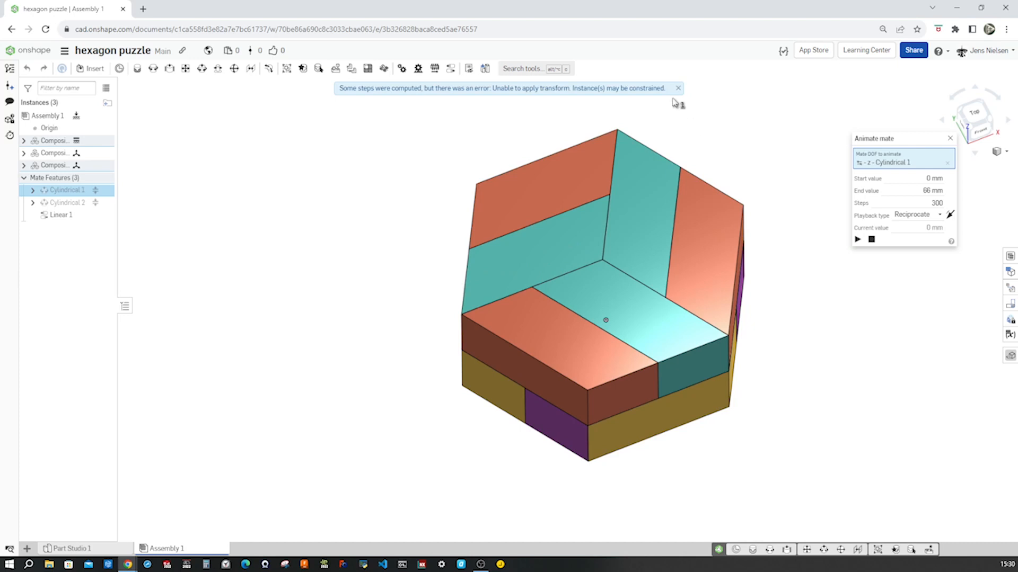
{"action": "mouse_move", "coordinate": [677, 89]}
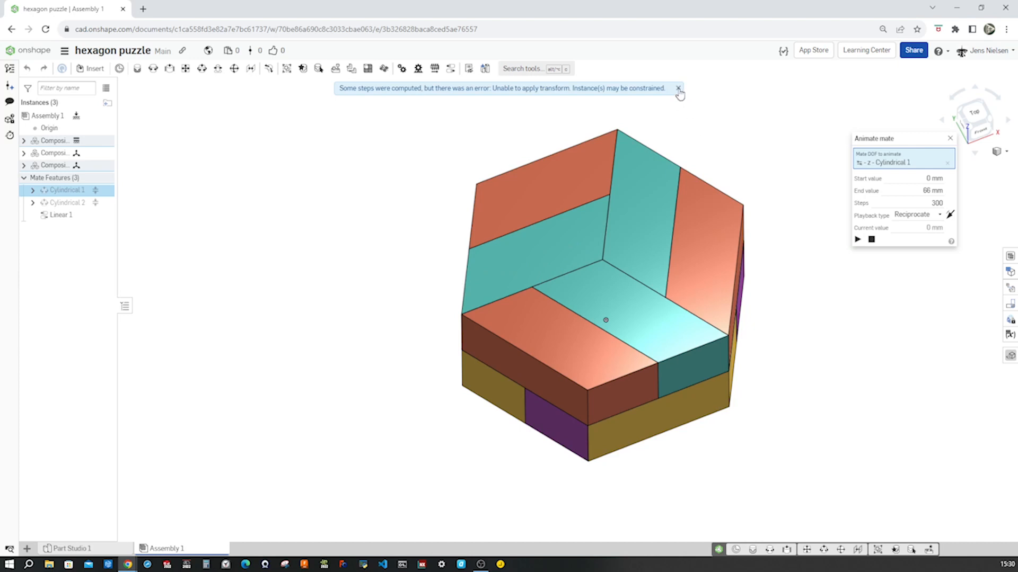
{"action": "left_click", "coordinate": [675, 89]}
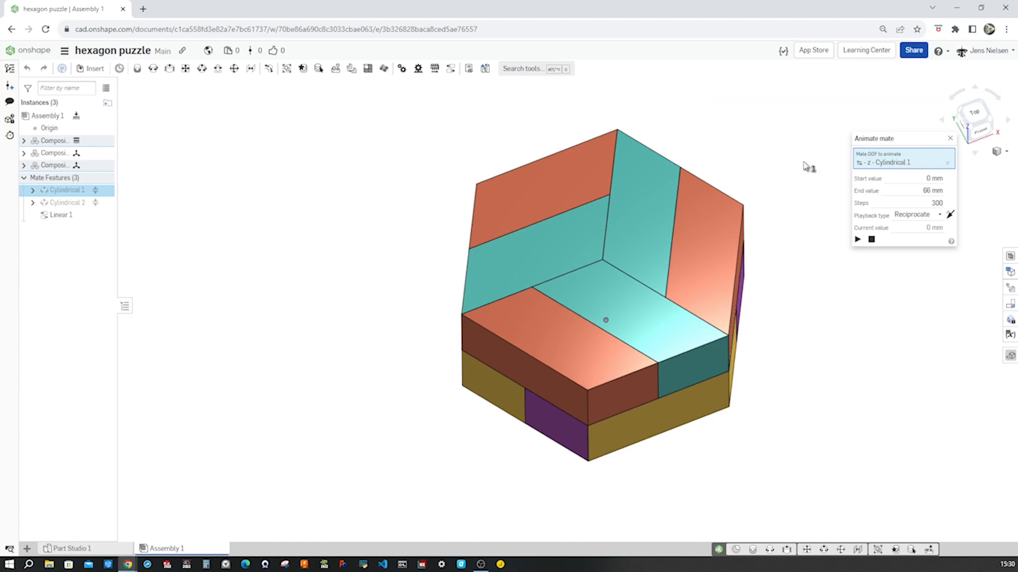
{"action": "left_click", "coordinate": [949, 138]}
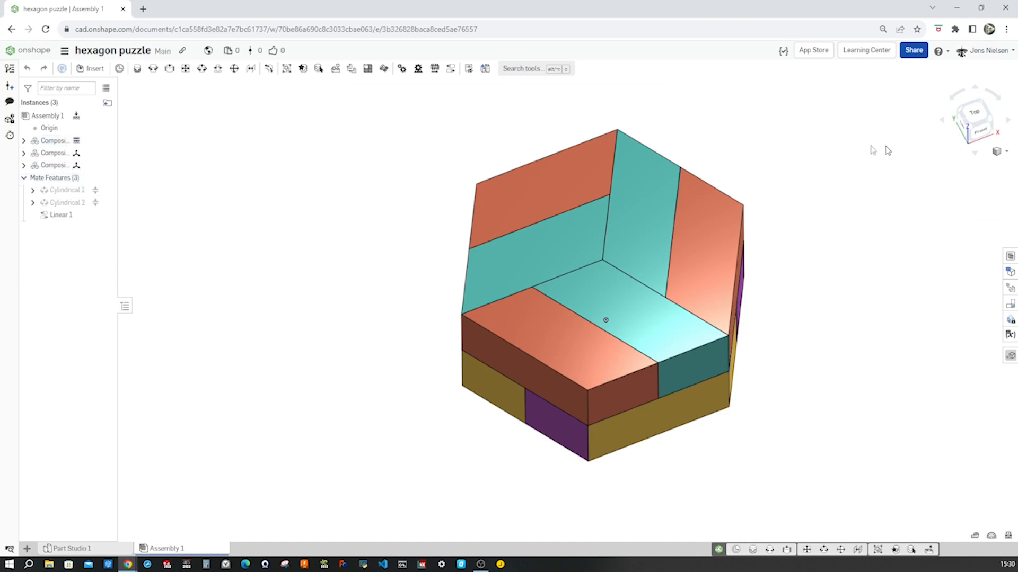
{"action": "right_click", "coordinate": [61, 215]}
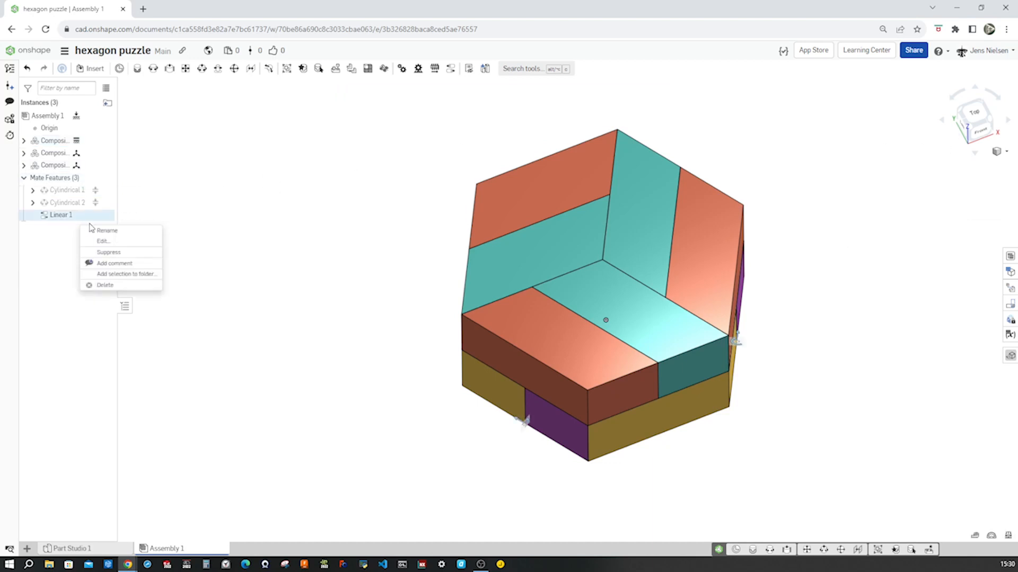
Edit Linear 1 to reverse its direction and confirm.
{"action": "left_click", "coordinate": [102, 240]}
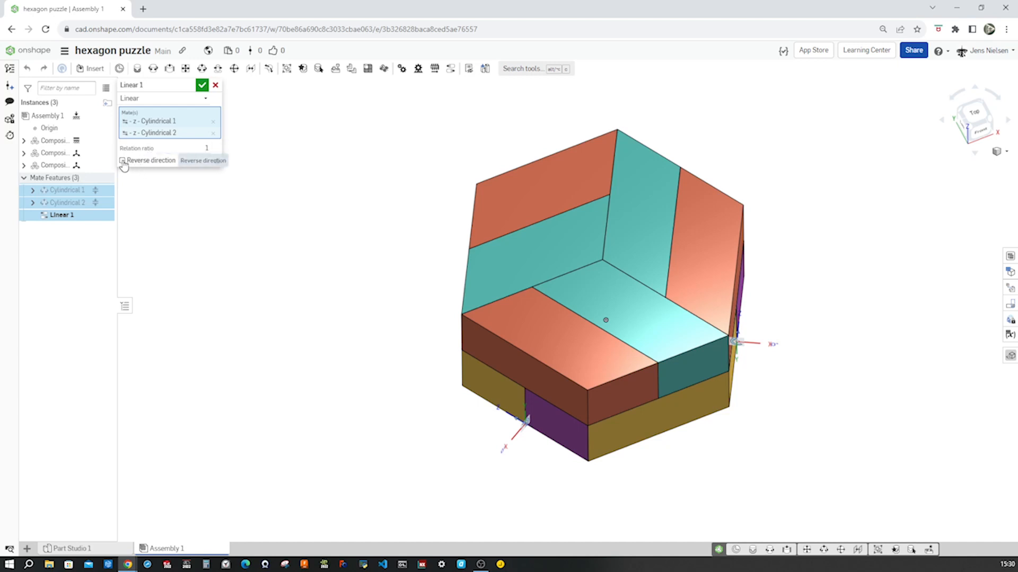
{"action": "left_click", "coordinate": [203, 85]}
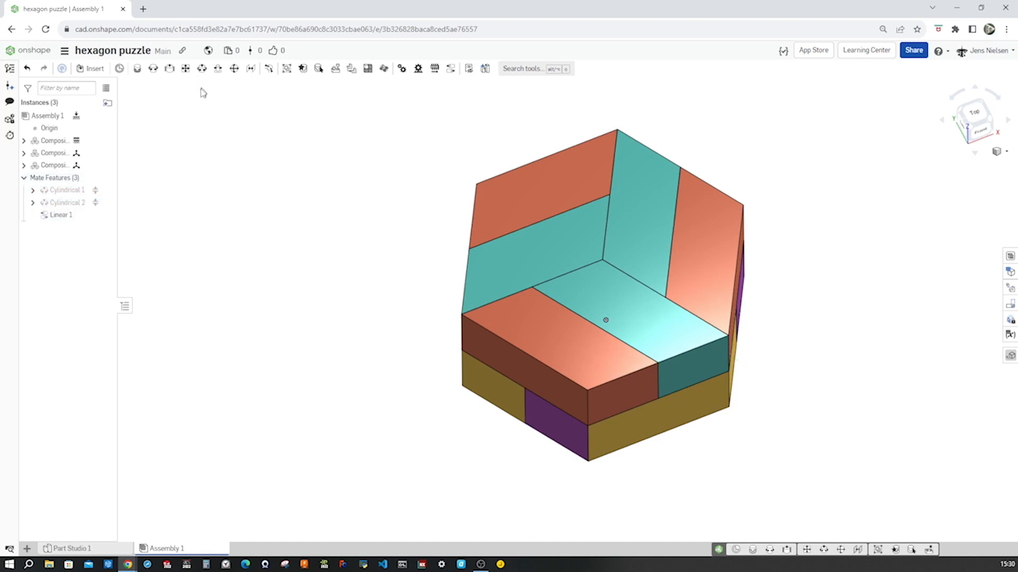
{"action": "left_click", "coordinate": [64, 191]}
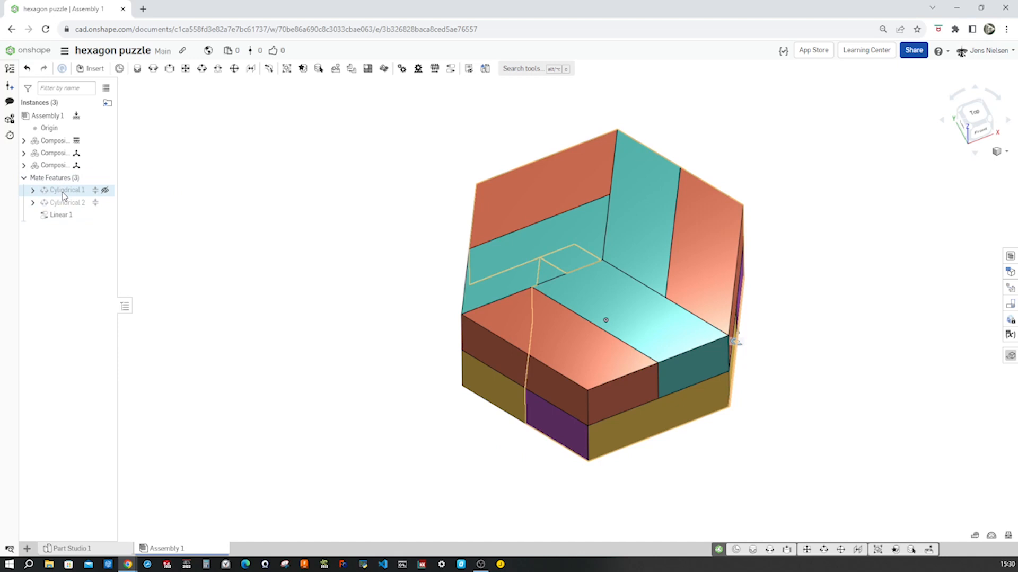
Animate Cylindrical 1's Z translation so all three units slide outward and back repeatedly.
{"action": "right_click", "coordinate": [63, 191]}
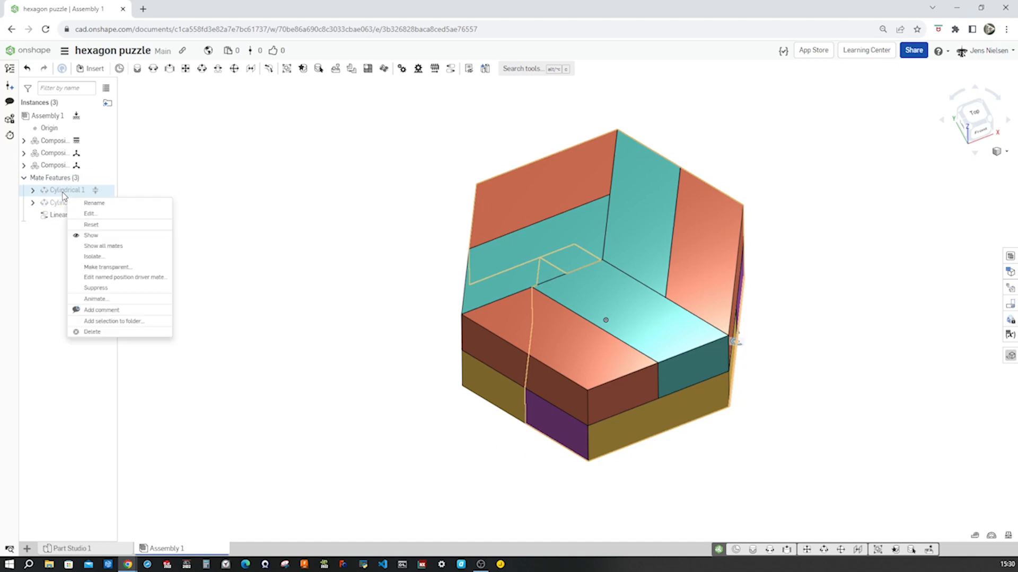
{"action": "left_click", "coordinate": [95, 299]}
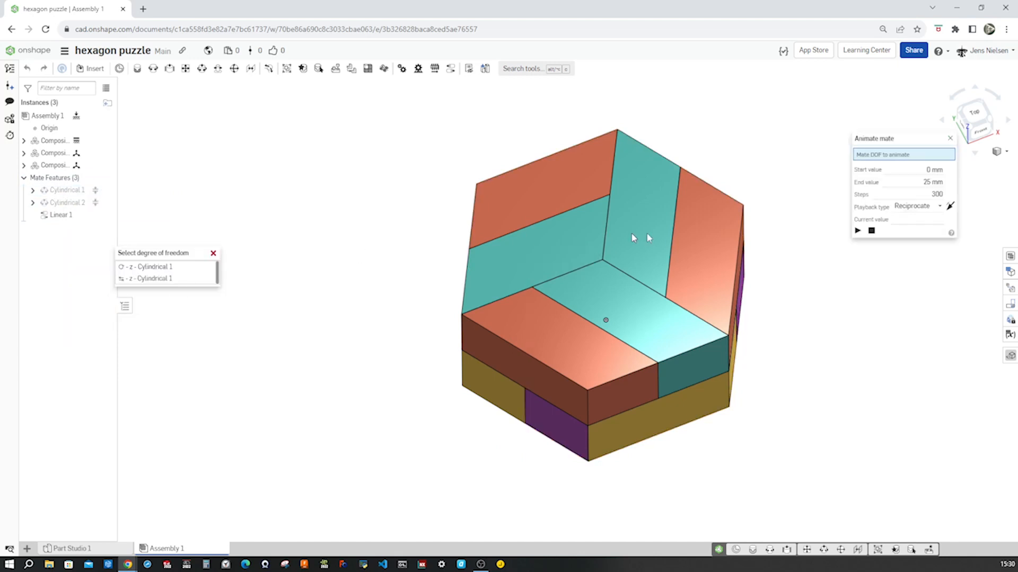
{"action": "left_click", "coordinate": [147, 277]}
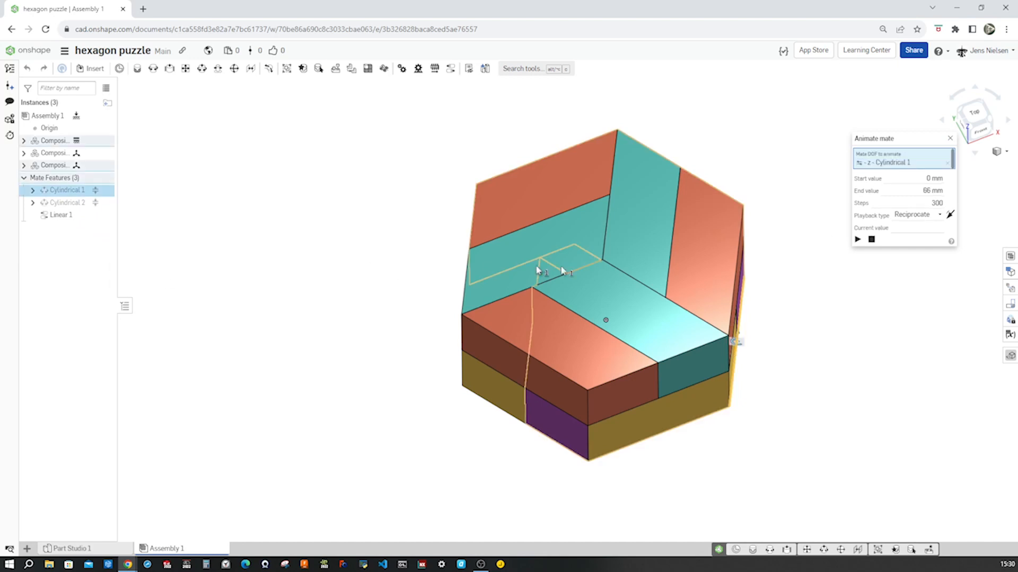
{"action": "left_click", "coordinate": [857, 240]}
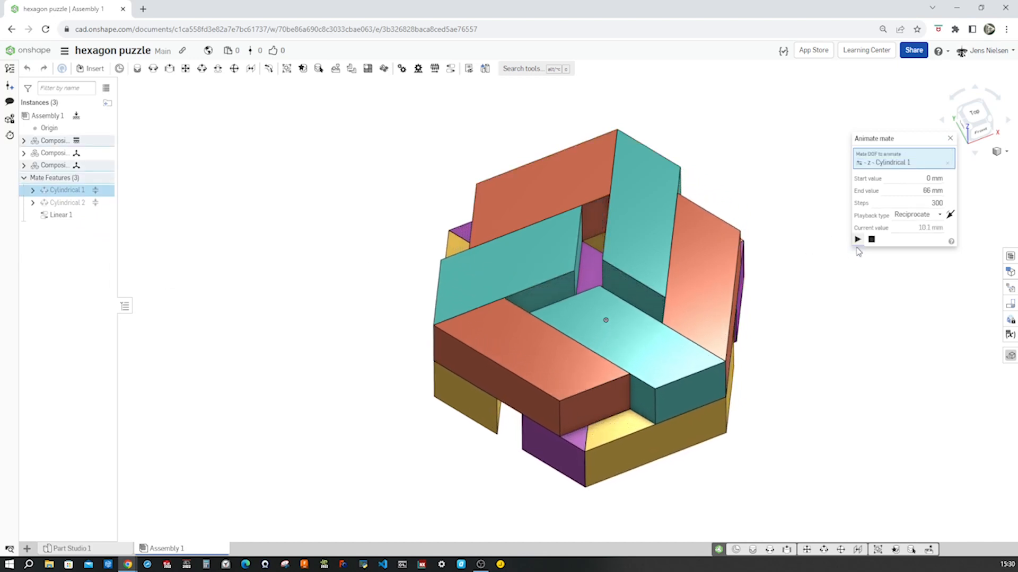
{"action": "left_click", "coordinate": [857, 240]}
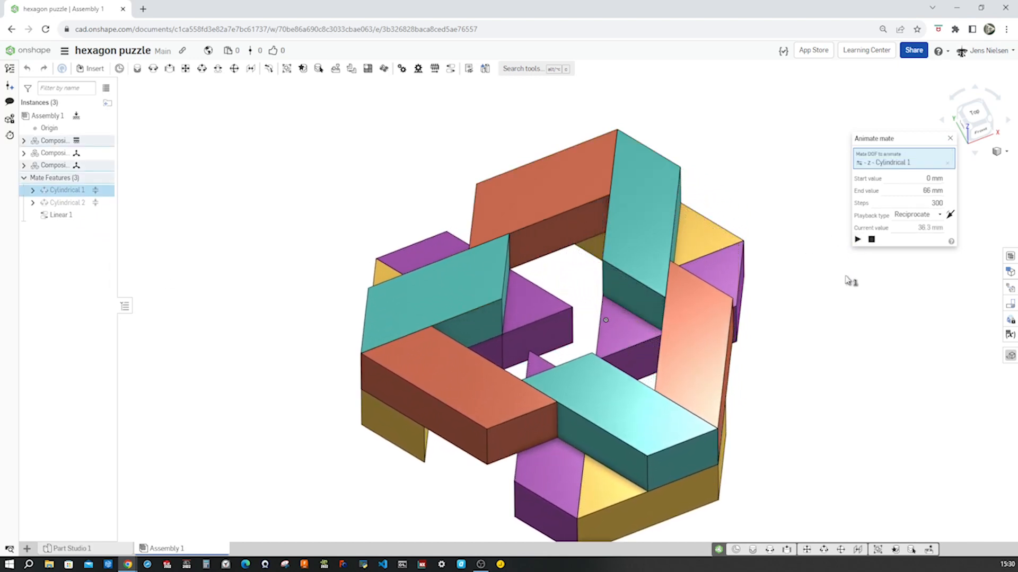
{"action": "left_click", "coordinate": [857, 240]}
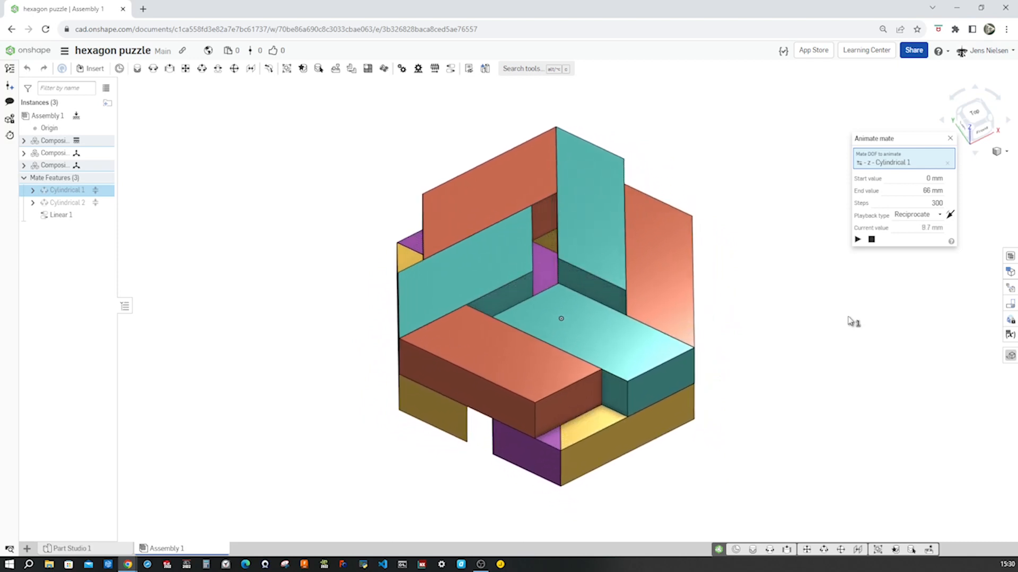
{"action": "left_click", "coordinate": [856, 240]}
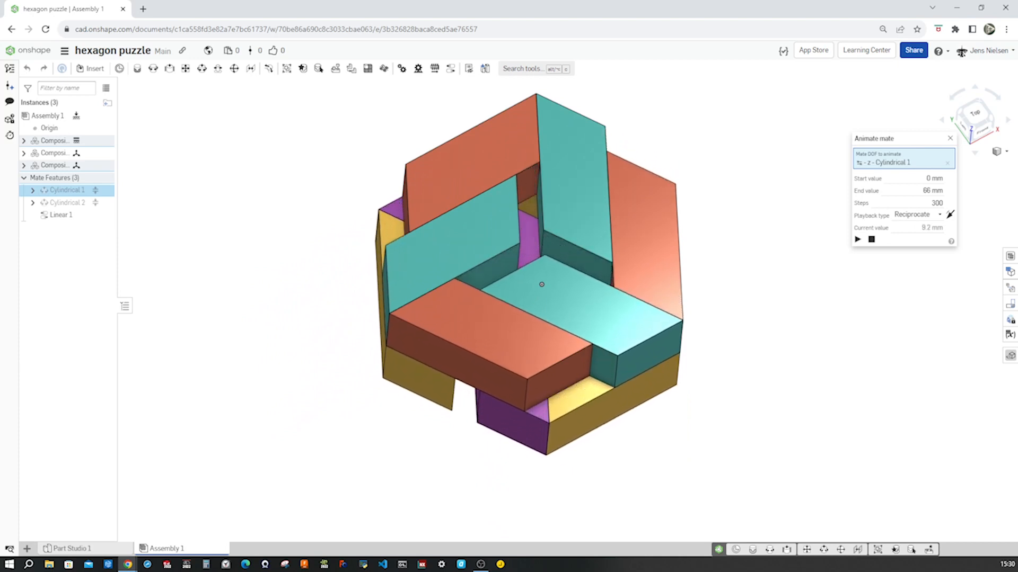
{"action": "left_click", "coordinate": [856, 239]}
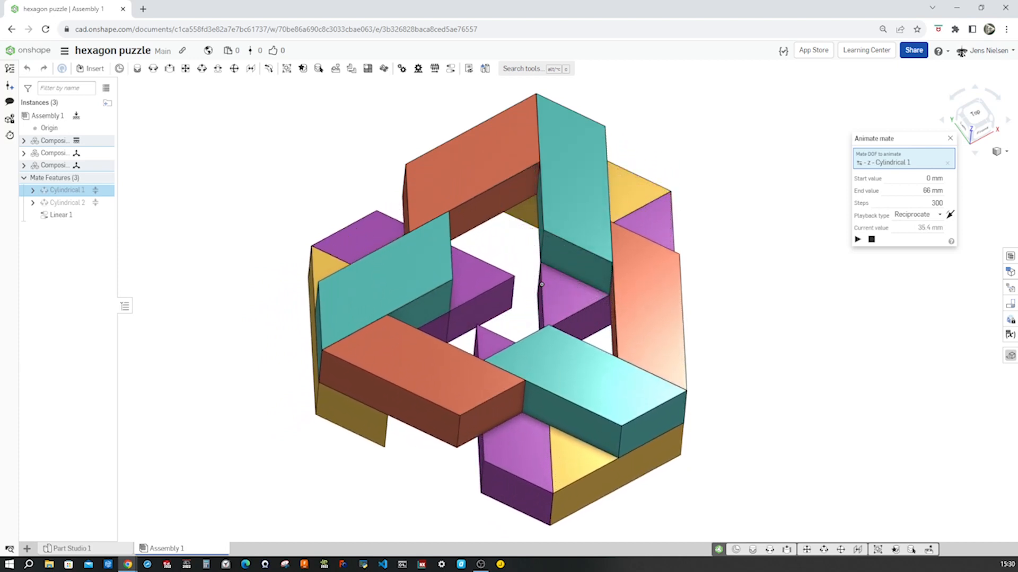